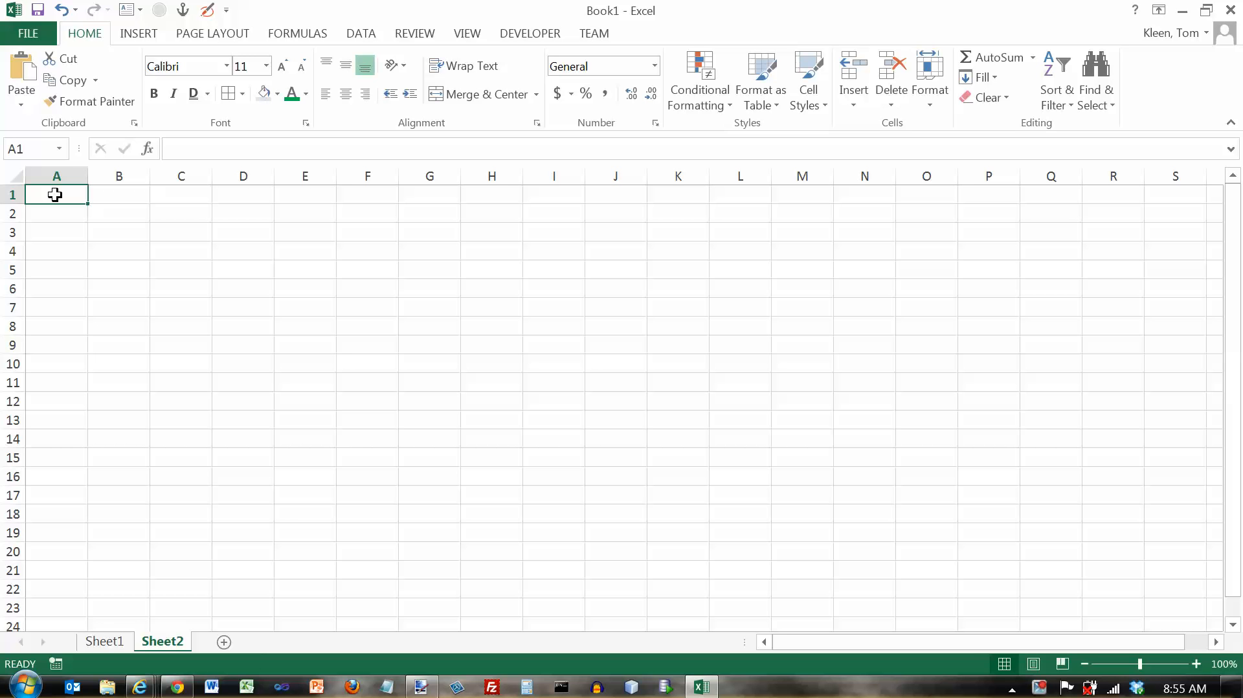
mouse_move(66, 195)
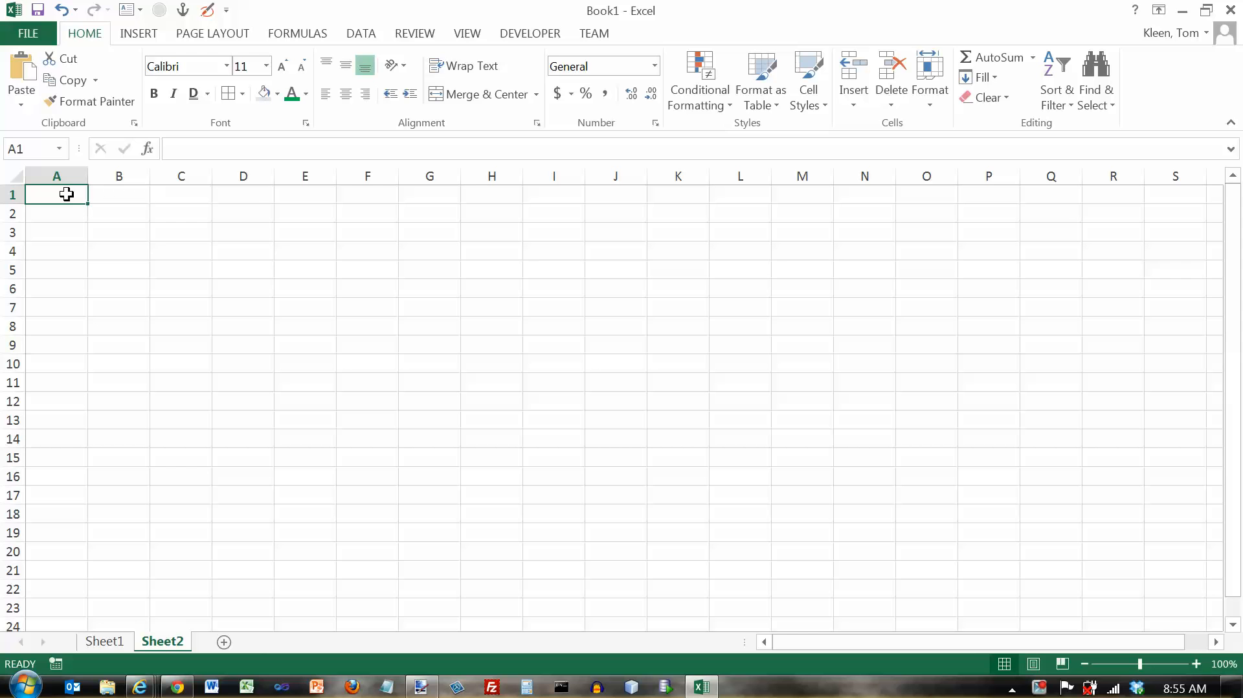
Step: Seed A1 with Monday and AutoFill repeating weekday names down to A20
text(Monday)
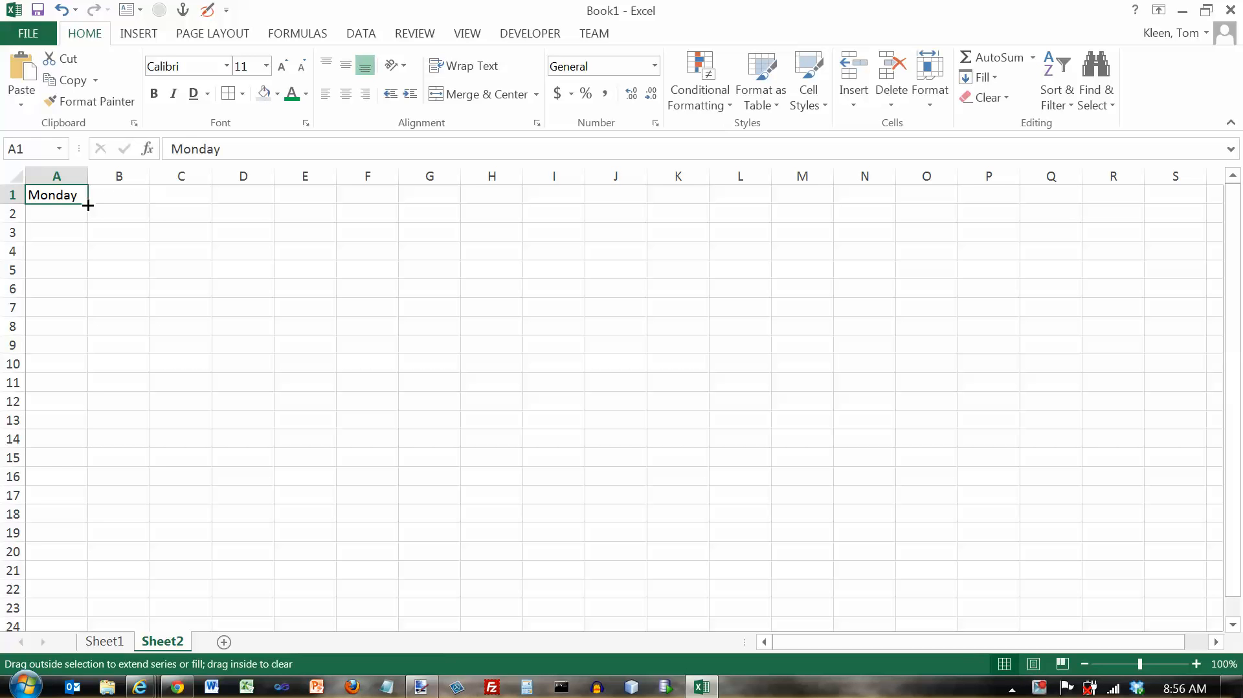
drag(89, 205, 90, 565)
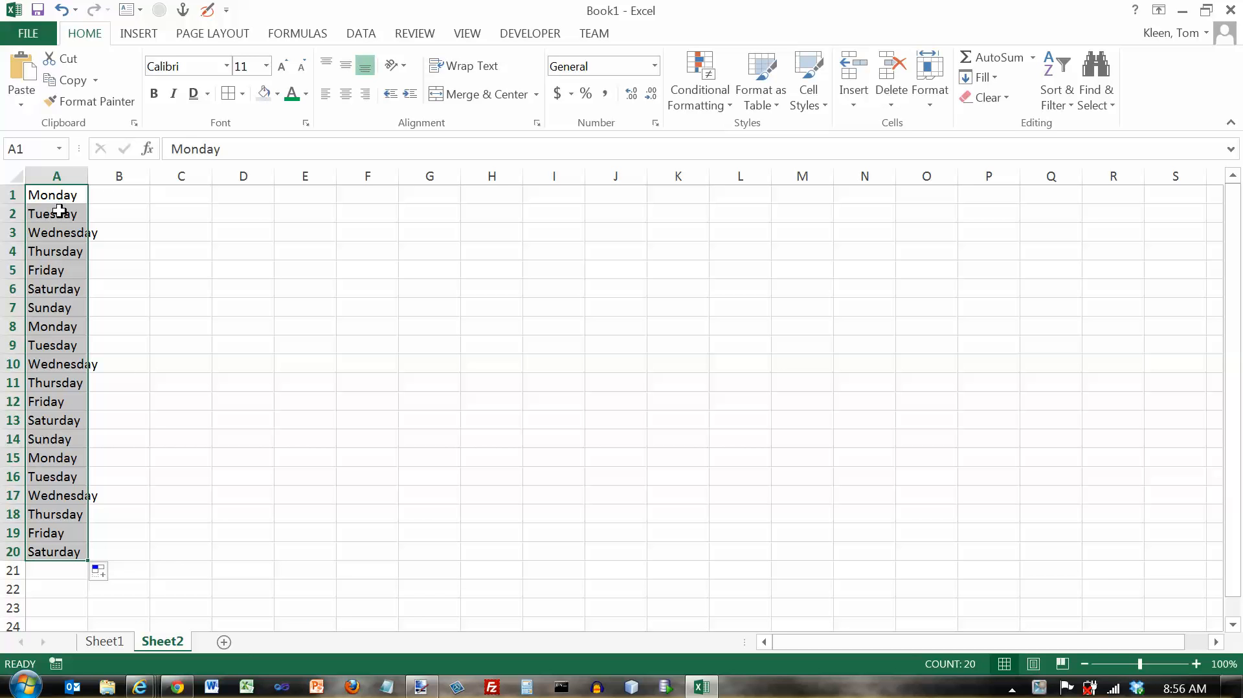
mouse_move(63, 278)
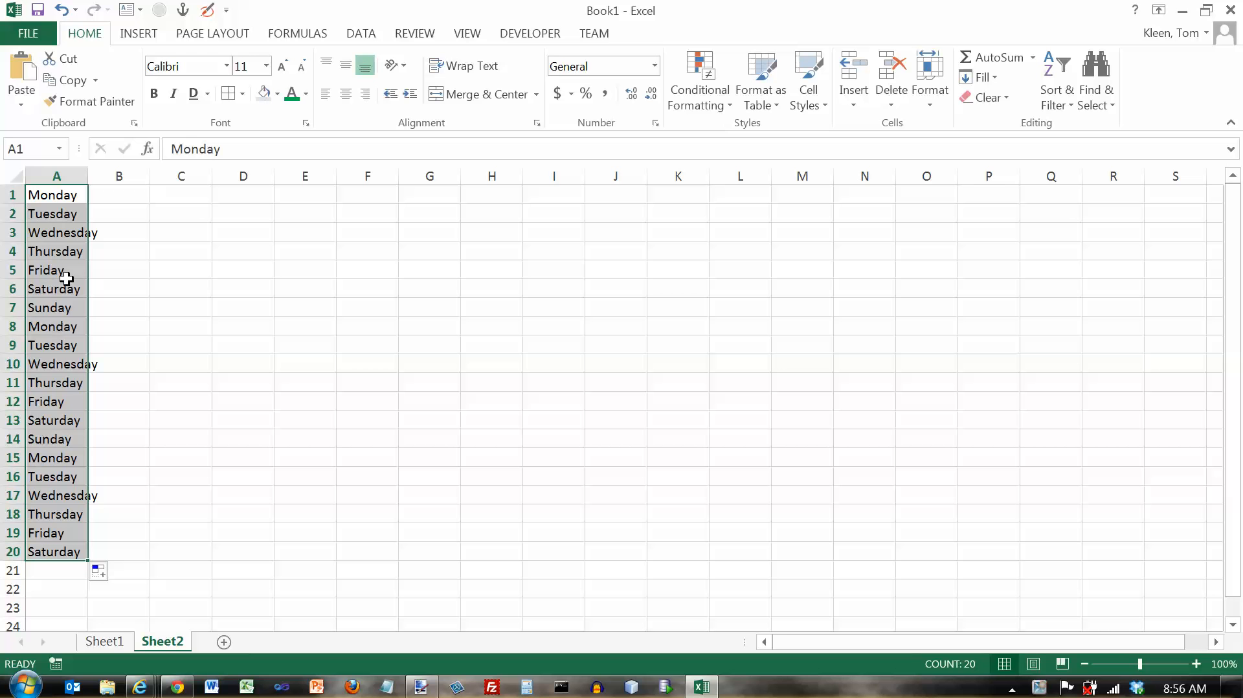
mouse_move(89, 176)
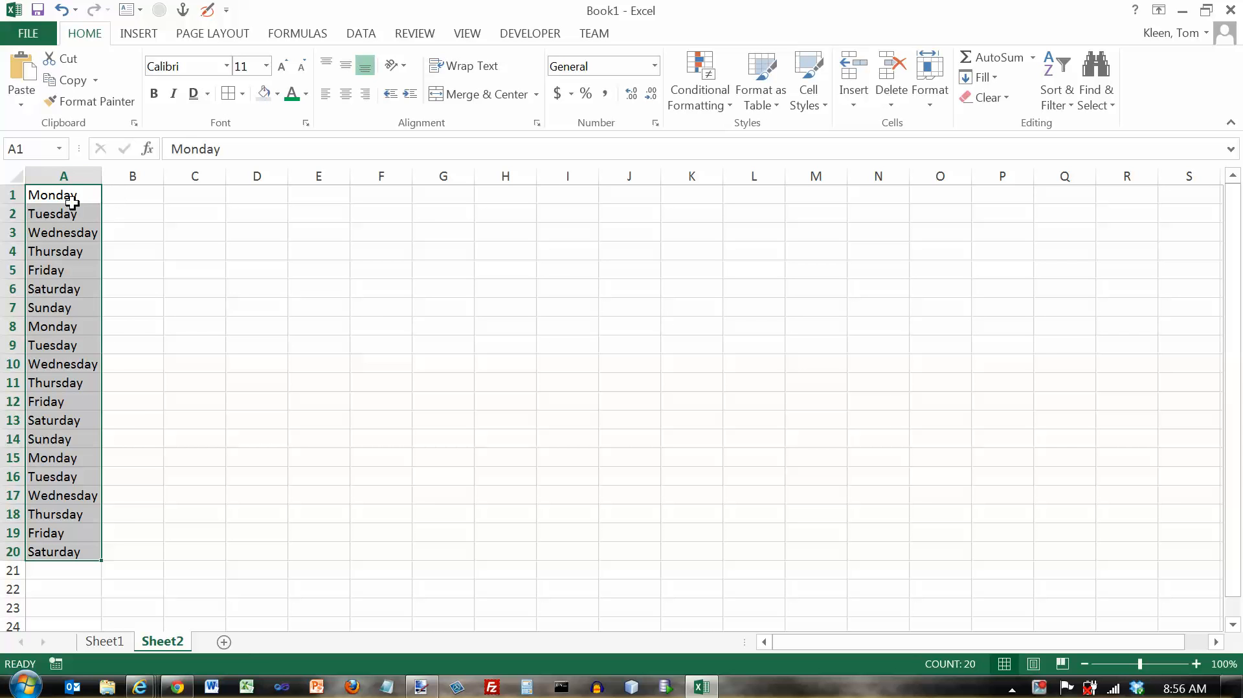
Step: Seed B1 with Fri and AutoFill abbreviated day names down to B20
click(132, 194)
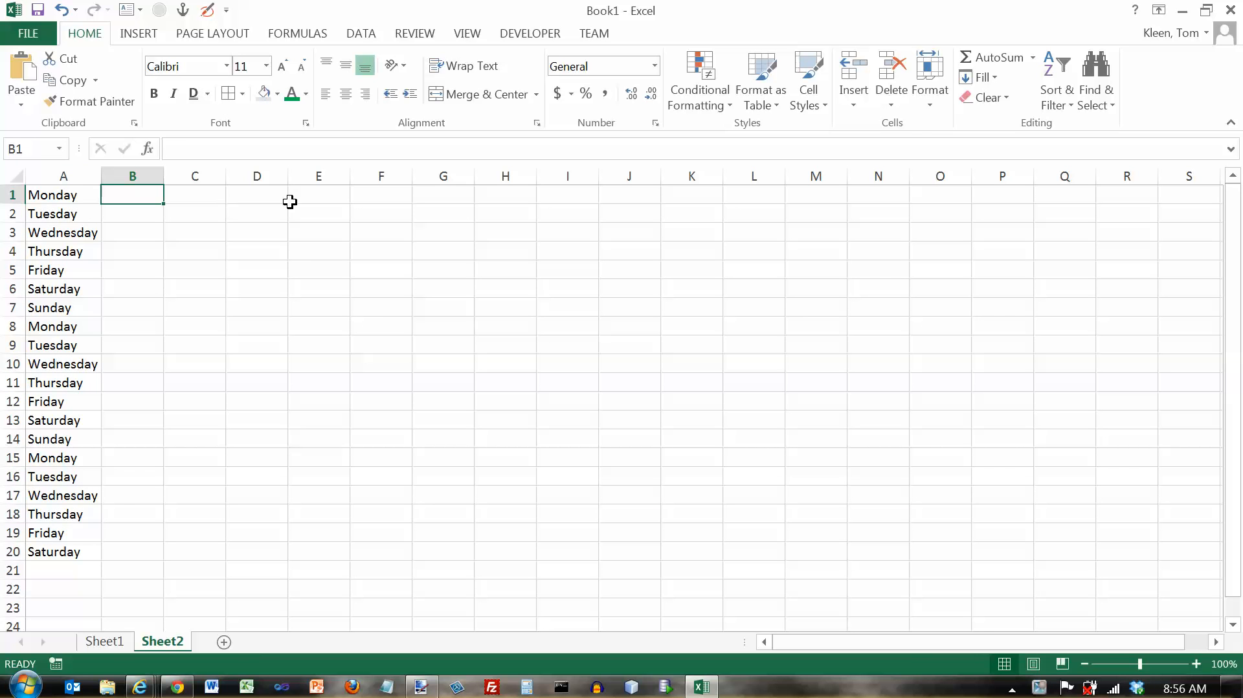
text(Fri)
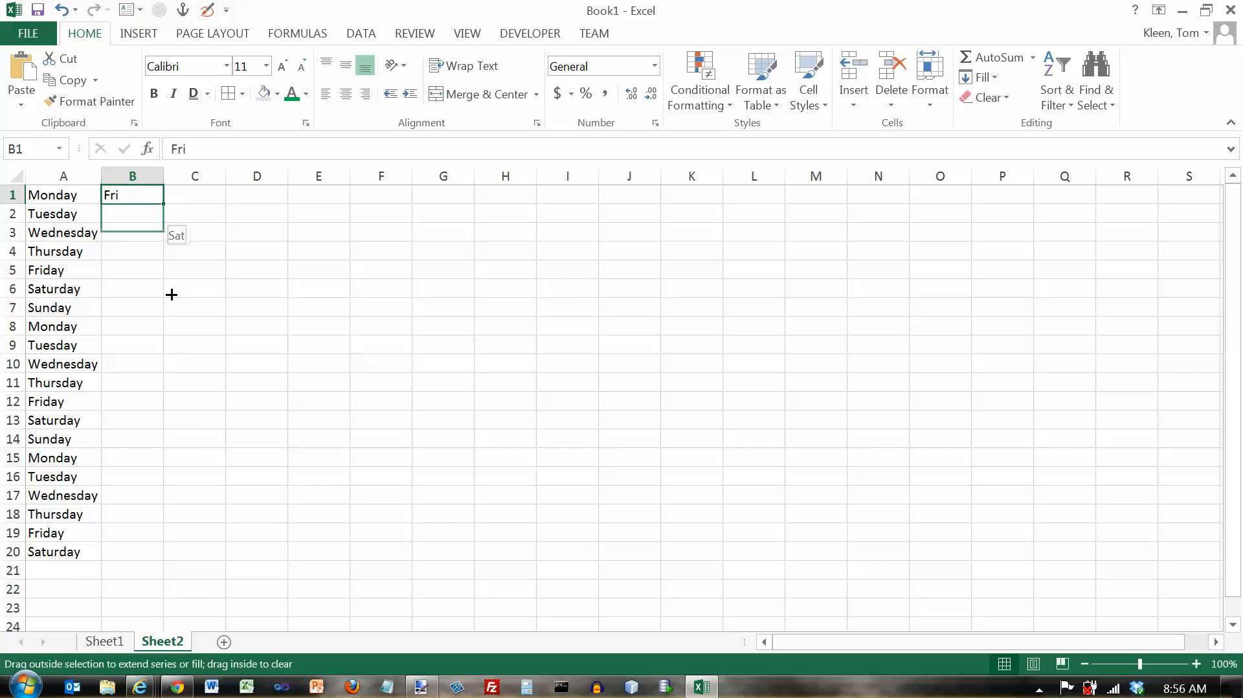
drag(132, 194, 132, 552)
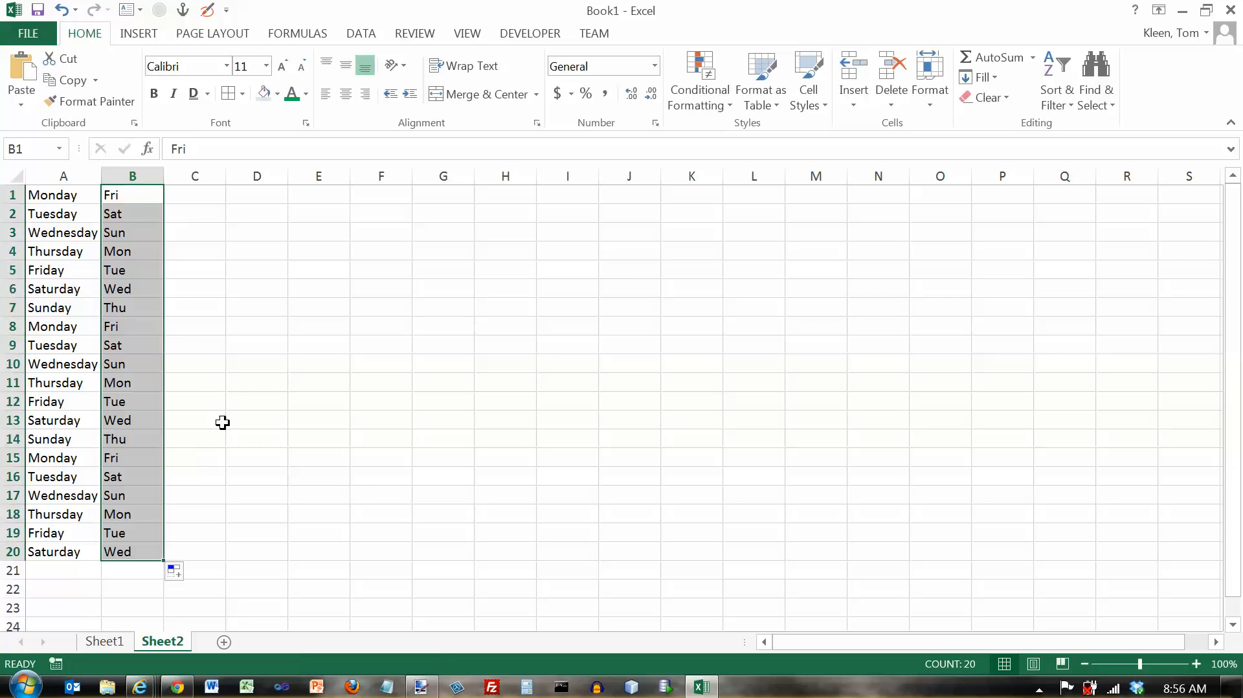
mouse_move(204, 237)
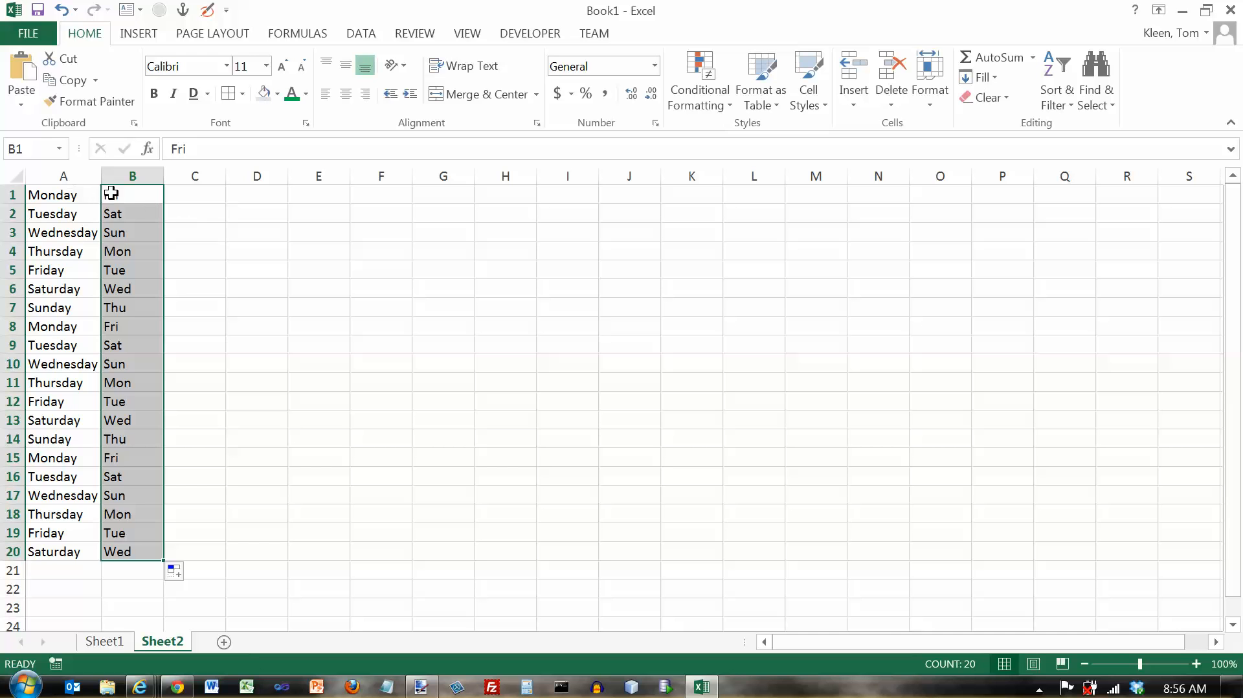
mouse_move(134, 196)
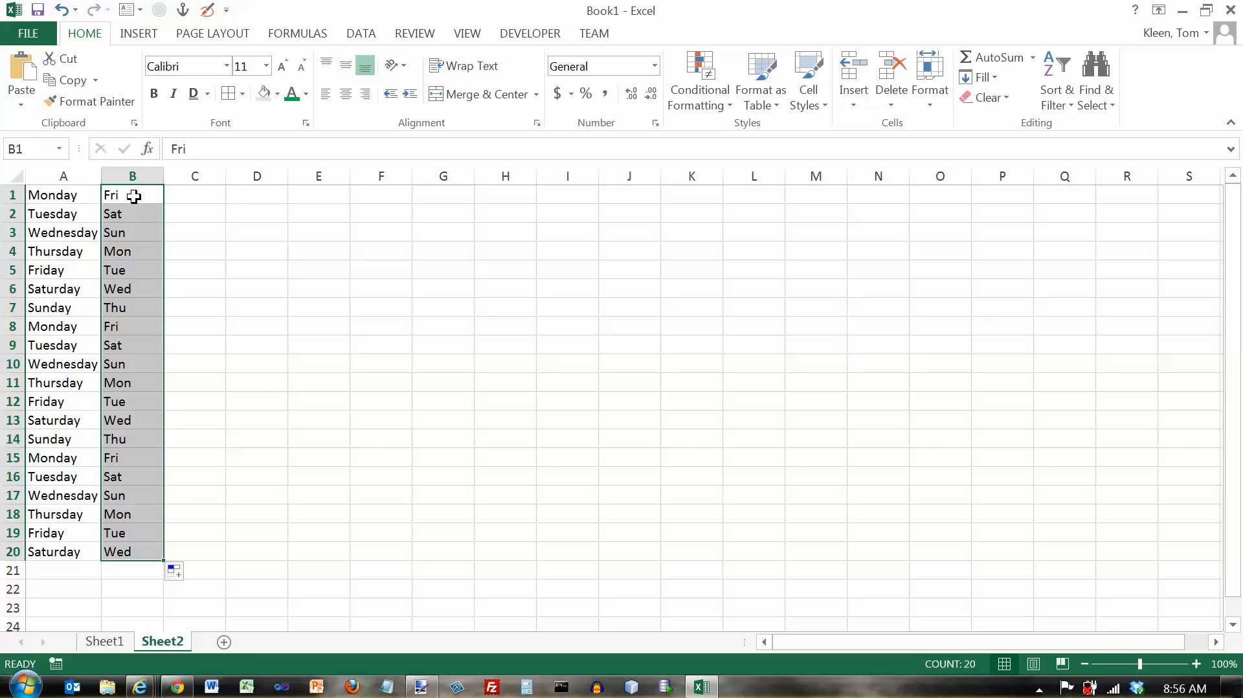
mouse_move(91, 196)
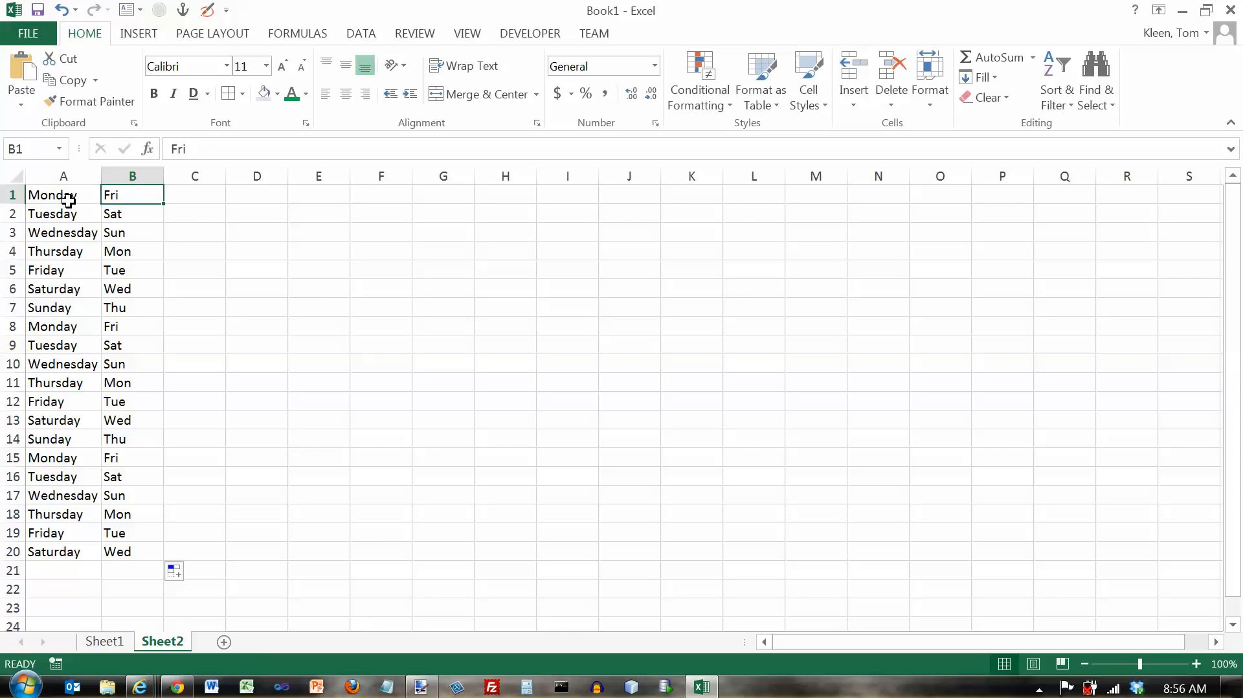
mouse_move(179, 201)
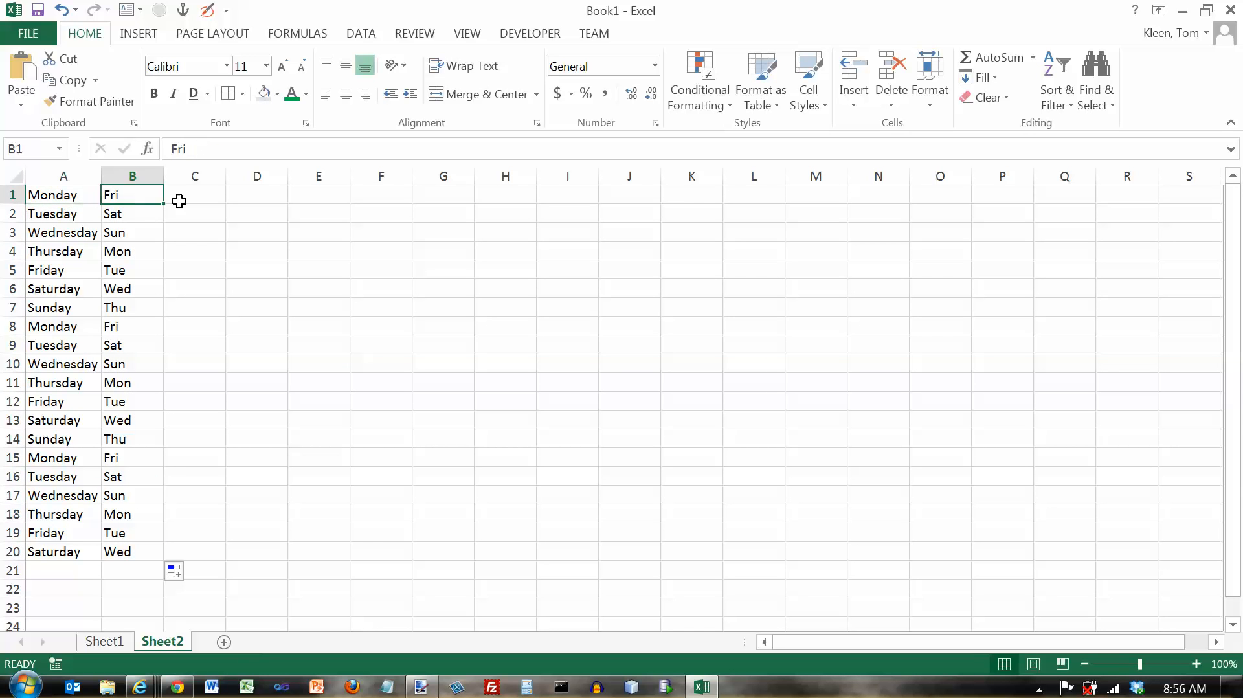
Step: Seed C1 with June and AutoFill full month names down to C20
click(194, 195)
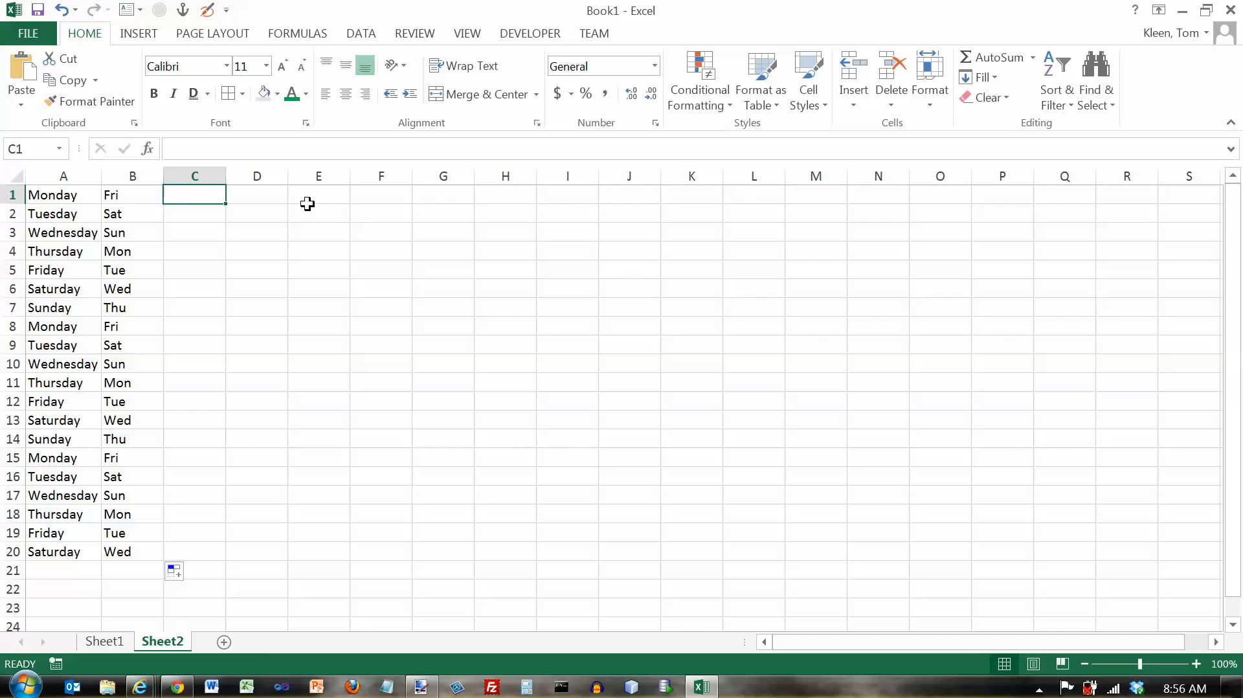
text(June)
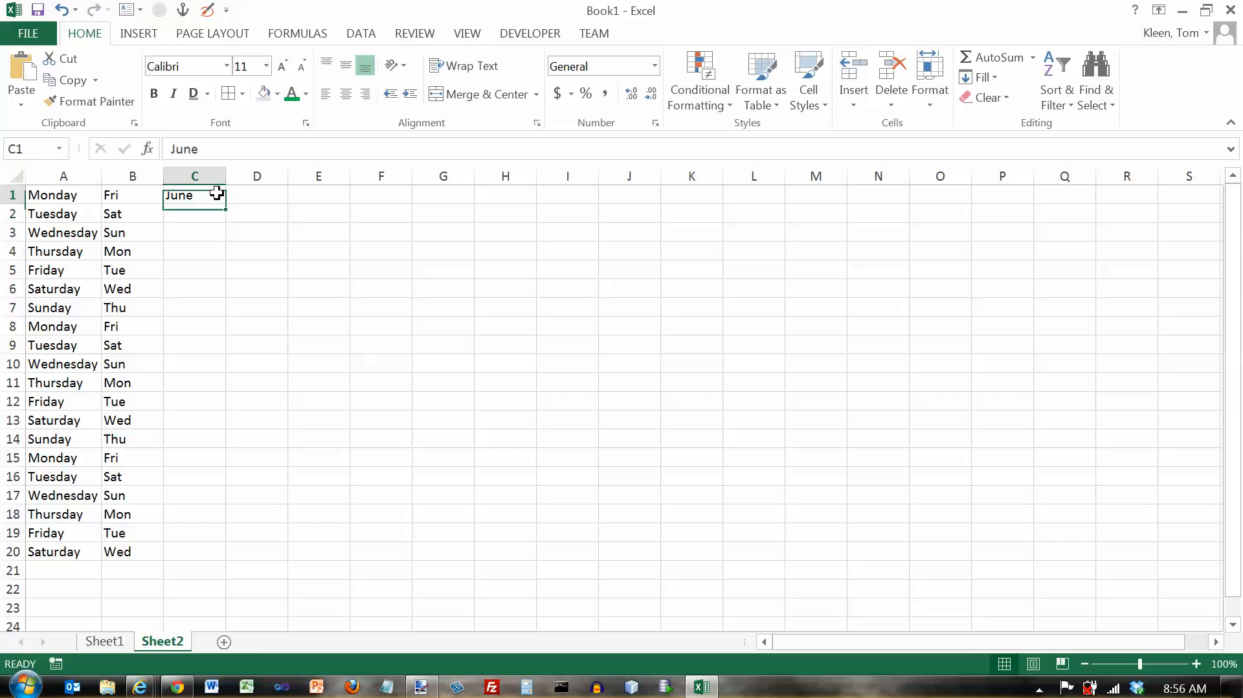
drag(216, 194, 221, 565)
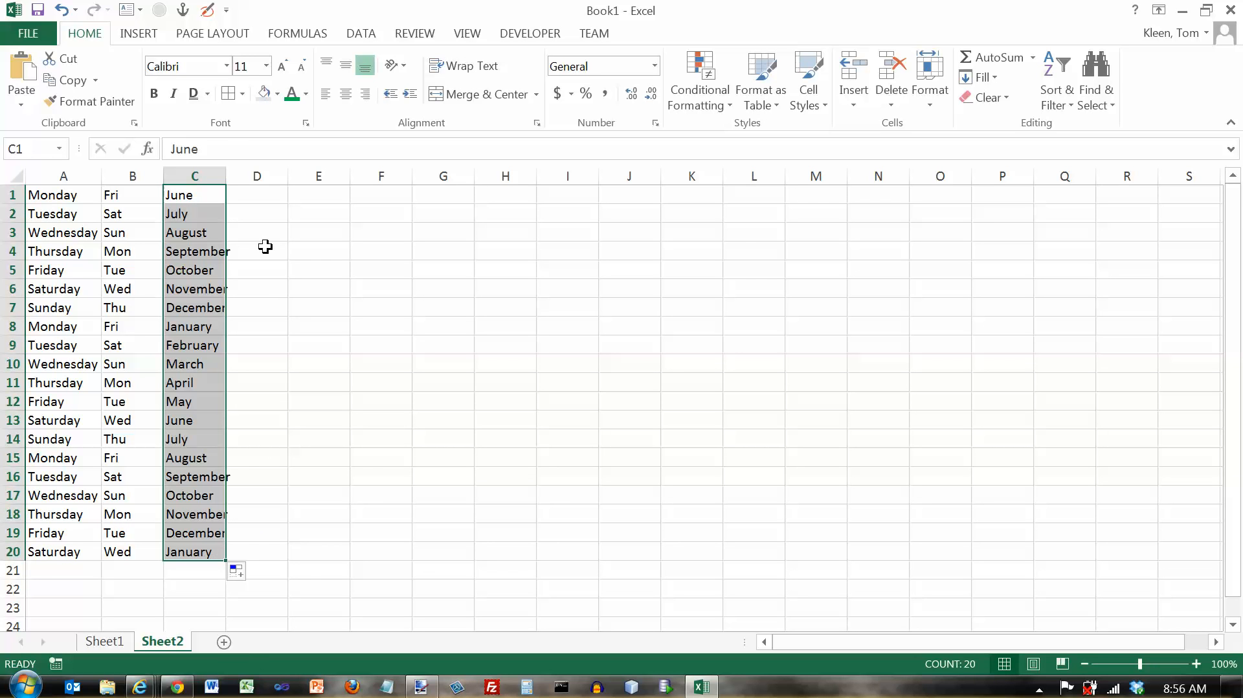
mouse_move(246, 221)
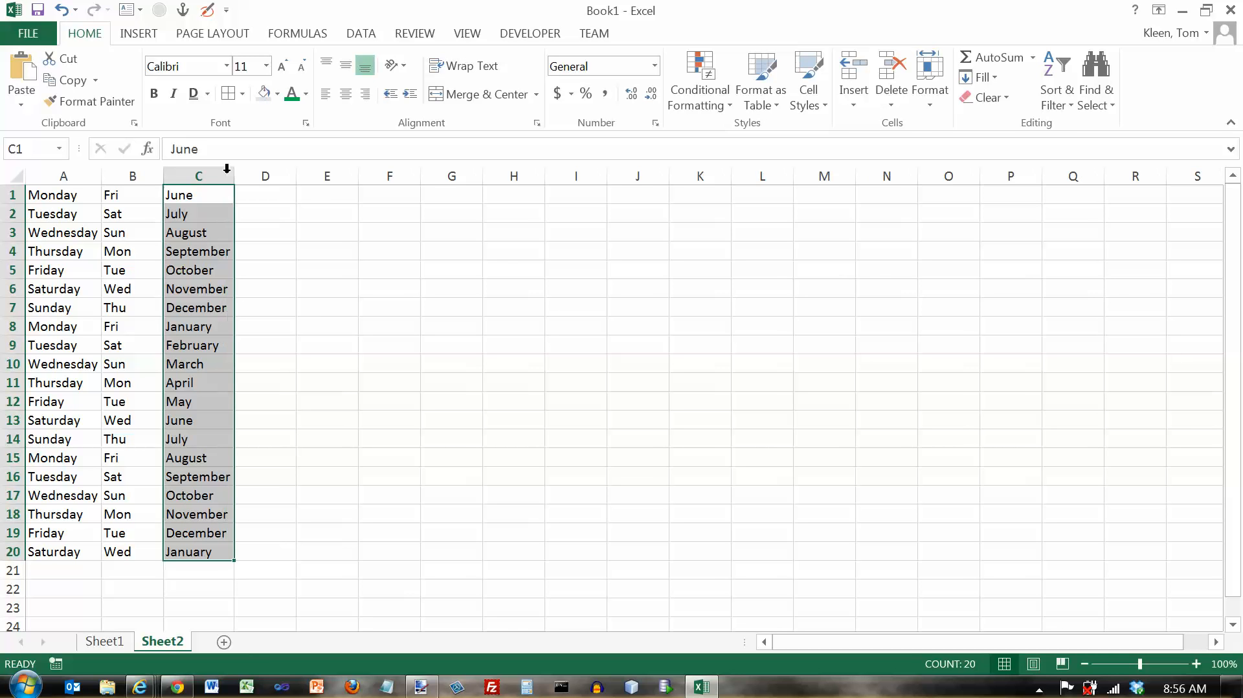
Step: Seed D1 with Jul and AutoFill abbreviated month names down to D20
click(264, 195)
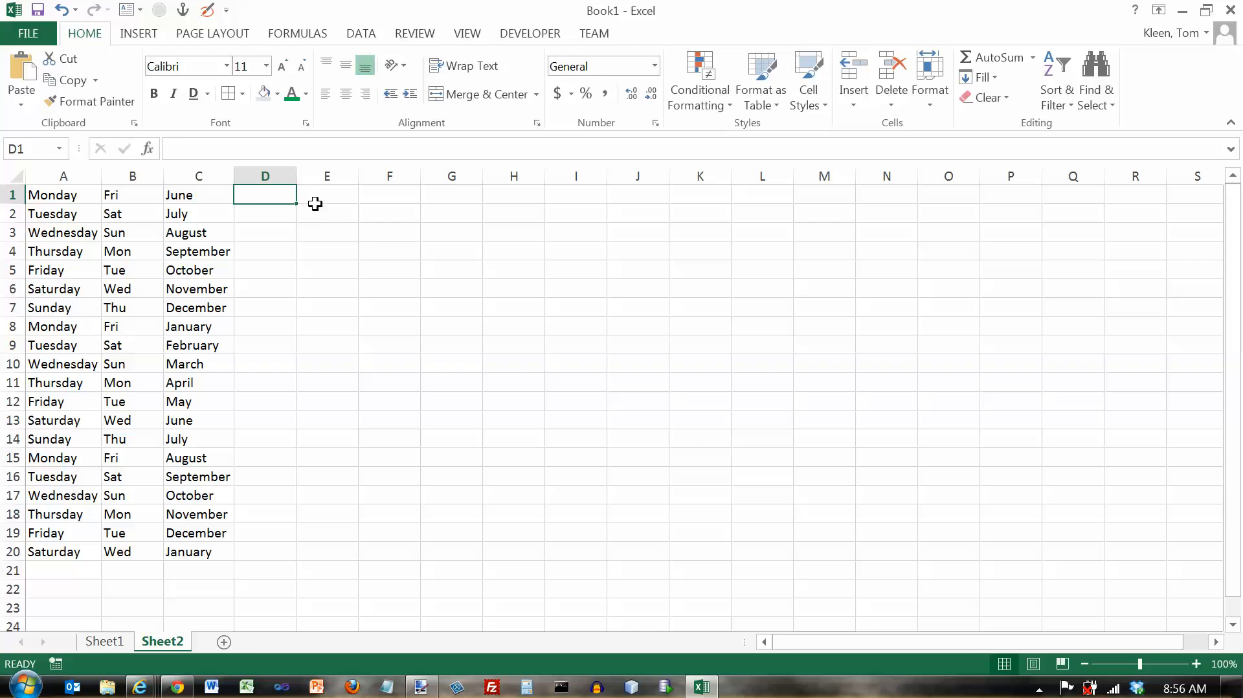
text(Jul)
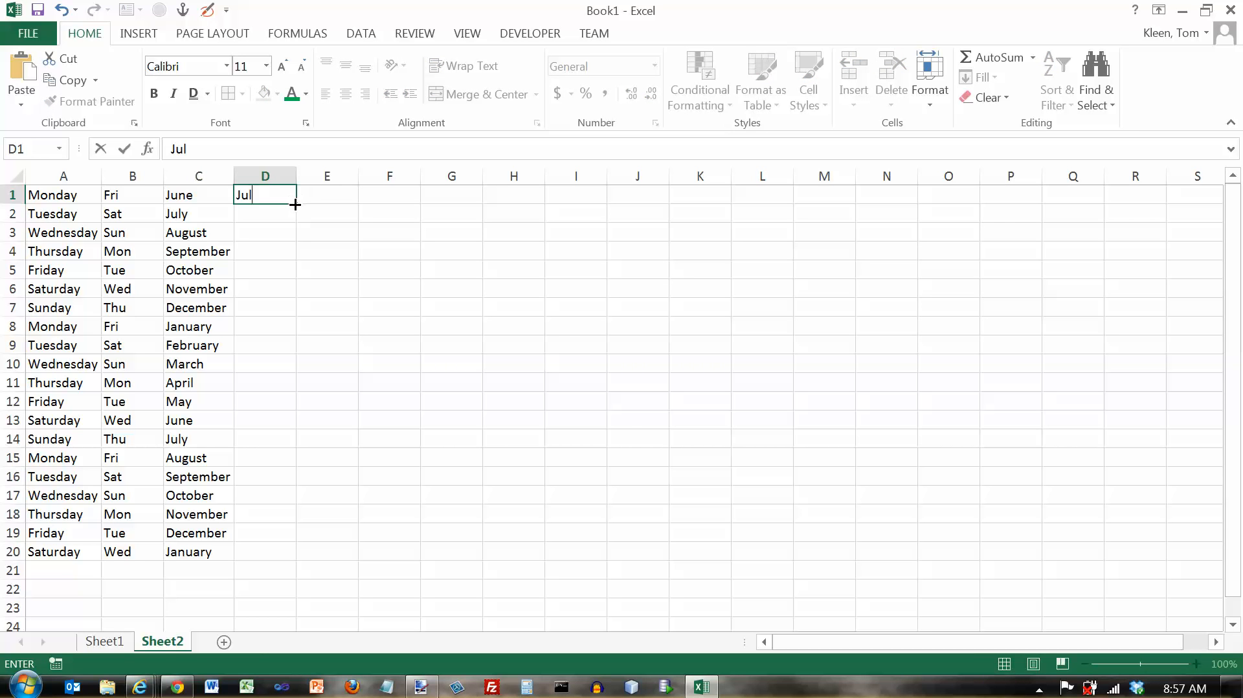
drag(296, 205, 289, 213)
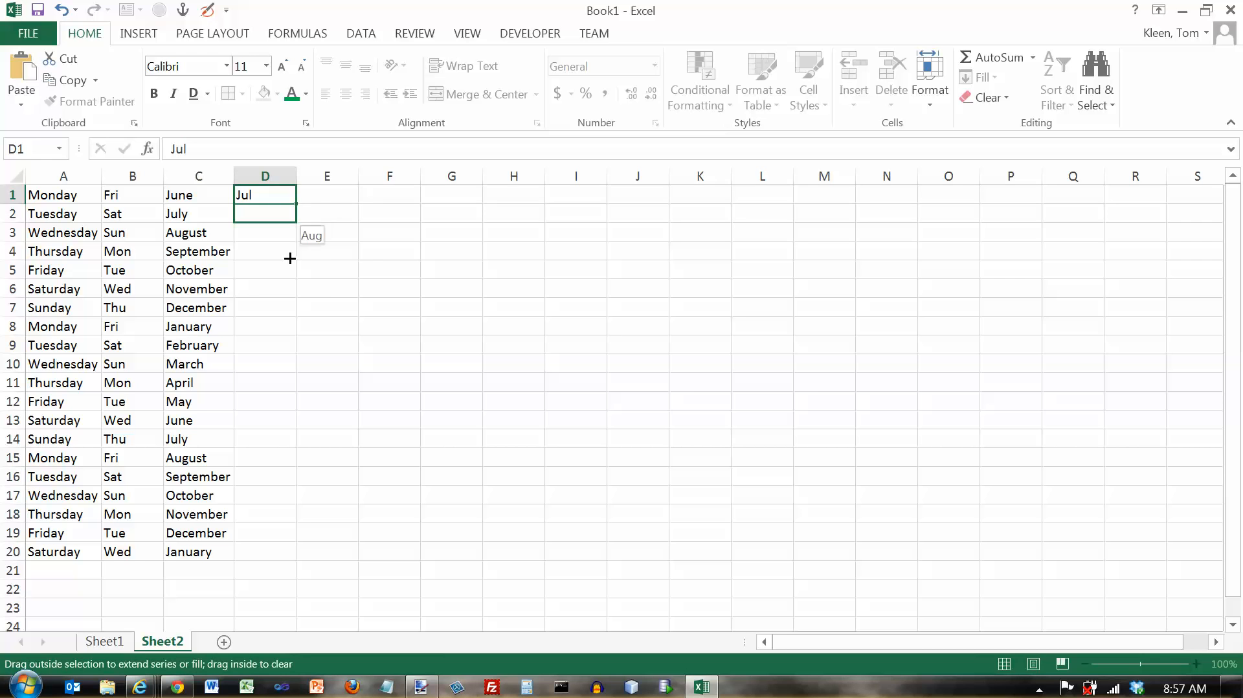
drag(288, 257, 282, 556)
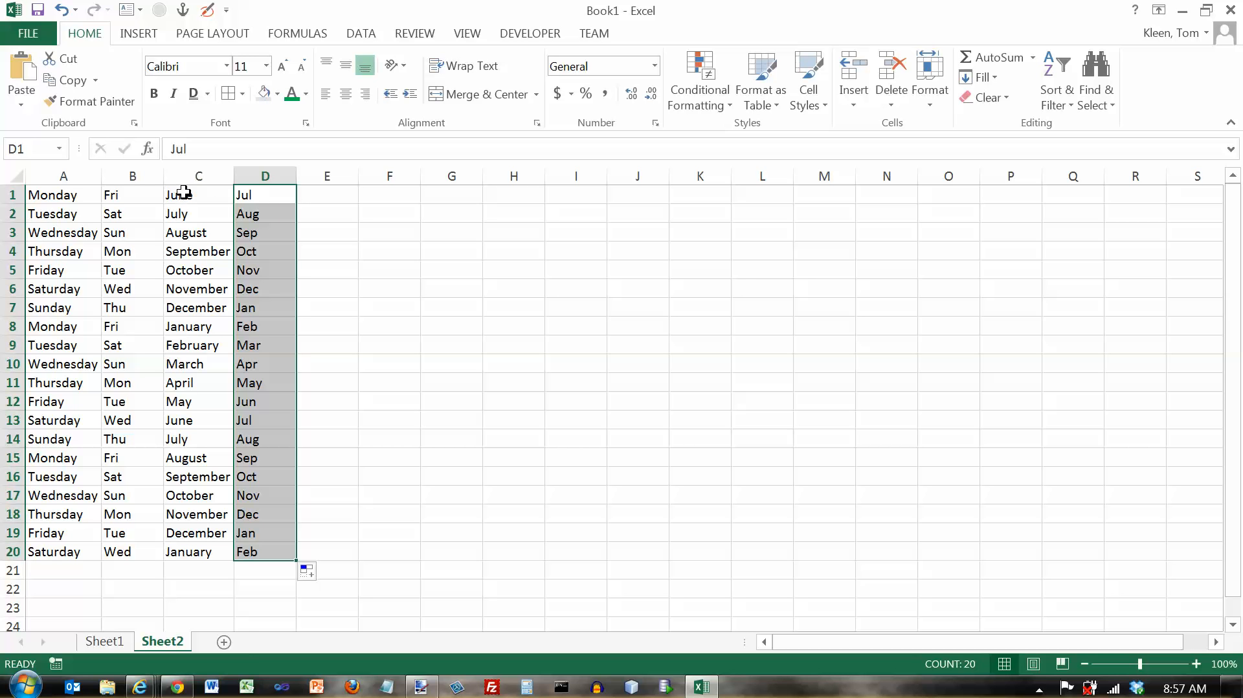
Step: Enter 1 and 2 in E1:E2 and AutoFill the sequence 1 through 20 down to E20
click(198, 175)
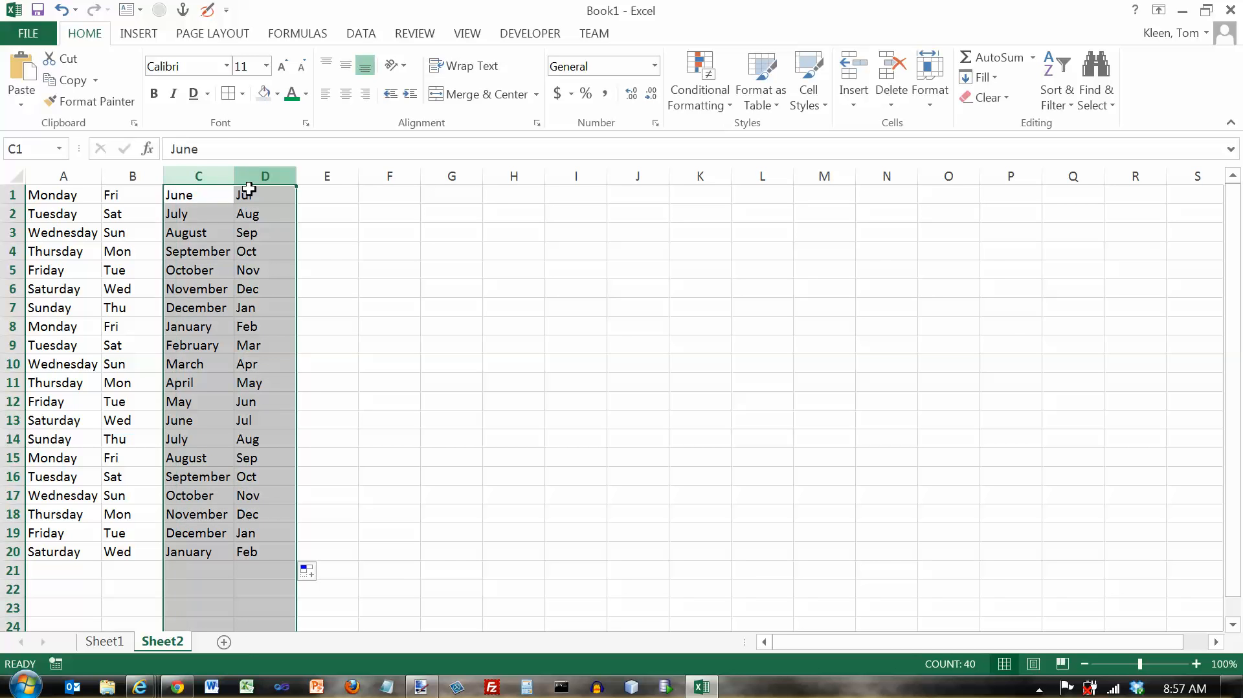
click(264, 194)
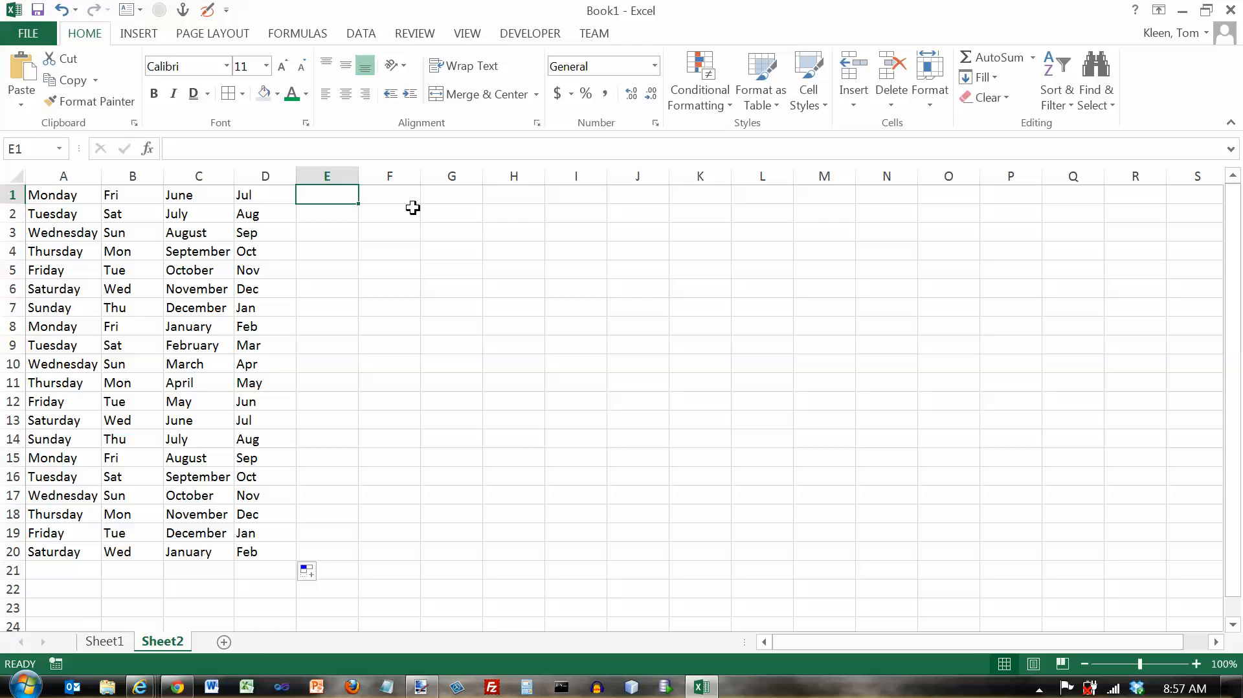
text(1)
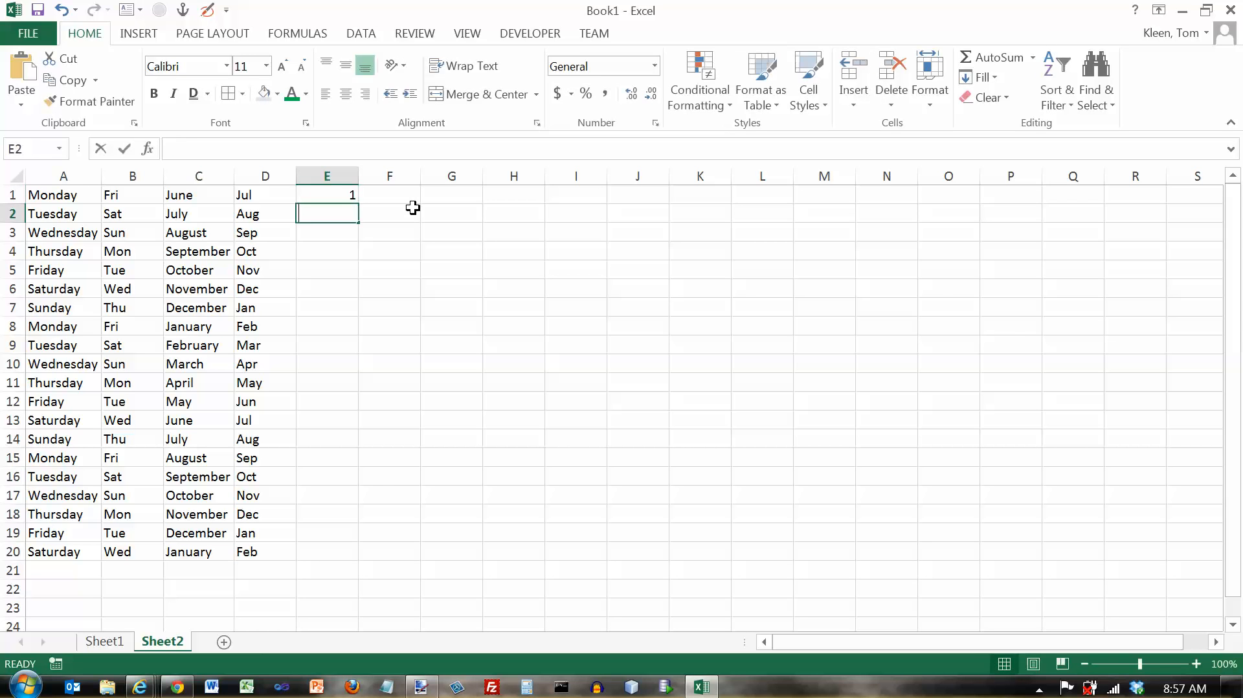
text(2)
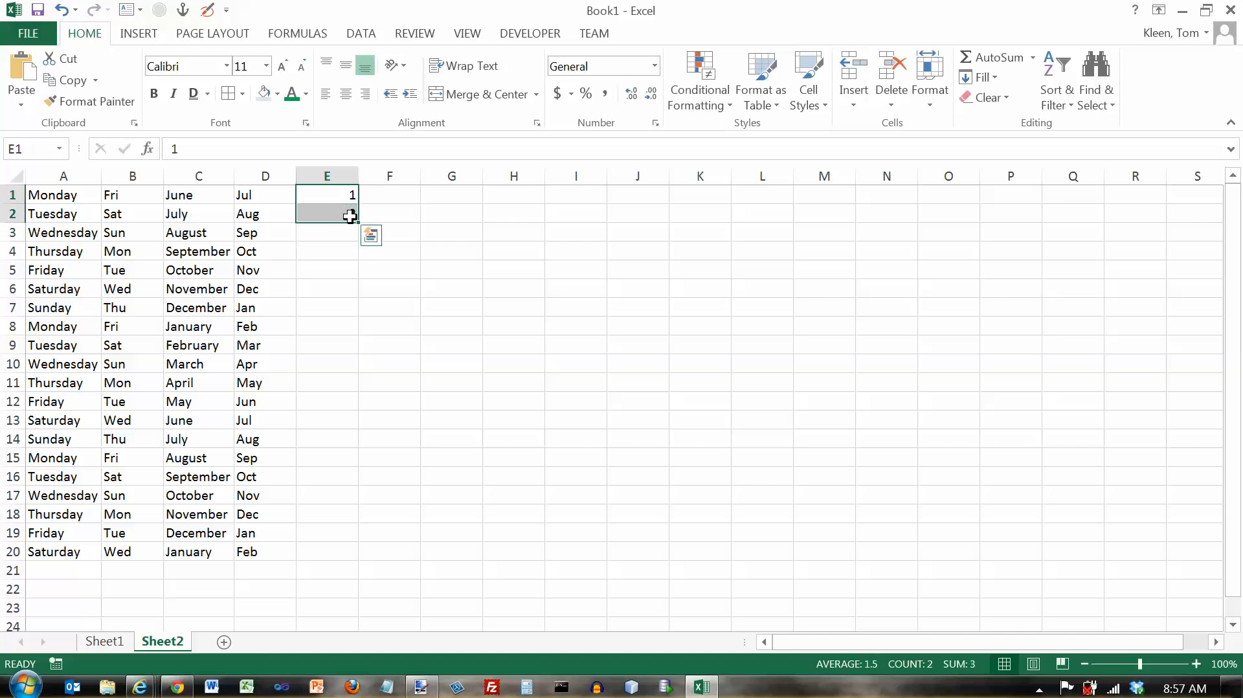
drag(351, 214, 347, 313)
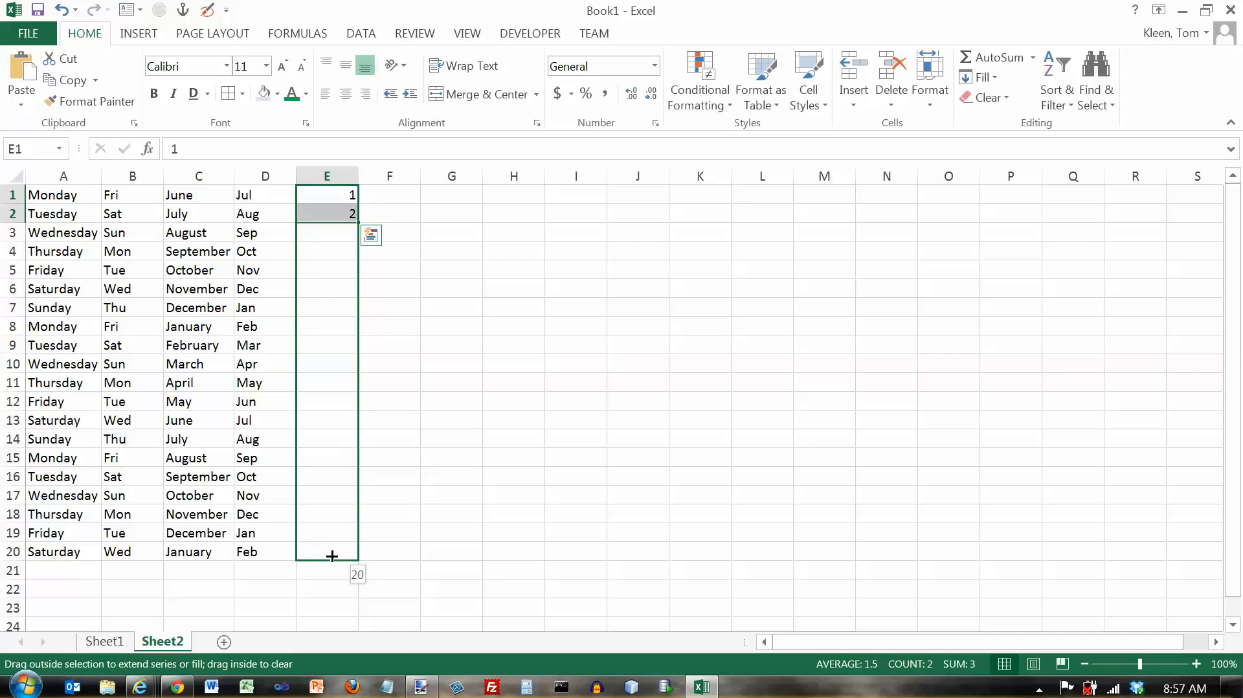
drag(327, 213, 326, 552)
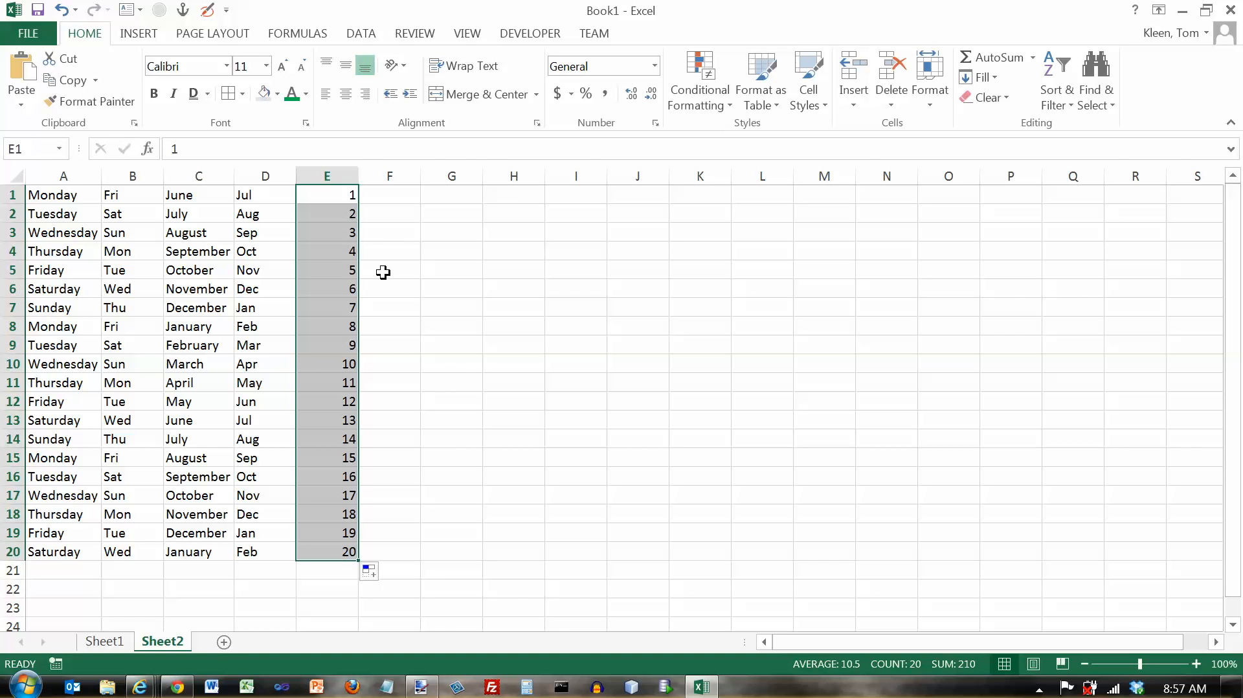
mouse_move(348, 477)
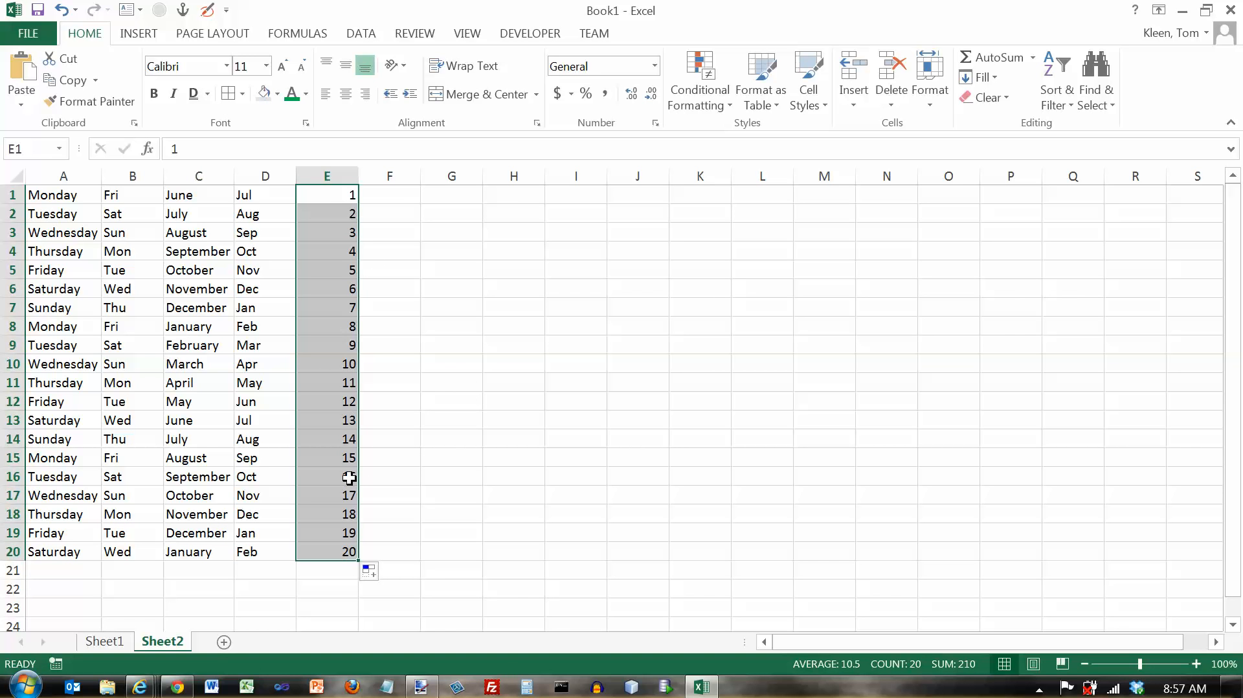
mouse_move(366, 206)
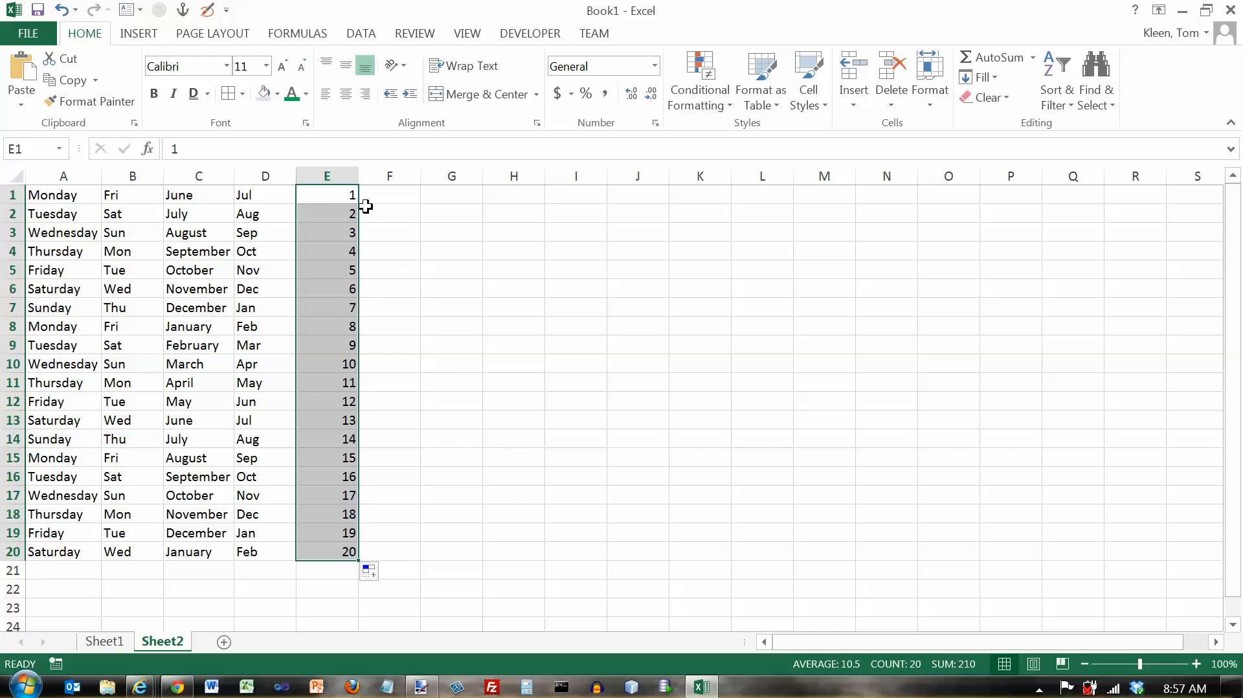
click(327, 195)
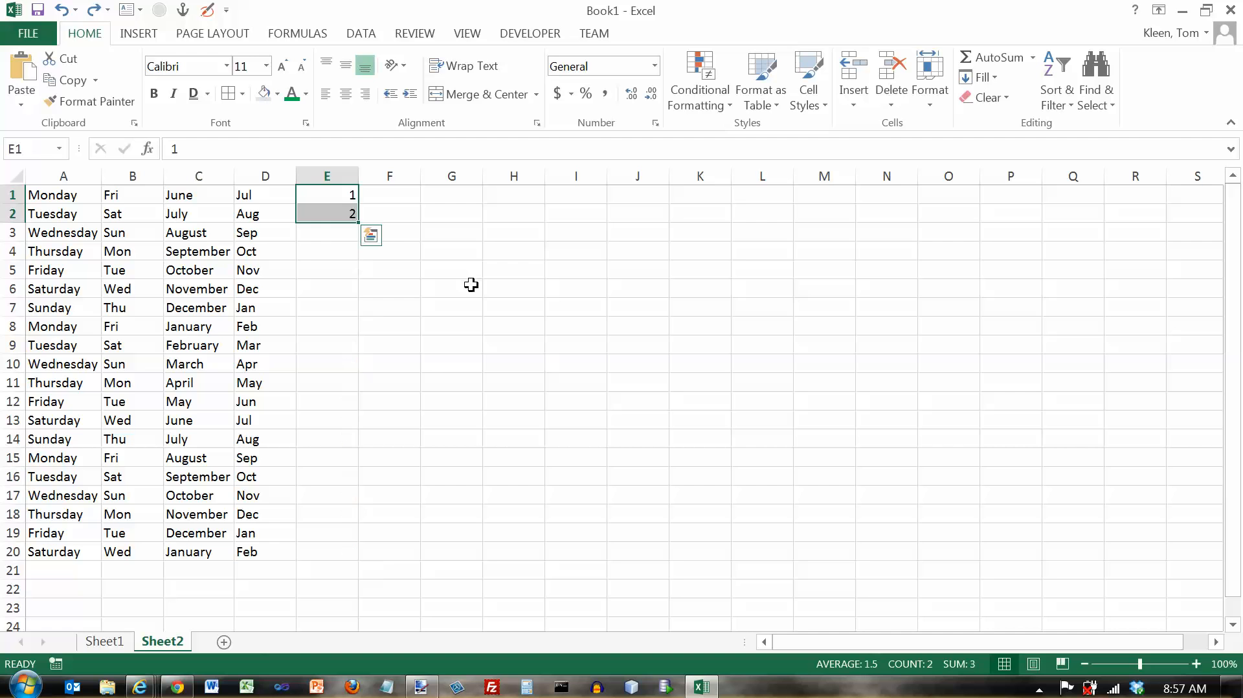
mouse_move(328, 206)
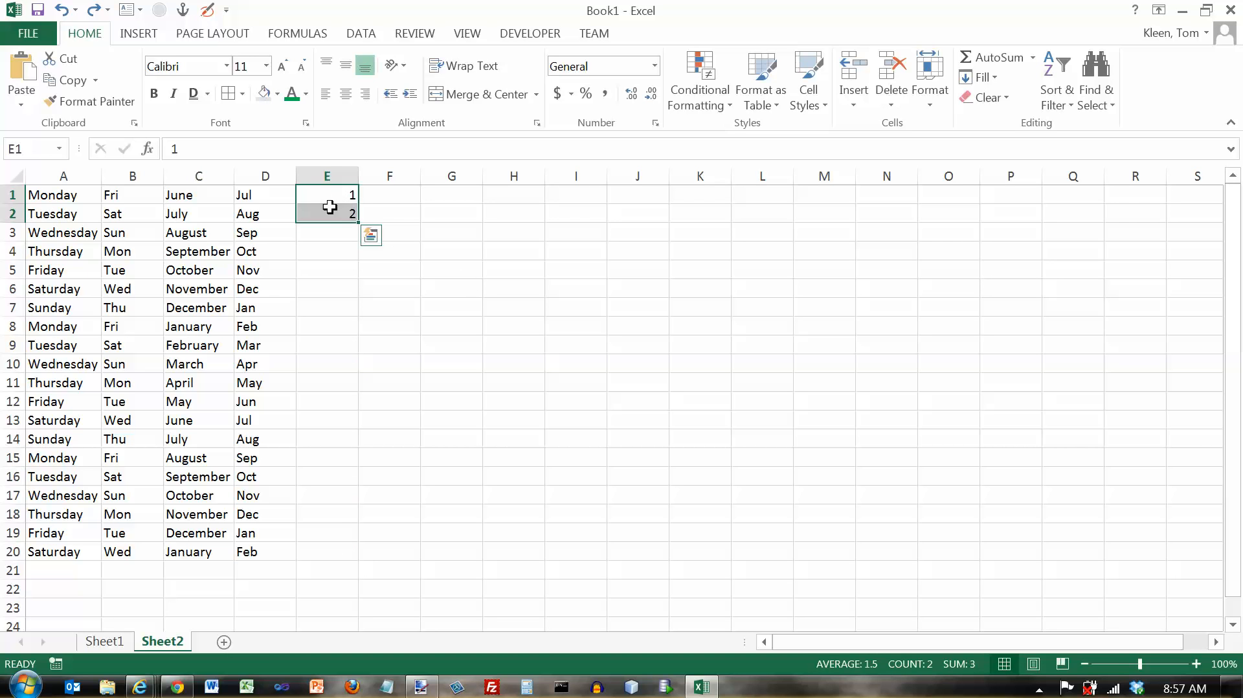
click(326, 213)
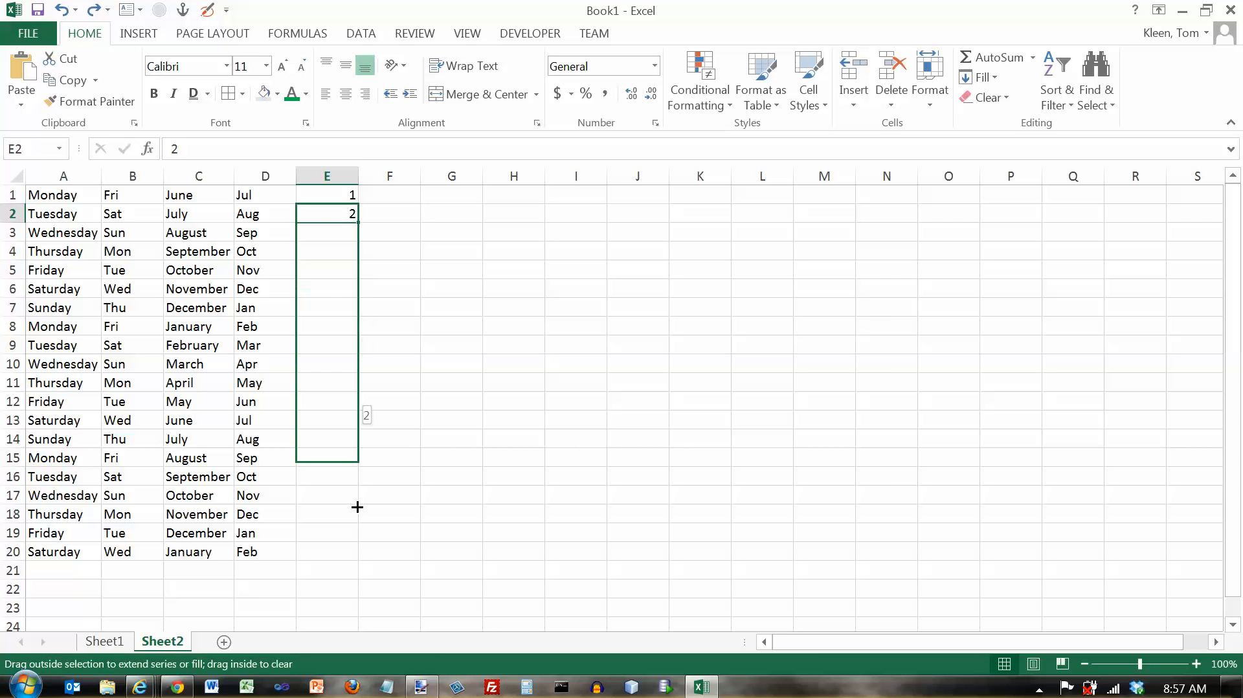
drag(327, 212, 327, 552)
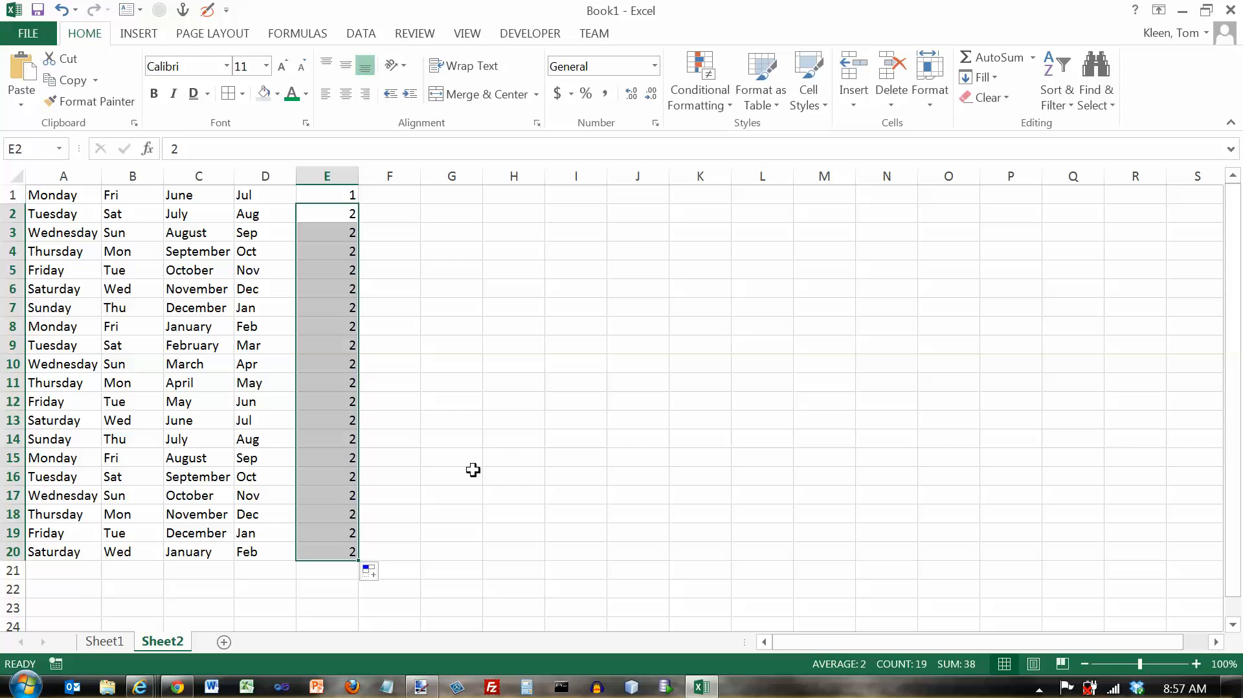
mouse_move(471, 470)
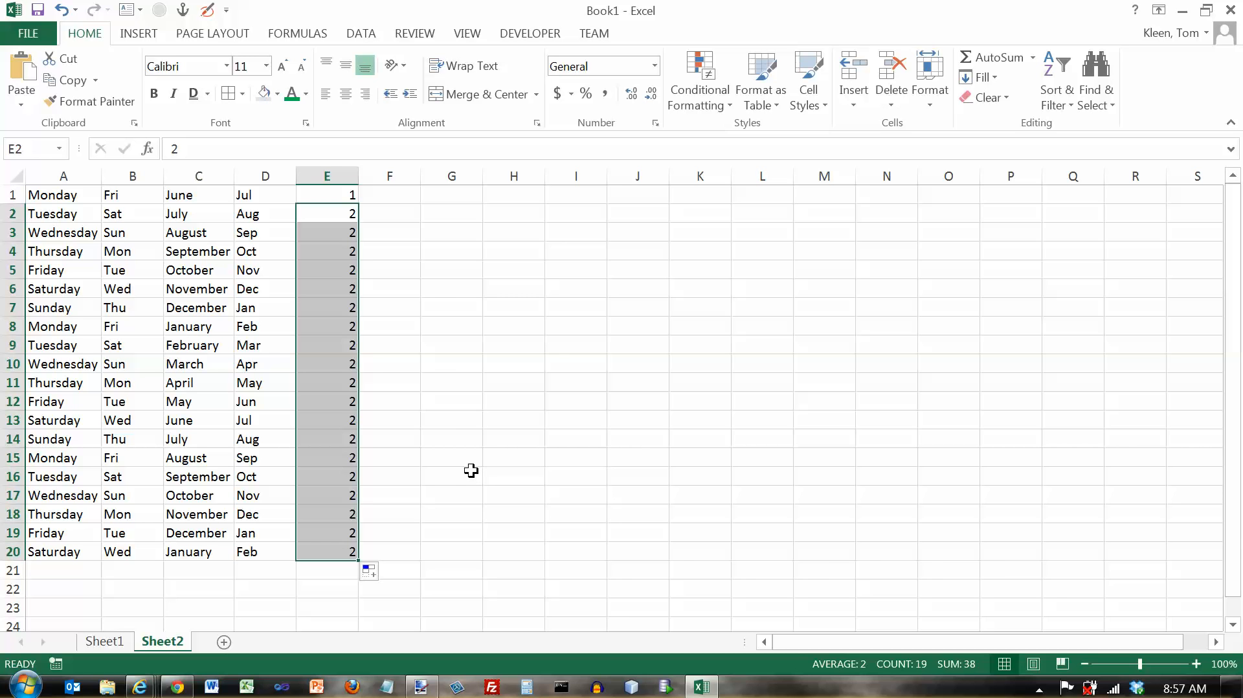
key(ctrl+z)
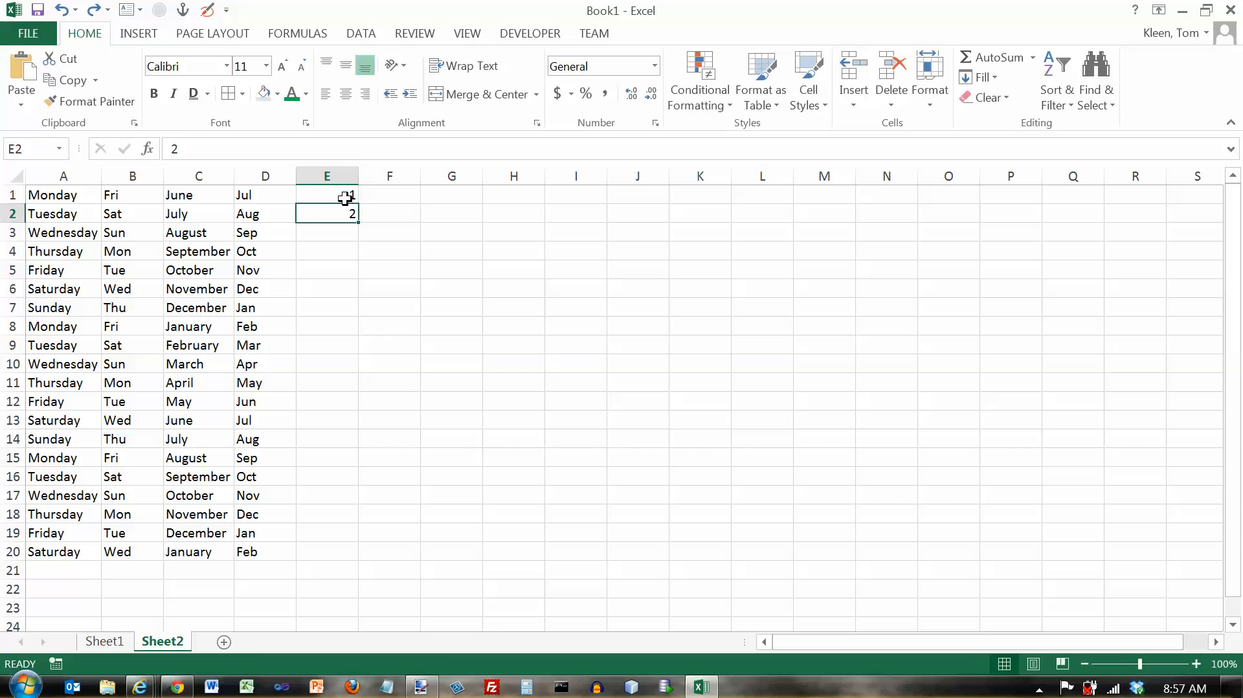
drag(326, 195, 326, 213)
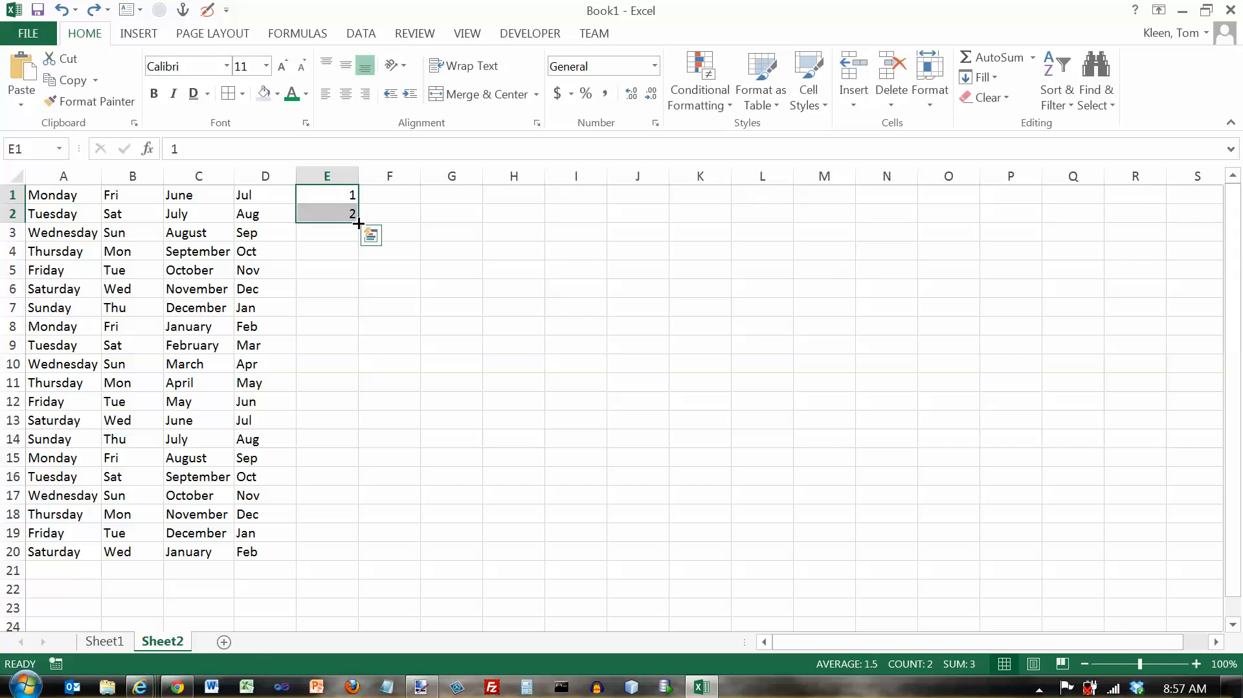
drag(359, 223, 352, 556)
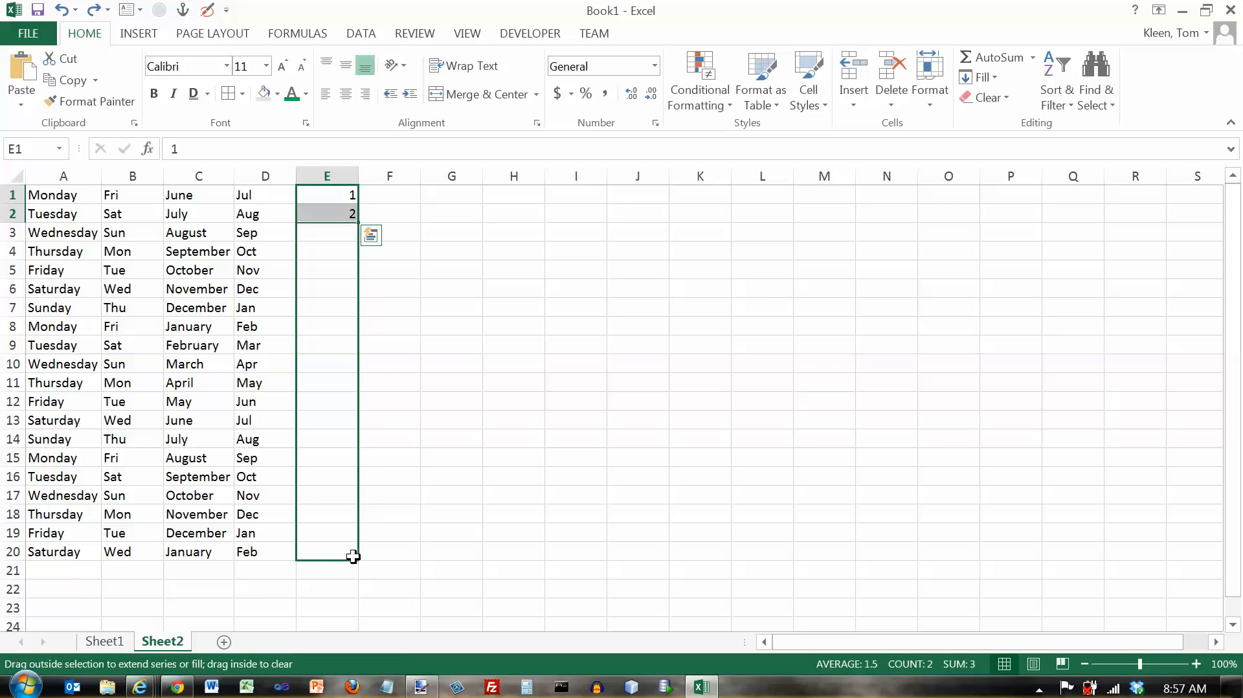
drag(351, 213, 351, 555)
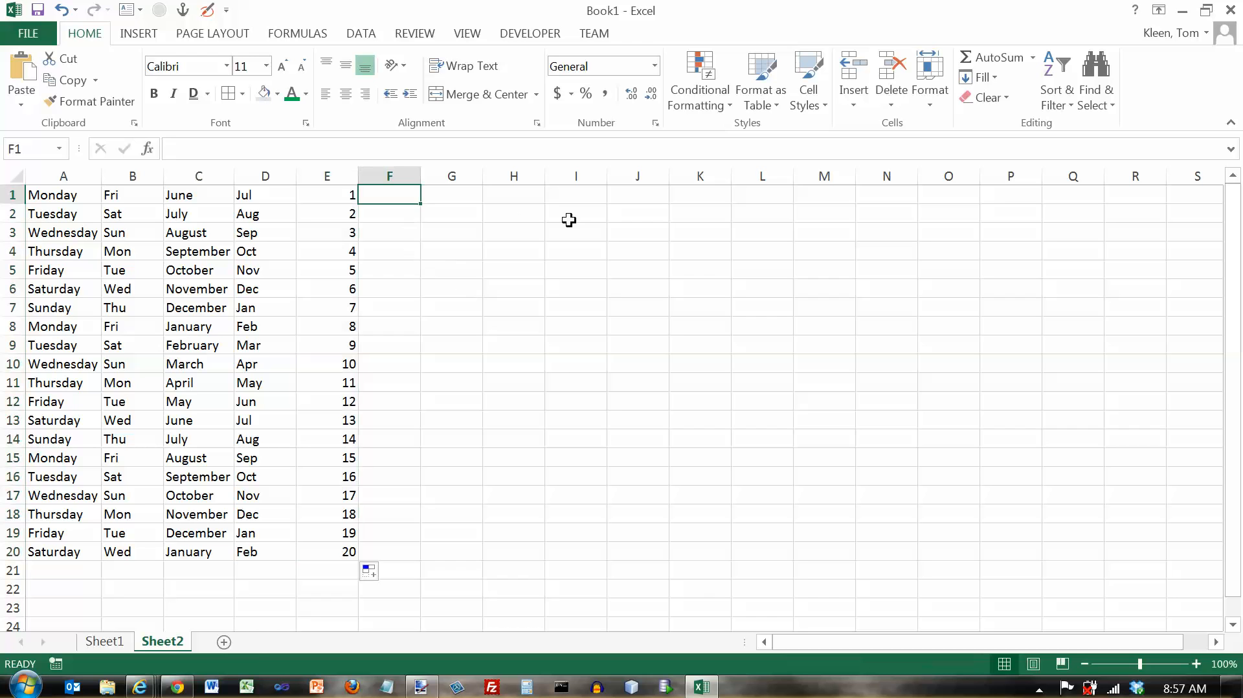
Step: Enter 125 and 126 in F1:F2 and AutoFill the count 125 through 144 down to F20
text(1)
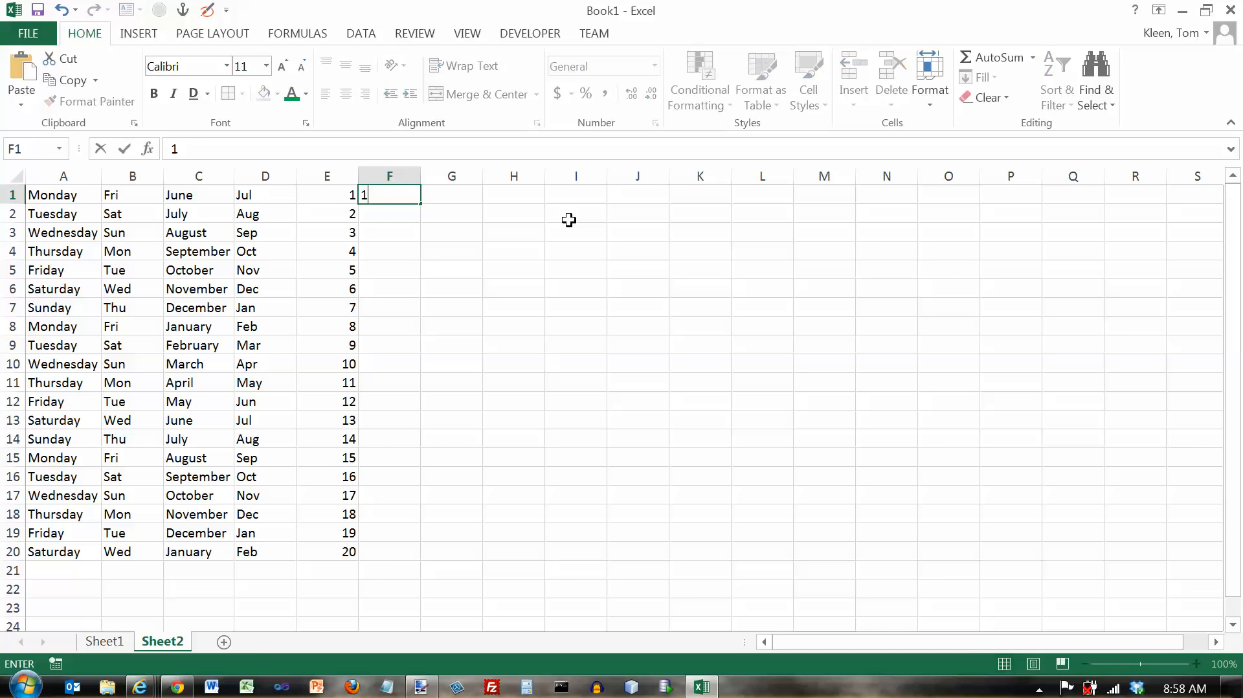
text(25)
click(390, 212)
text(126)
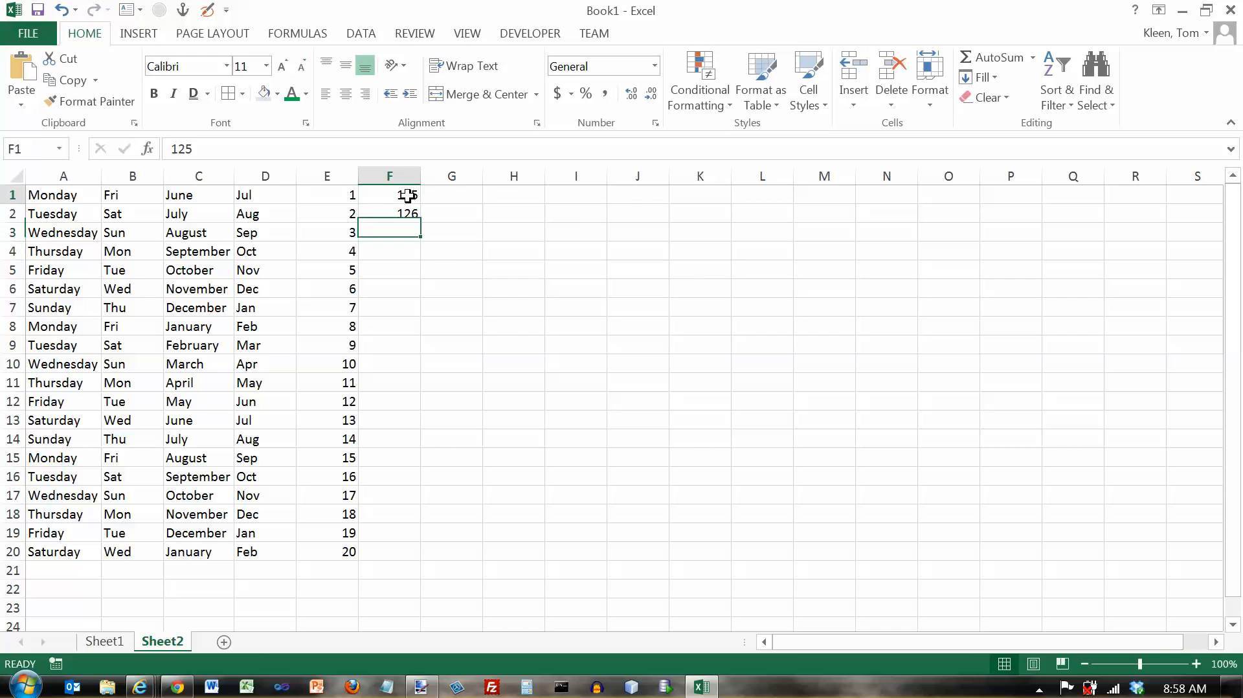
drag(389, 194, 388, 213)
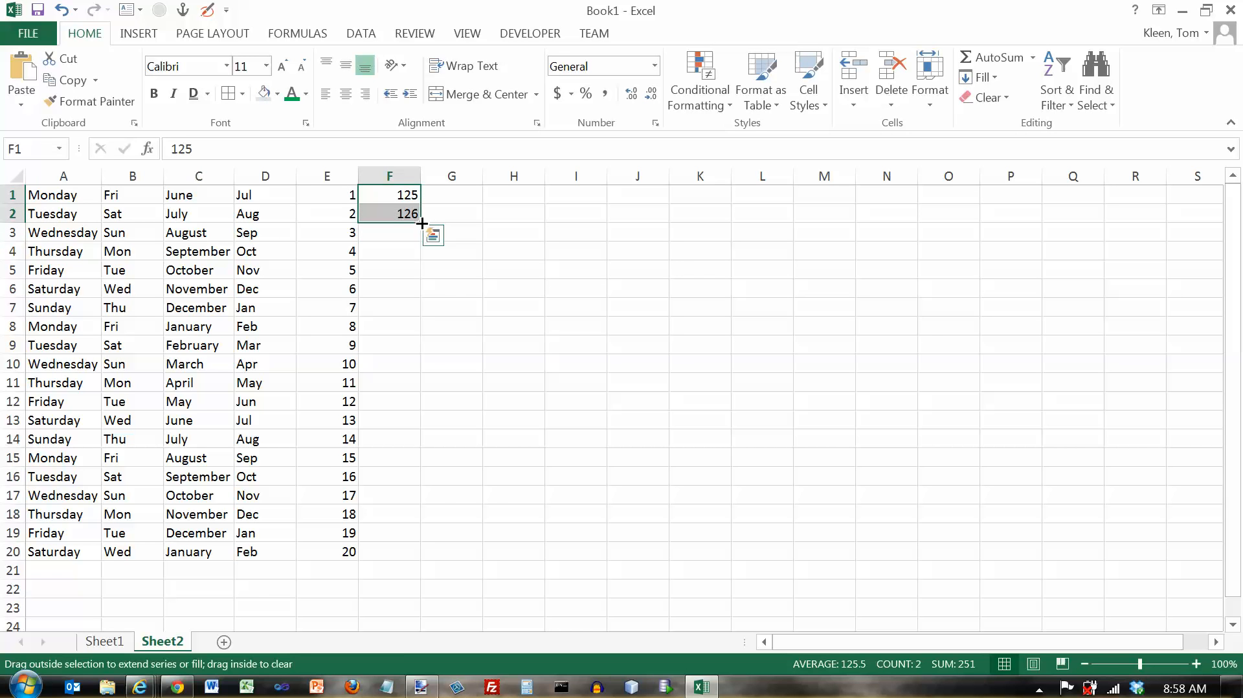
drag(422, 223, 423, 552)
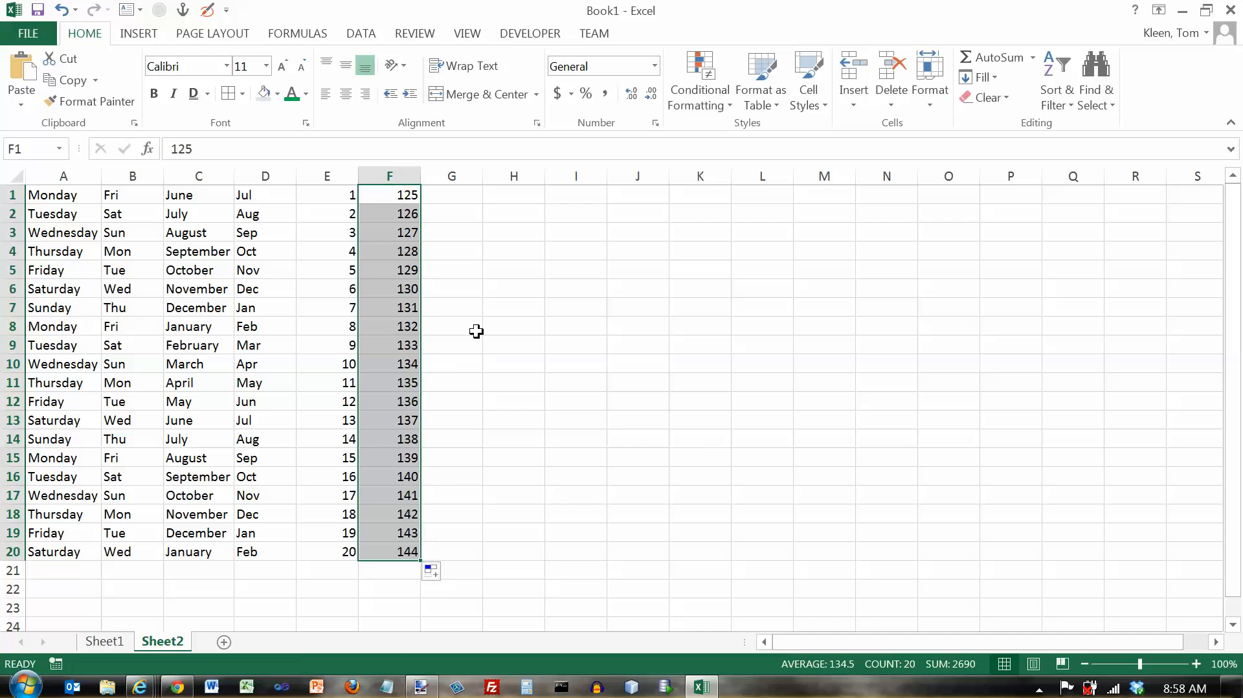
click(451, 194)
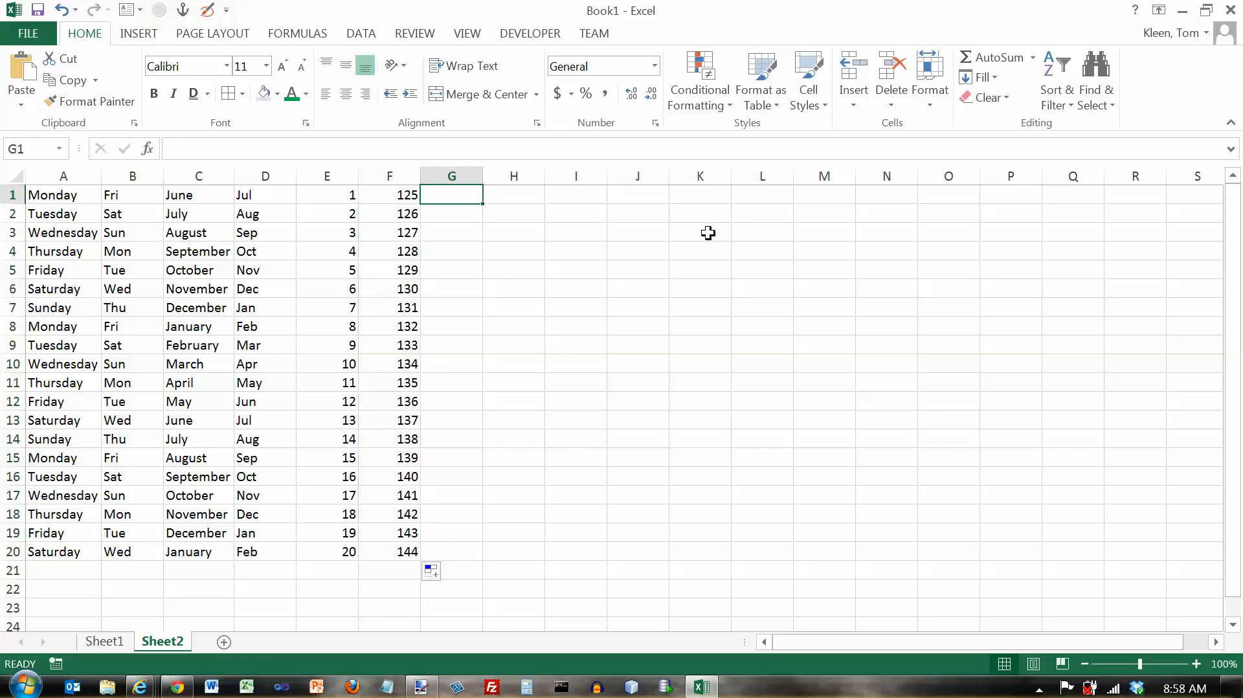
Step: Enter 5.5 and 5.75 in G1:G2 and AutoFill the 0.25-step series to 10.25 in G20
text(5.75)
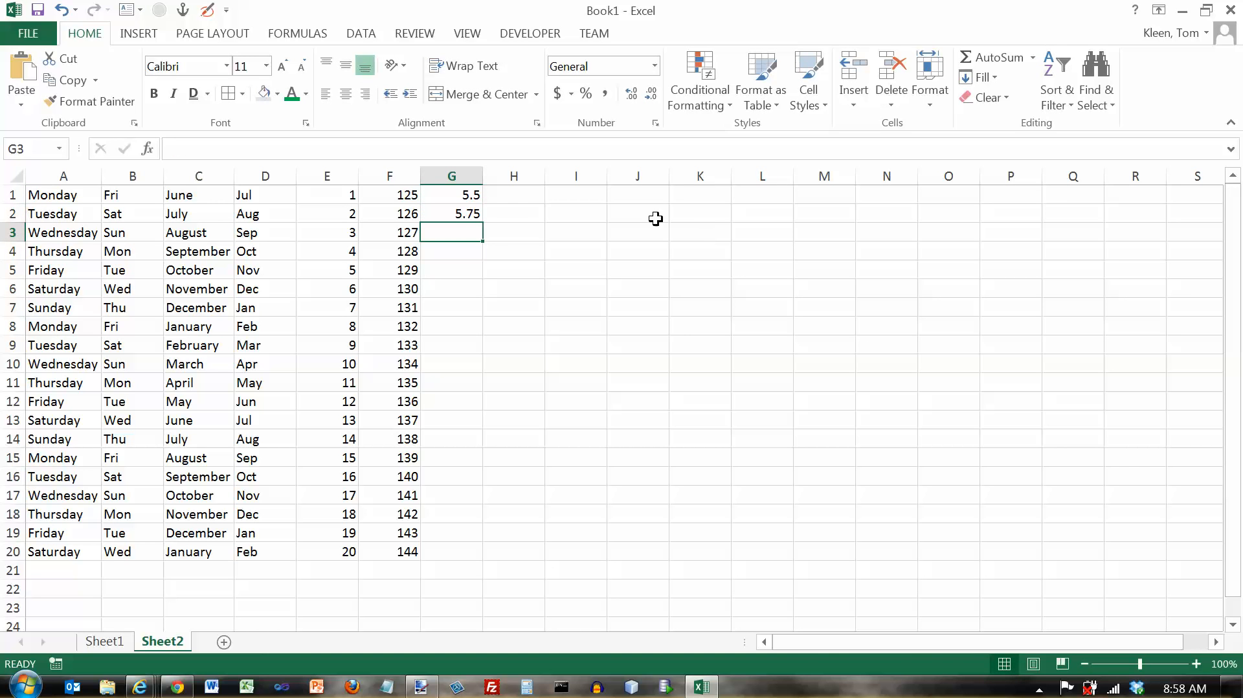
drag(451, 195, 451, 214)
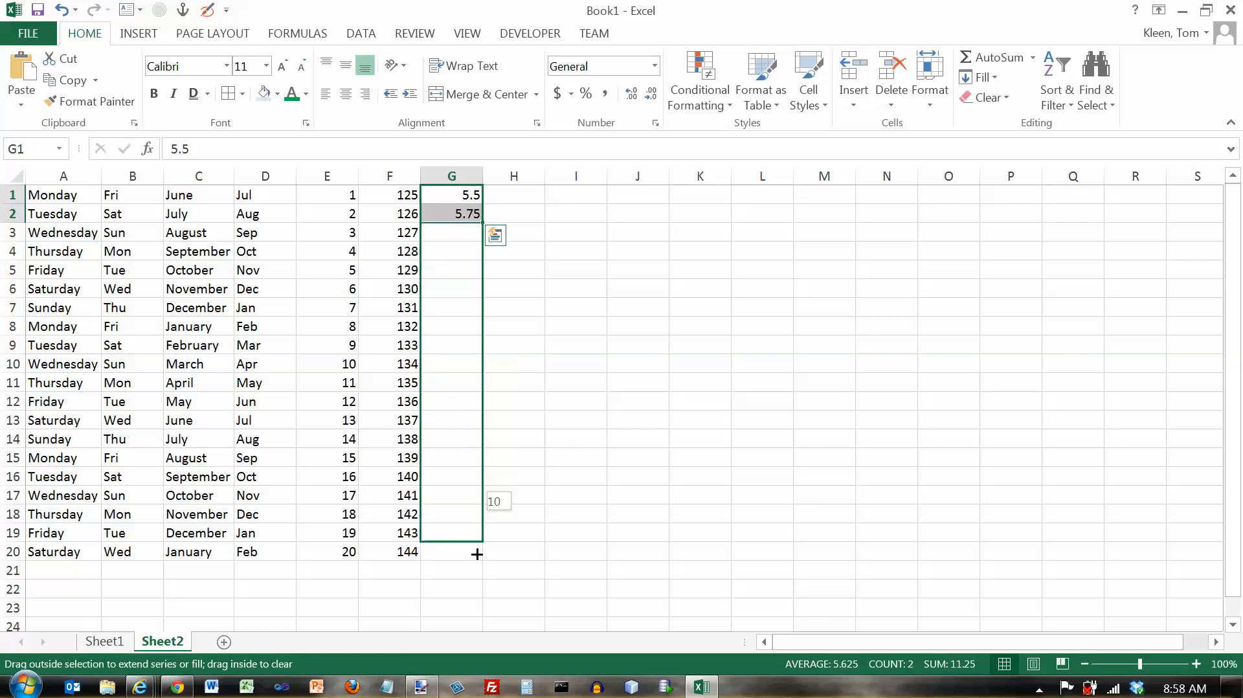
drag(451, 214, 451, 552)
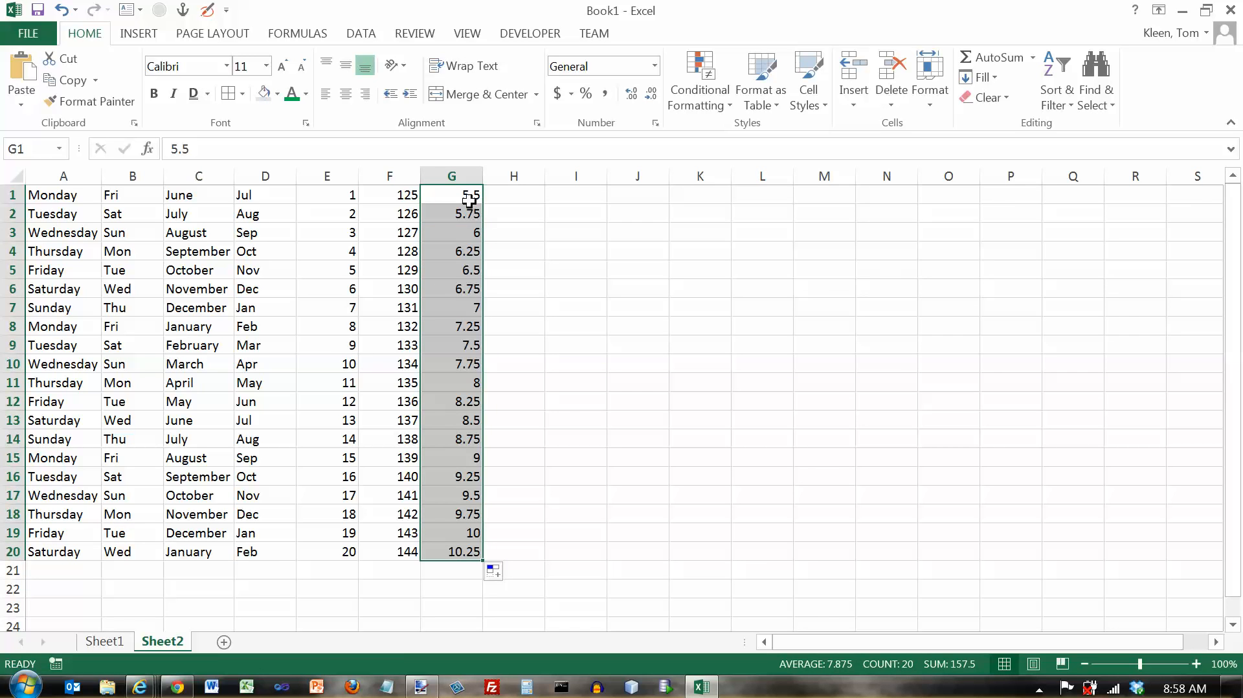
mouse_move(353, 195)
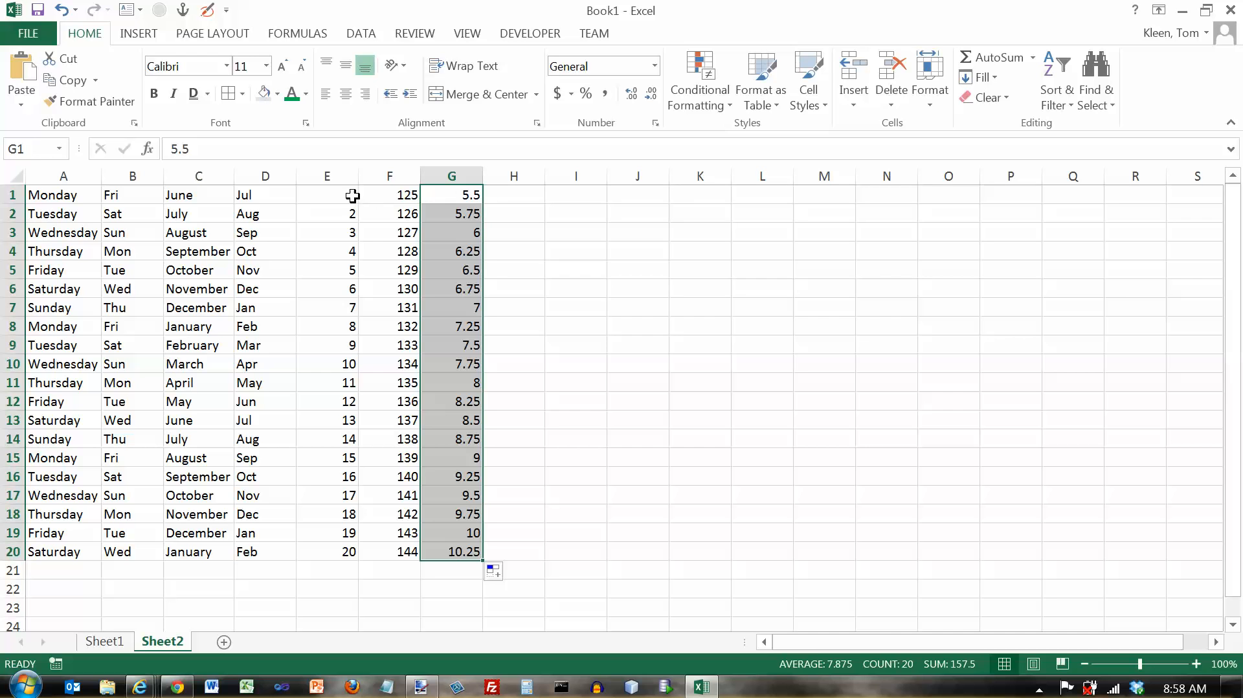
click(389, 194)
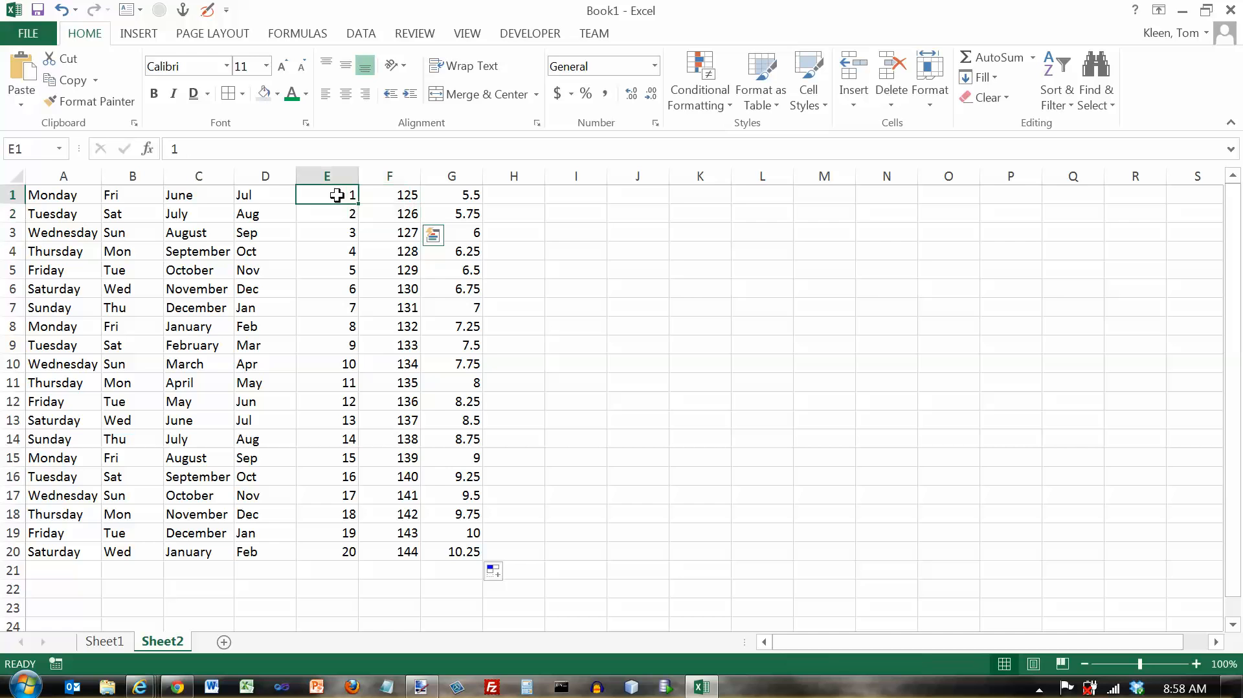
drag(326, 195, 326, 214)
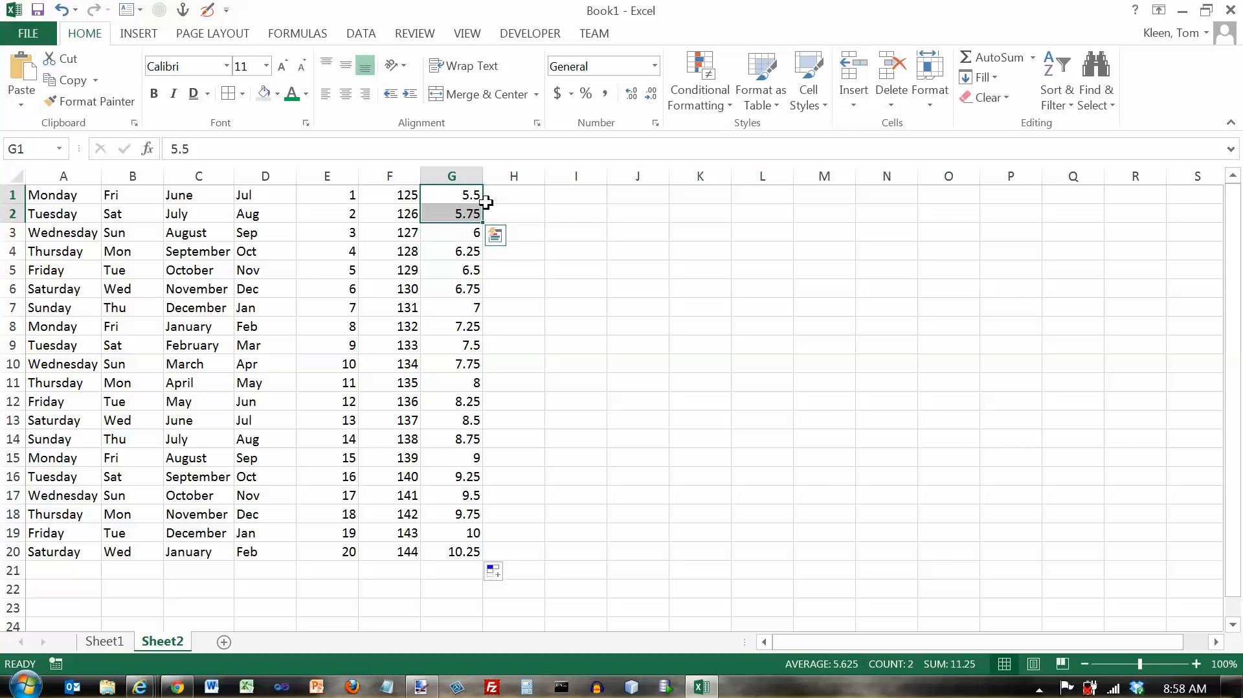
mouse_move(467, 215)
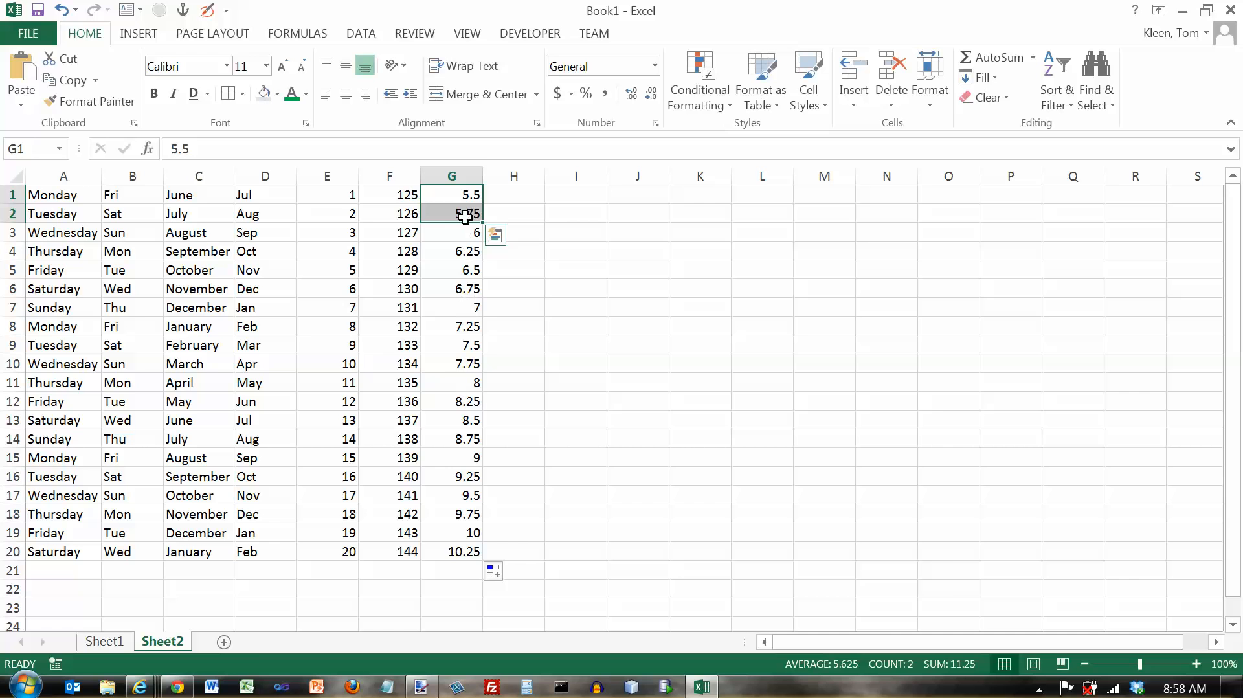
click(452, 195)
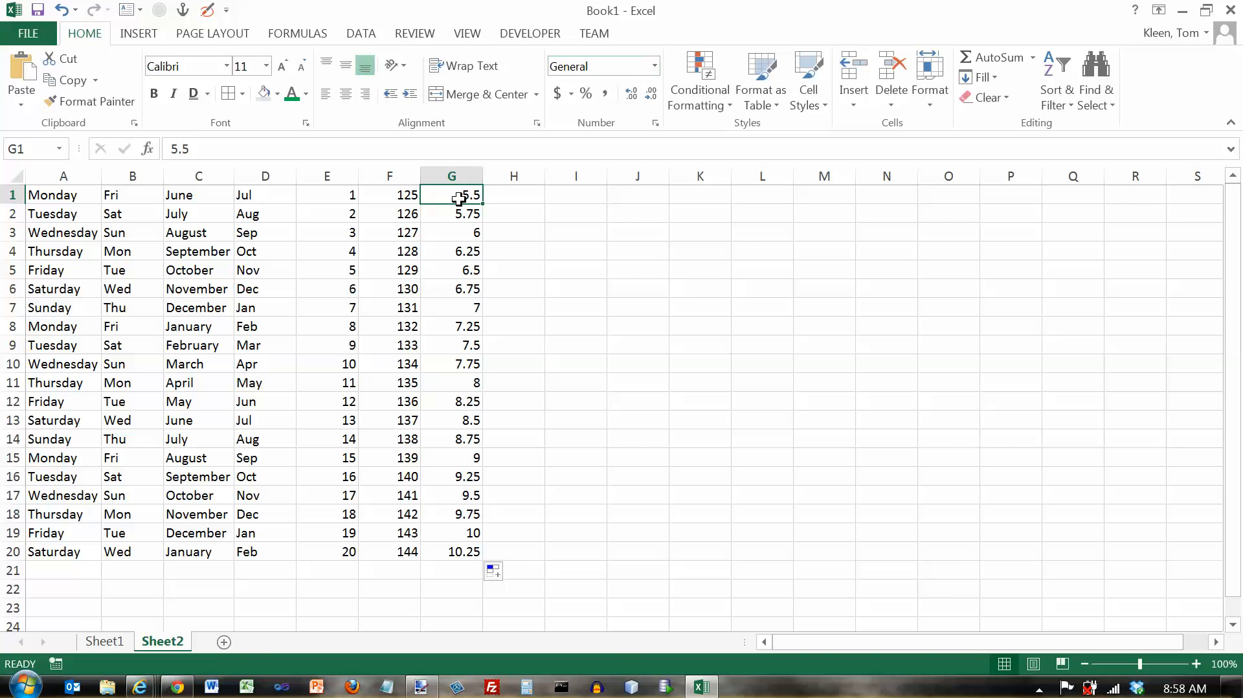
Step: Format G1:G20 as accounting Comma Style with two decimals, 5.50 through 10.25
drag(451, 196, 451, 514)
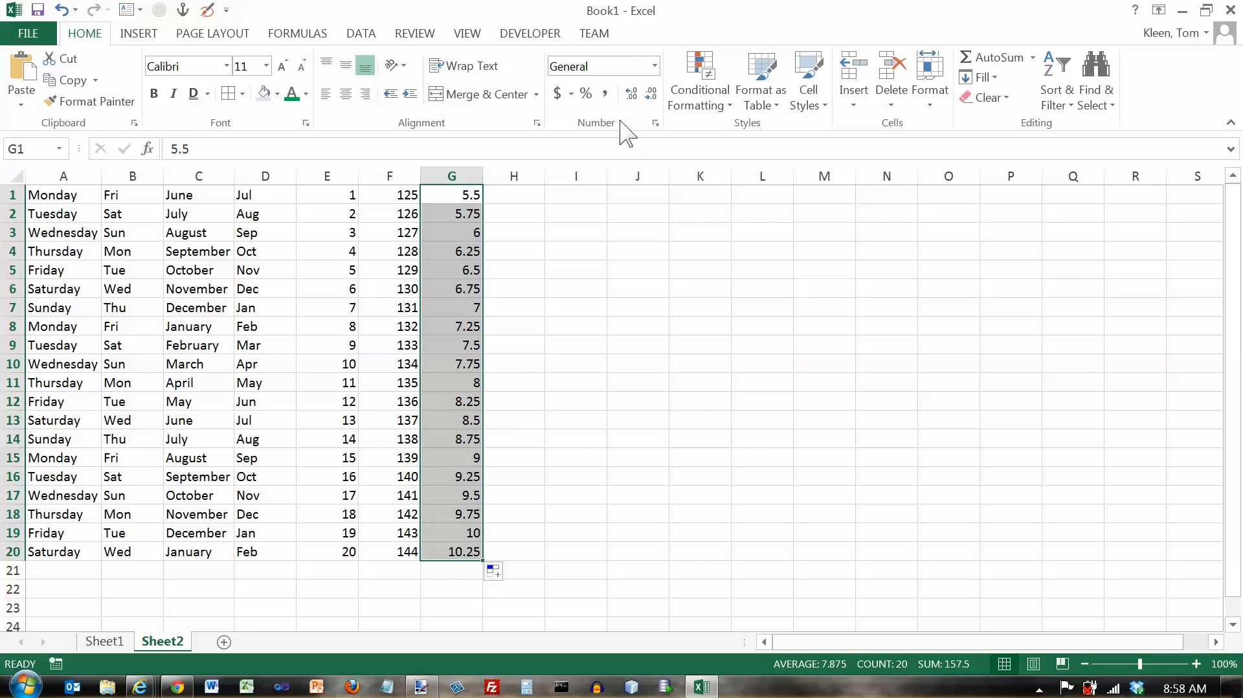
click(606, 93)
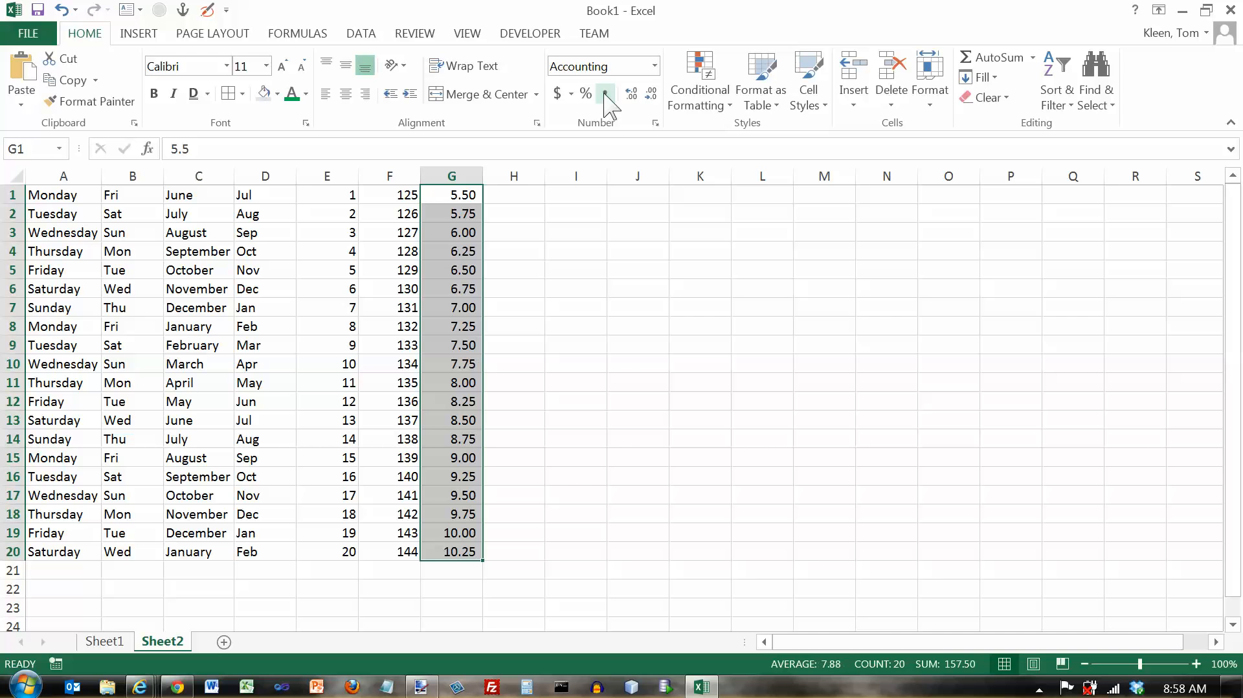
click(604, 93)
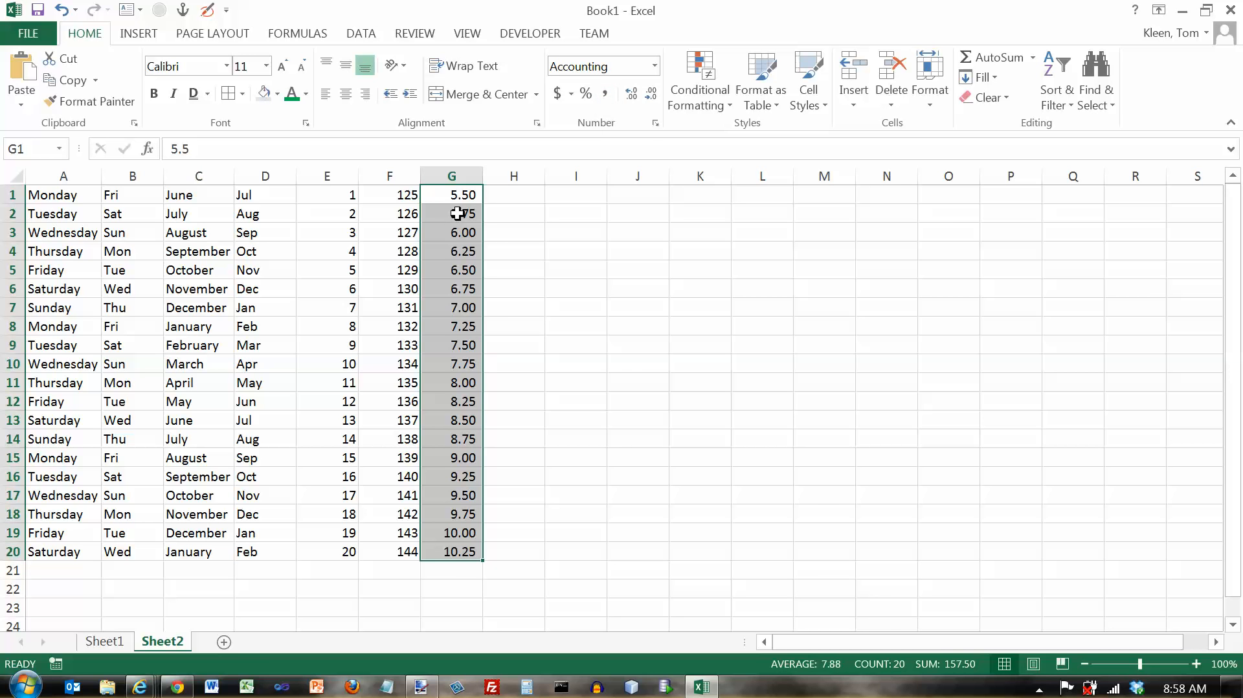
click(452, 214)
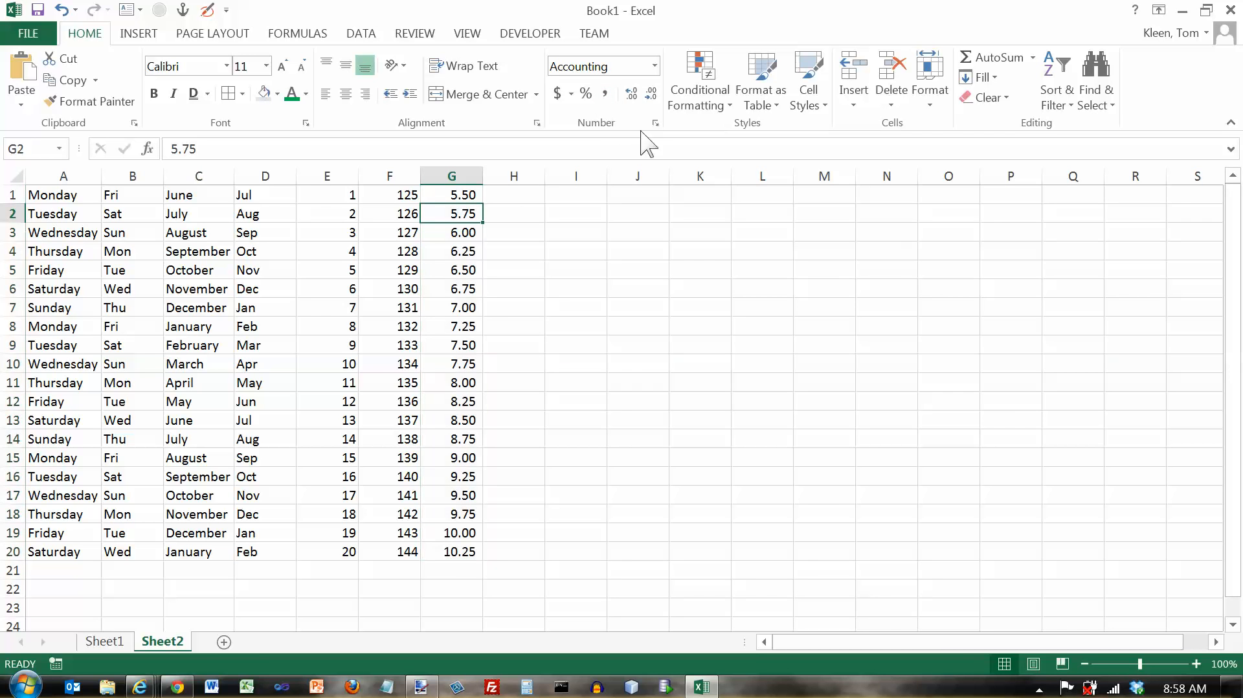
mouse_move(650, 93)
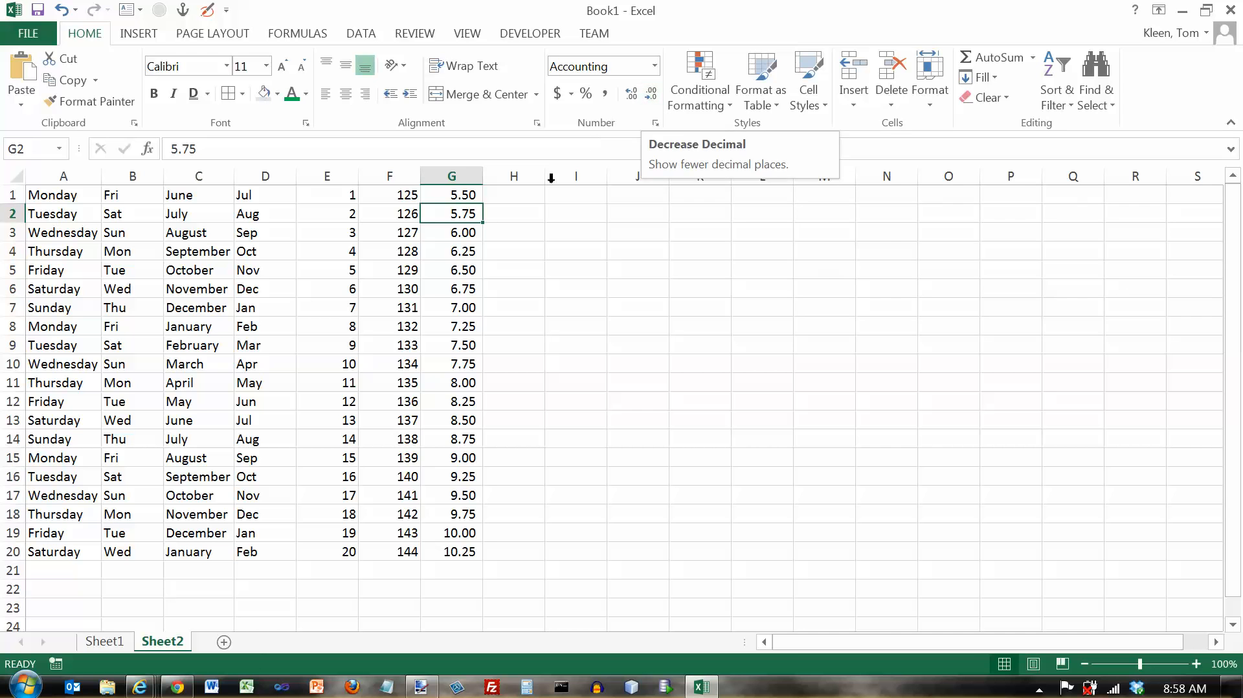
Step: Show column G with one decimal (5.5 to 10.3) and confirm G2 still stores 5.75
click(451, 175)
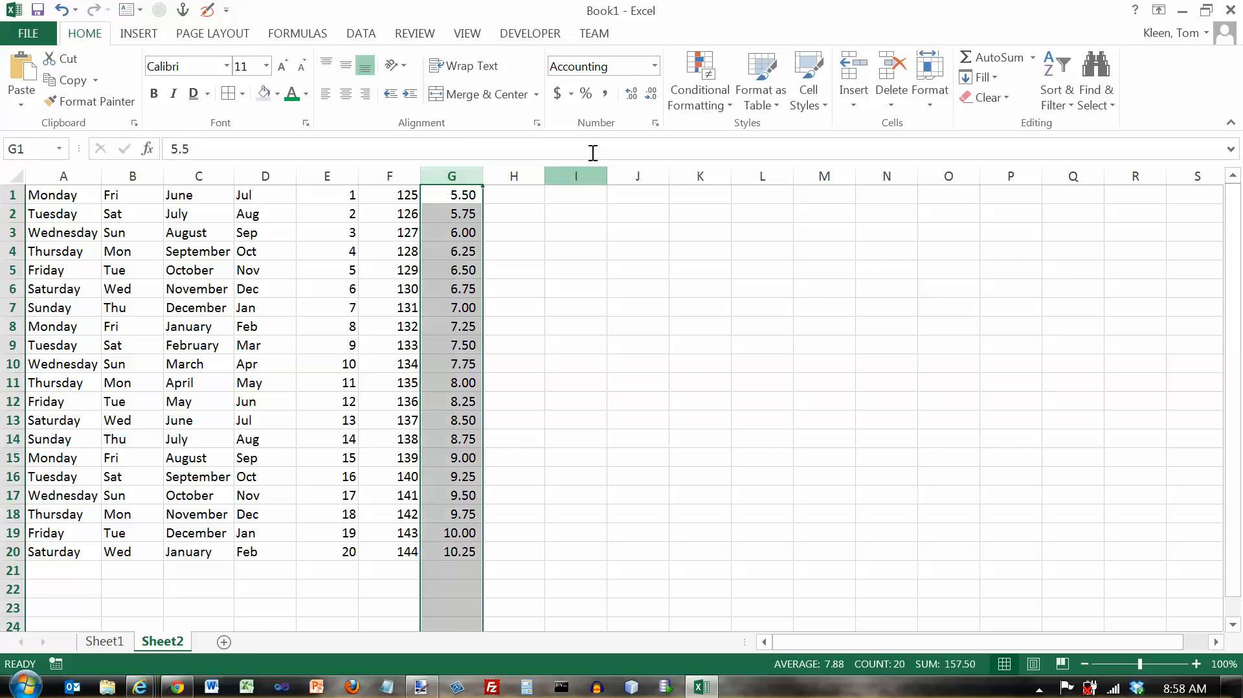
mouse_move(651, 94)
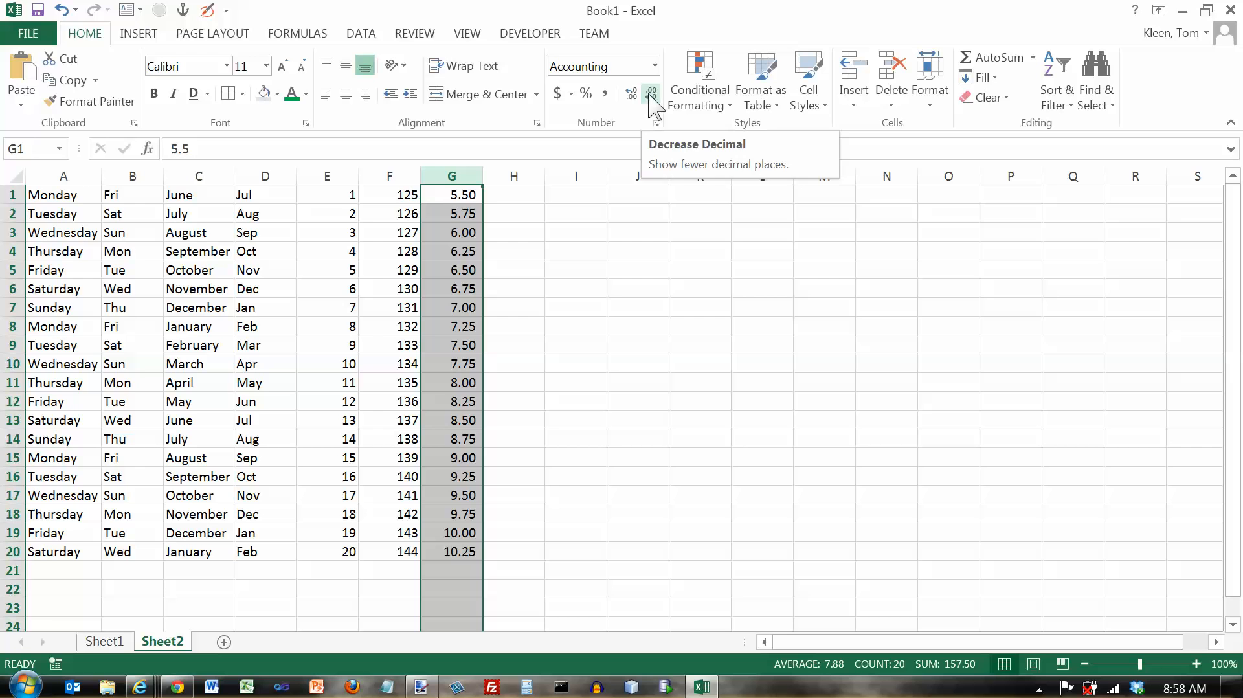
mouse_move(555, 188)
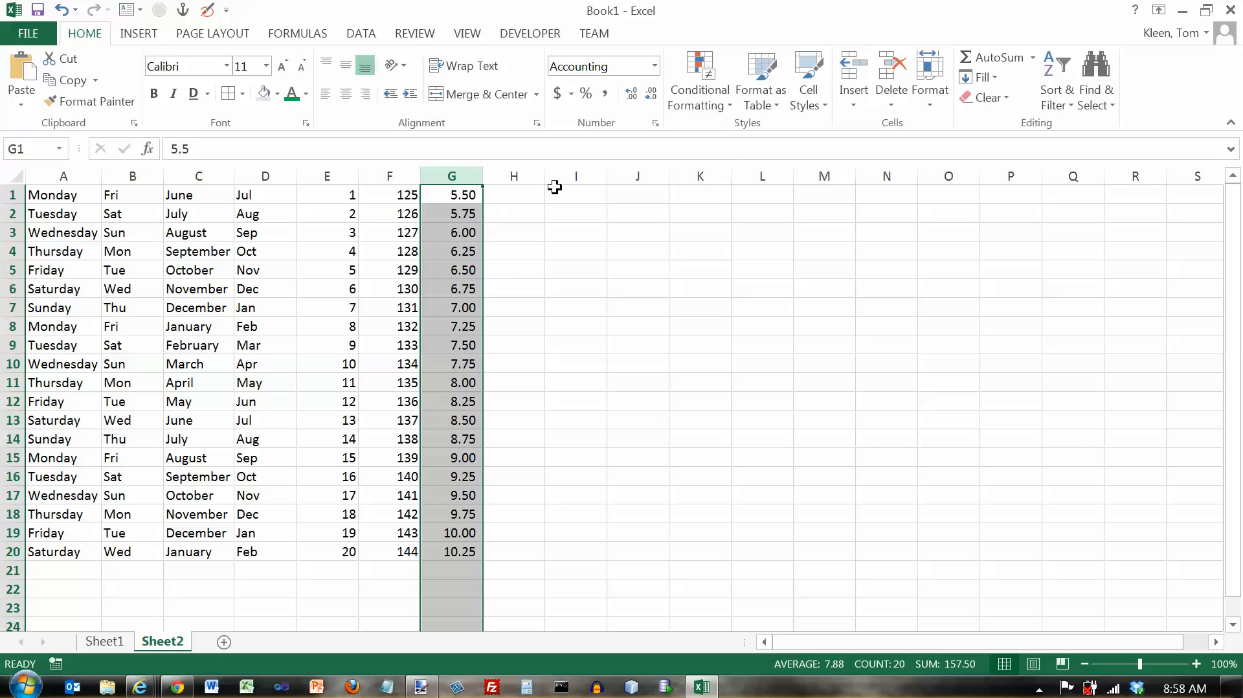
click(651, 93)
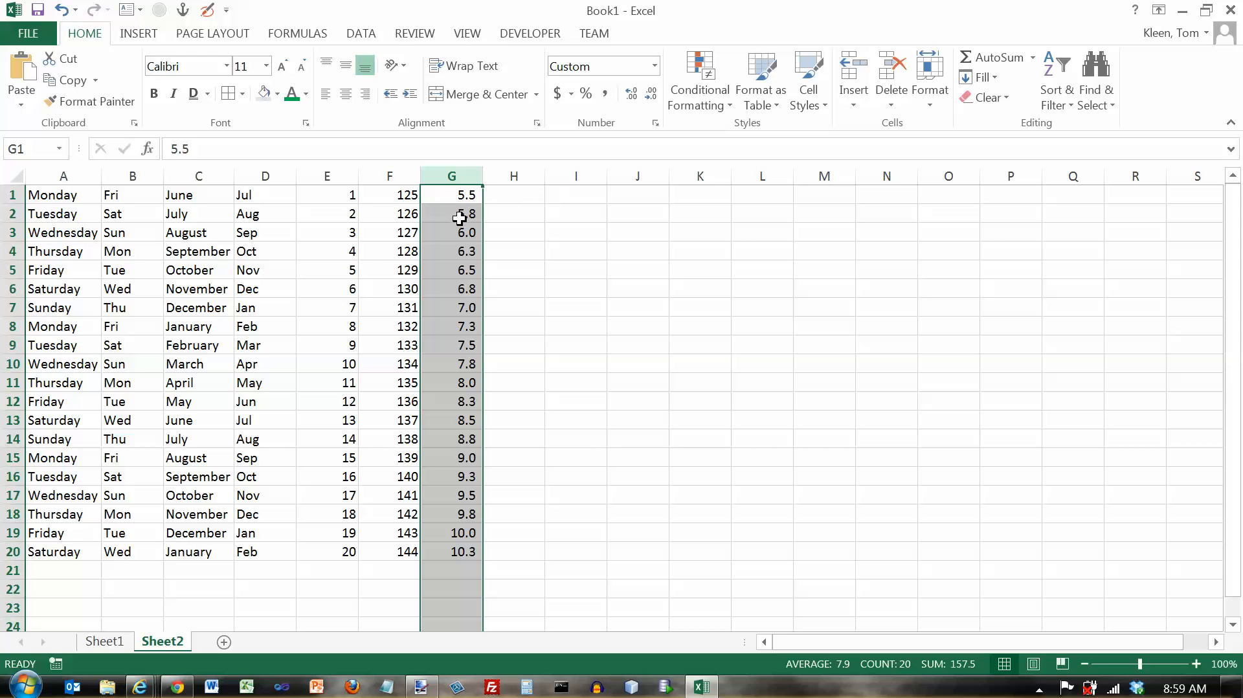
mouse_move(464, 214)
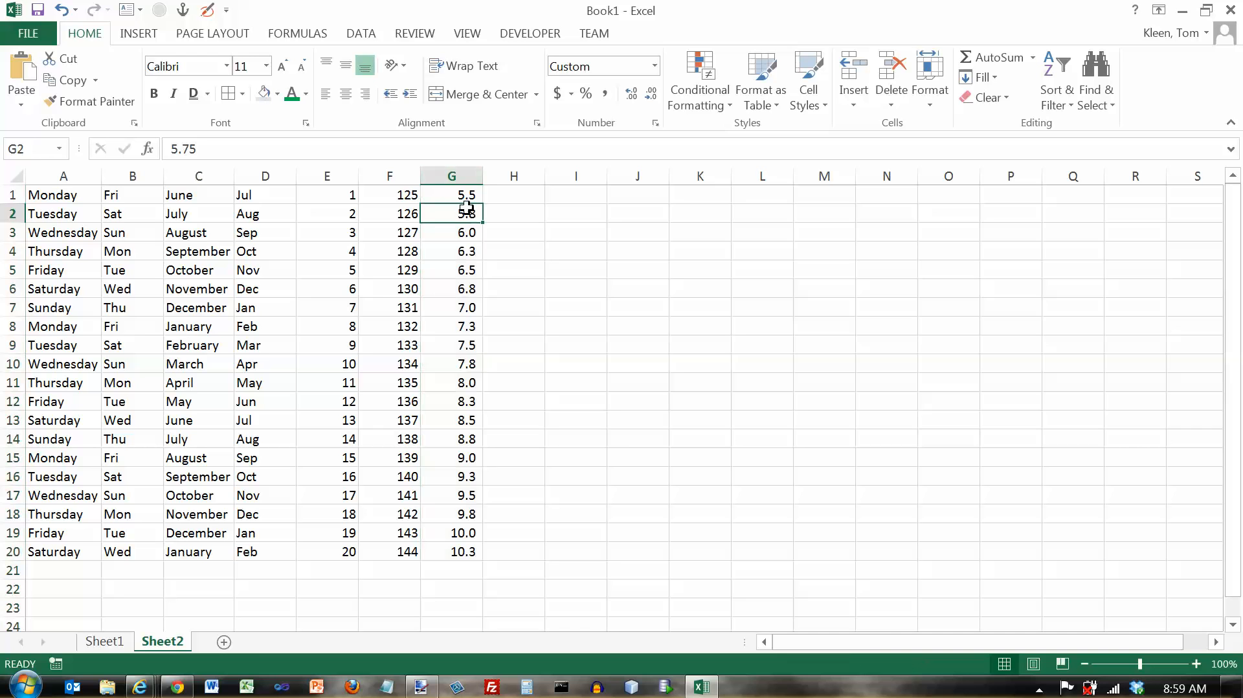
double_click(451, 214)
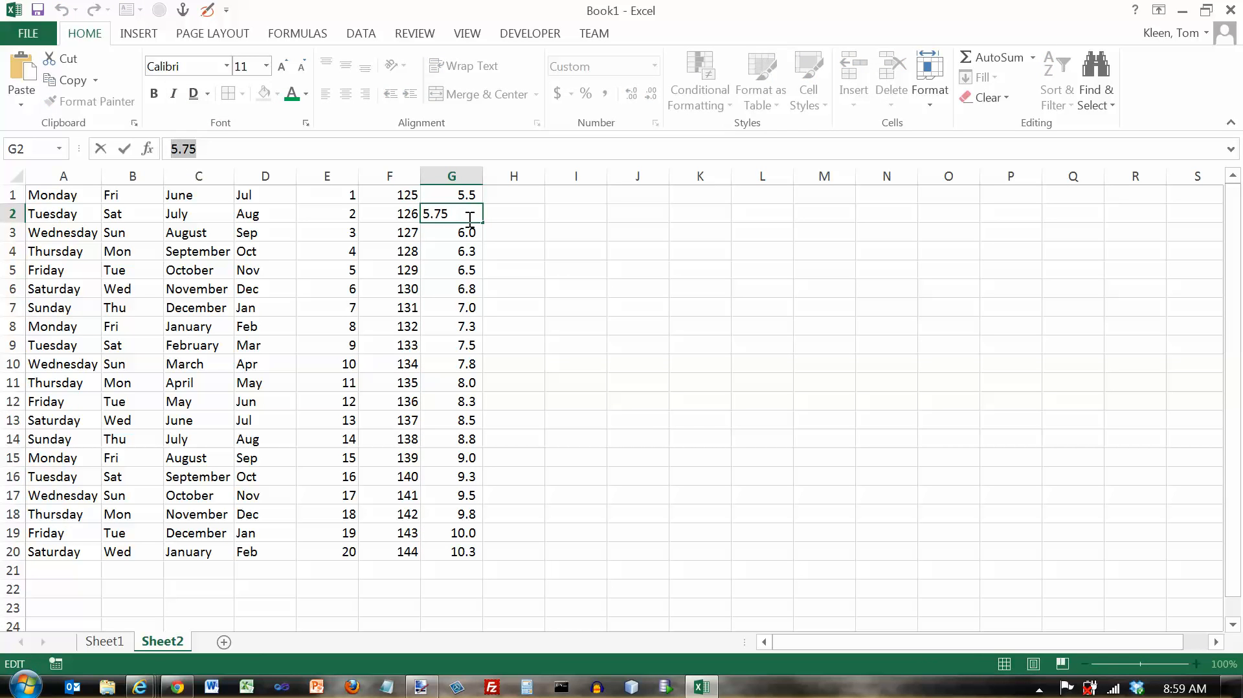
key(enter)
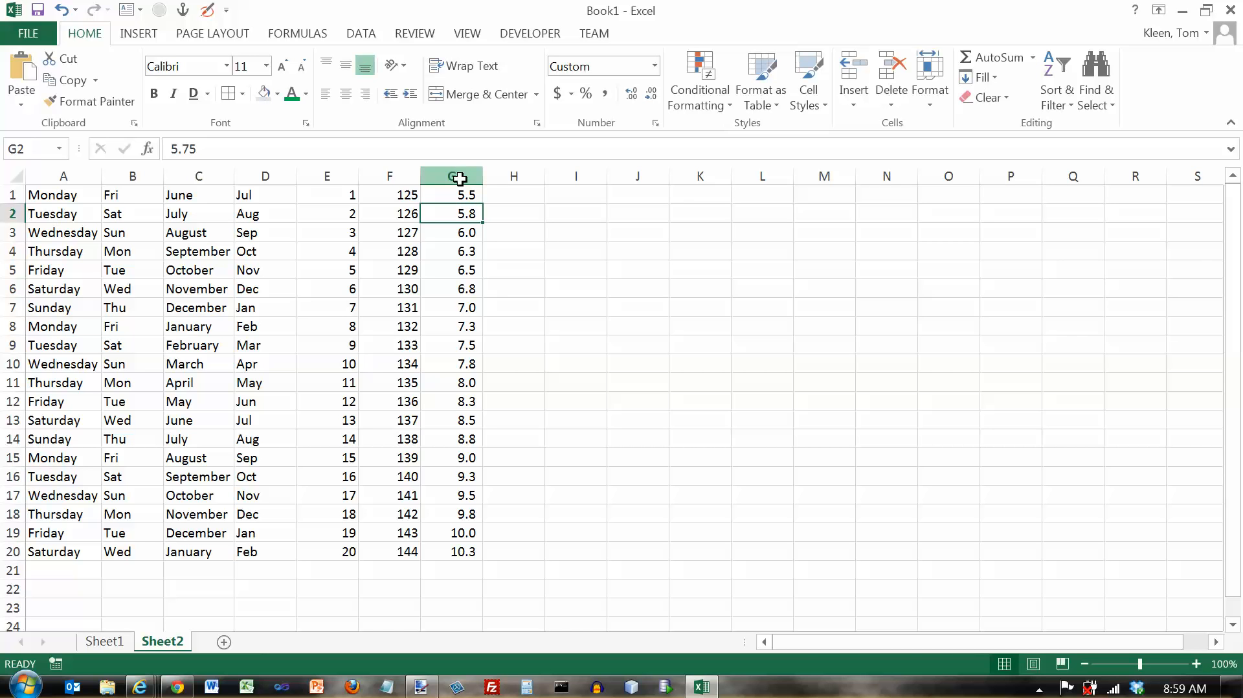
Step: Round column G's display to whole numbers, then restore two-decimal accounting format
click(451, 175)
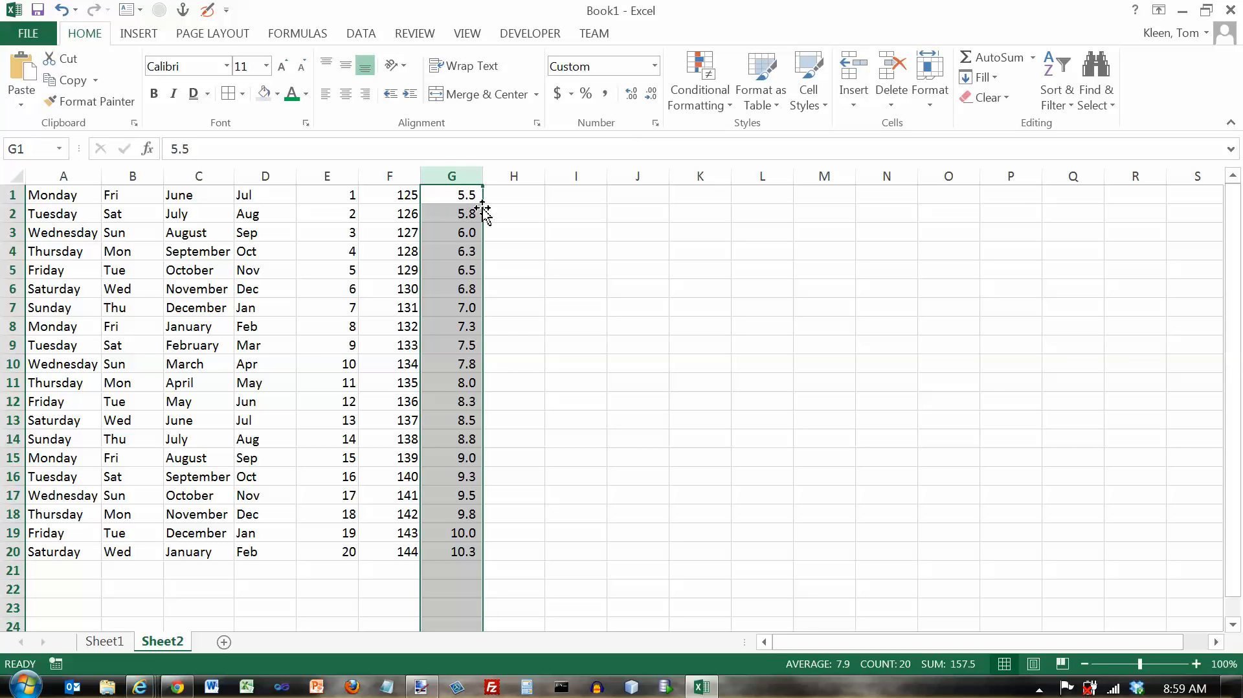
click(651, 93)
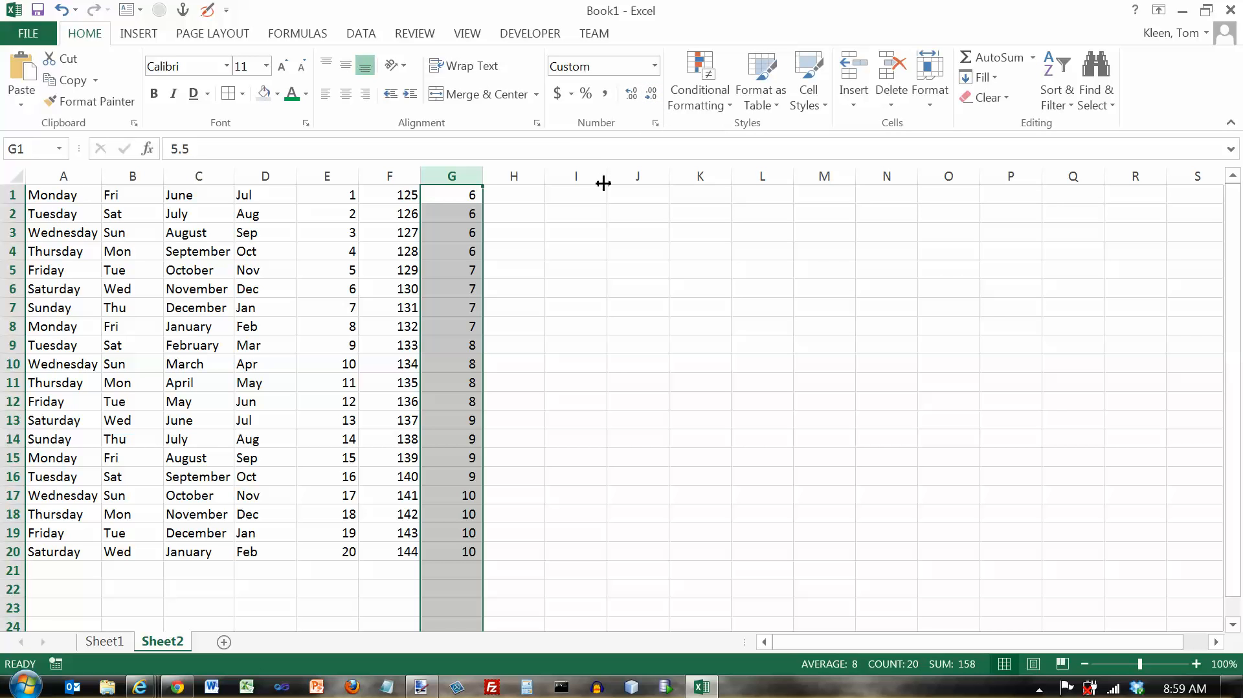
mouse_move(631, 138)
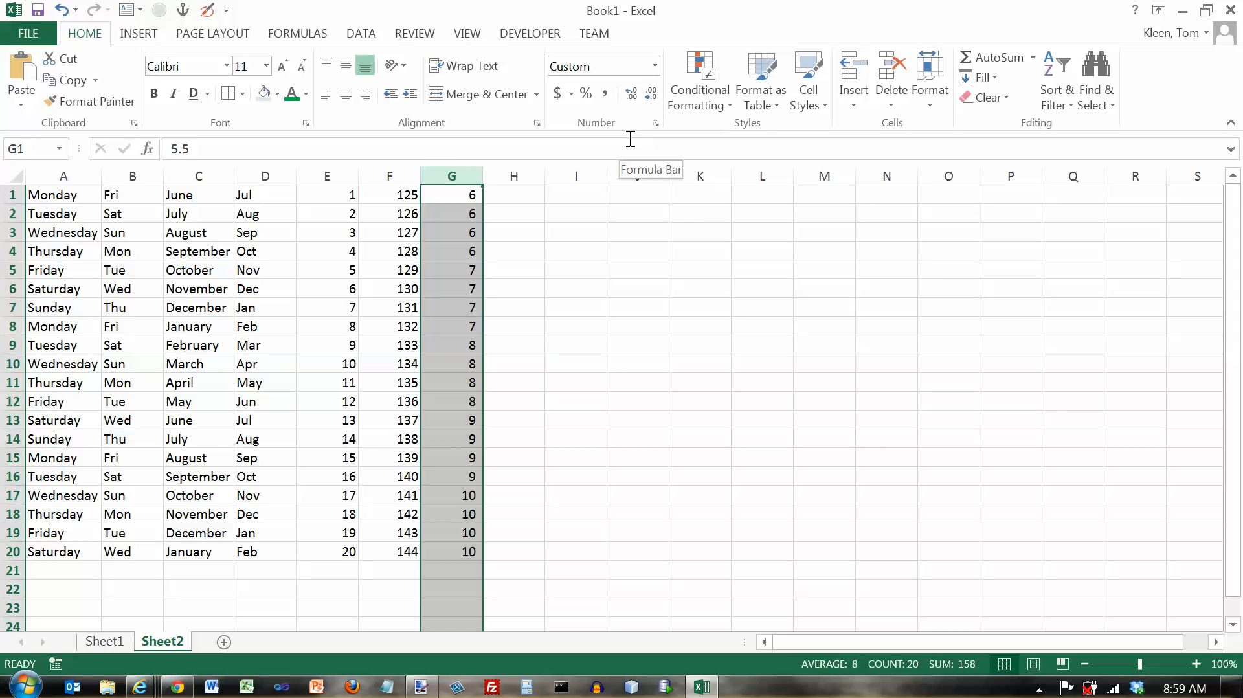
mouse_move(632, 96)
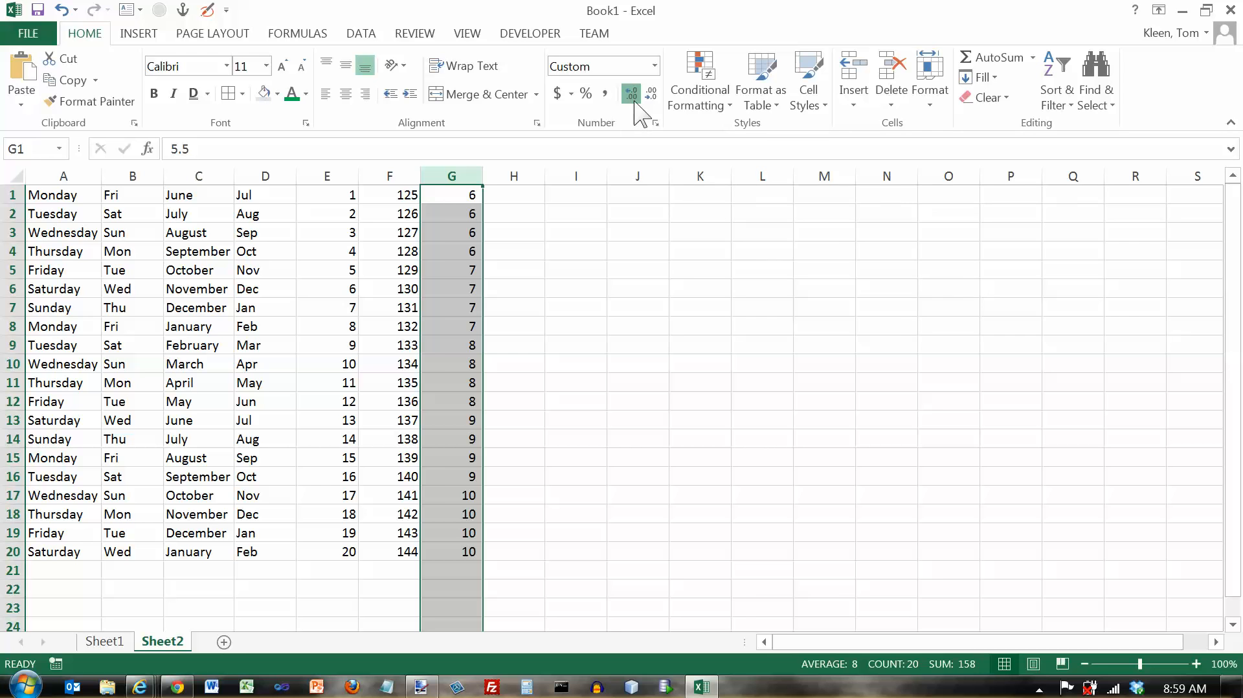
click(631, 93)
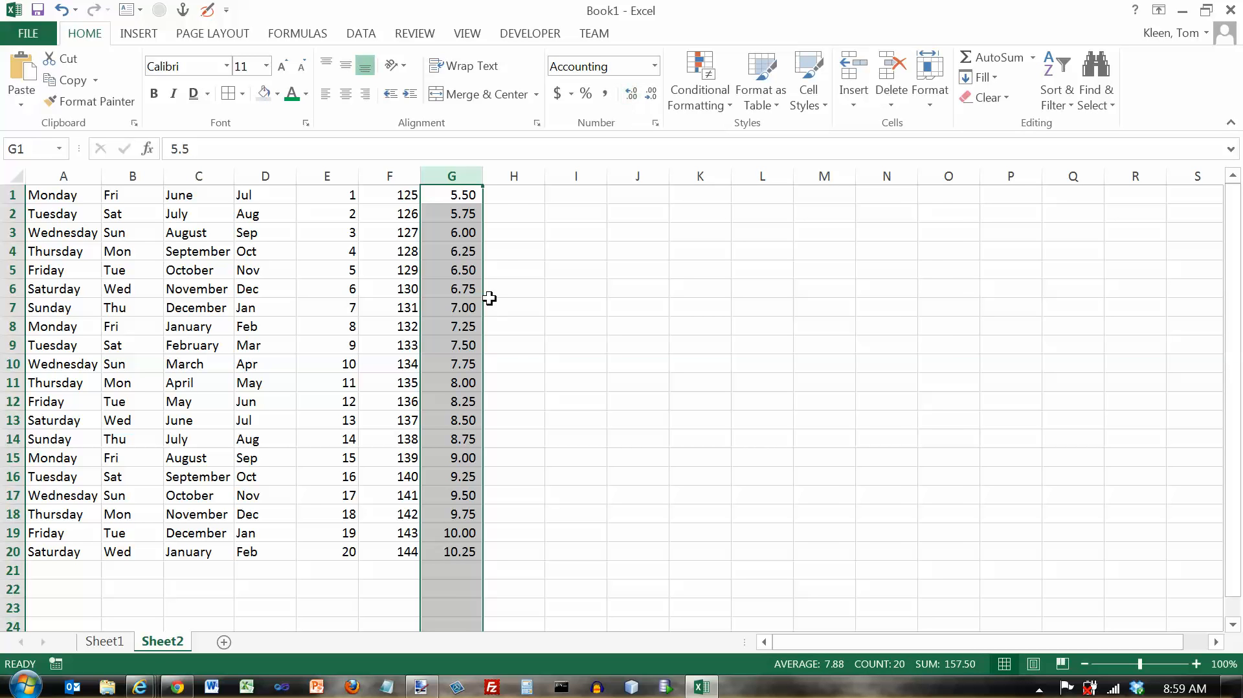
click(513, 196)
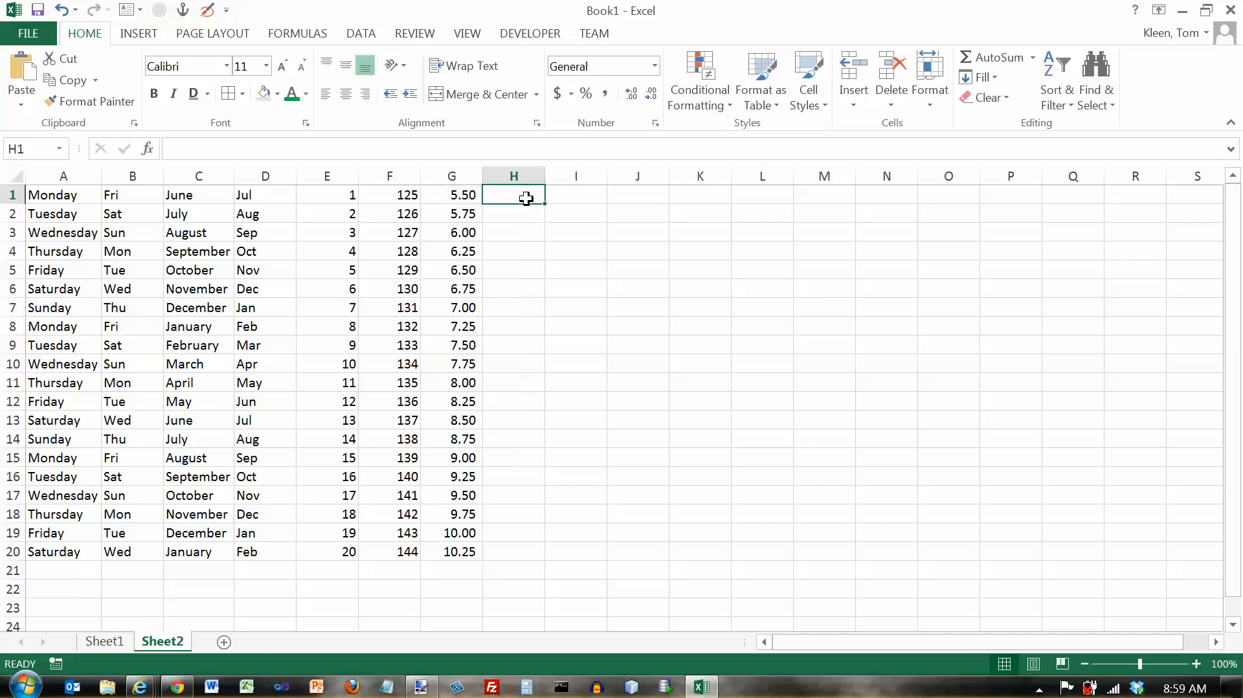
mouse_move(460, 210)
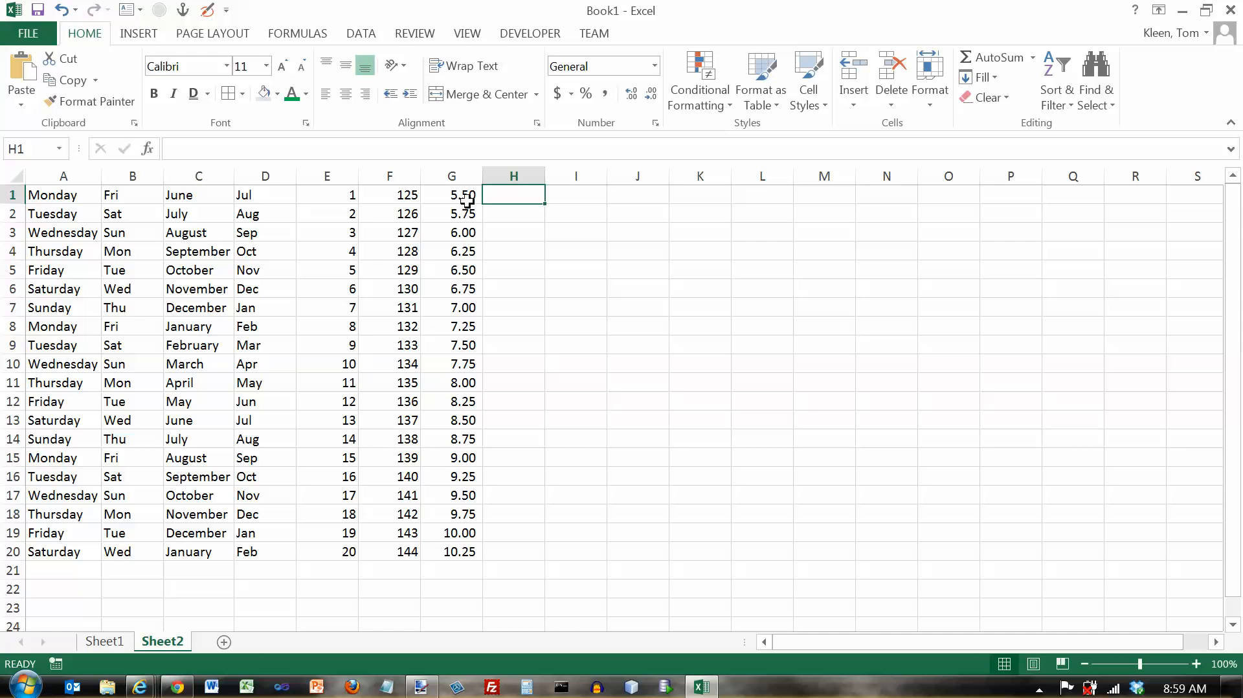
mouse_move(513, 197)
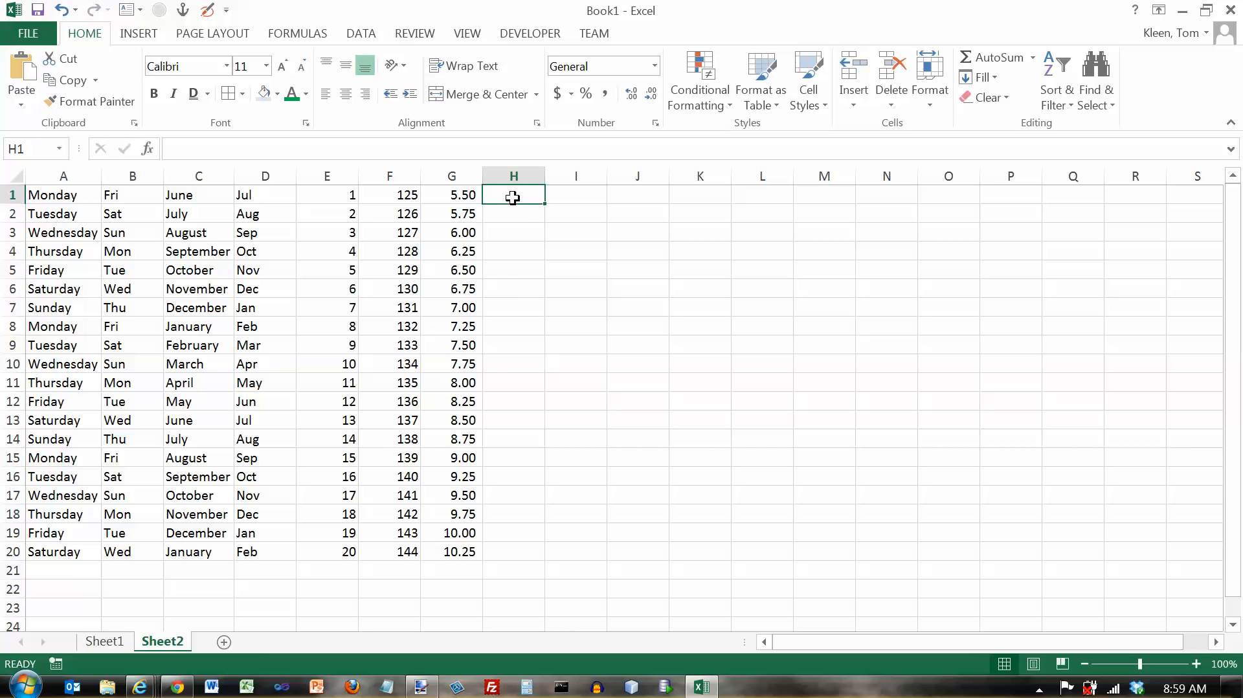
mouse_move(678, 227)
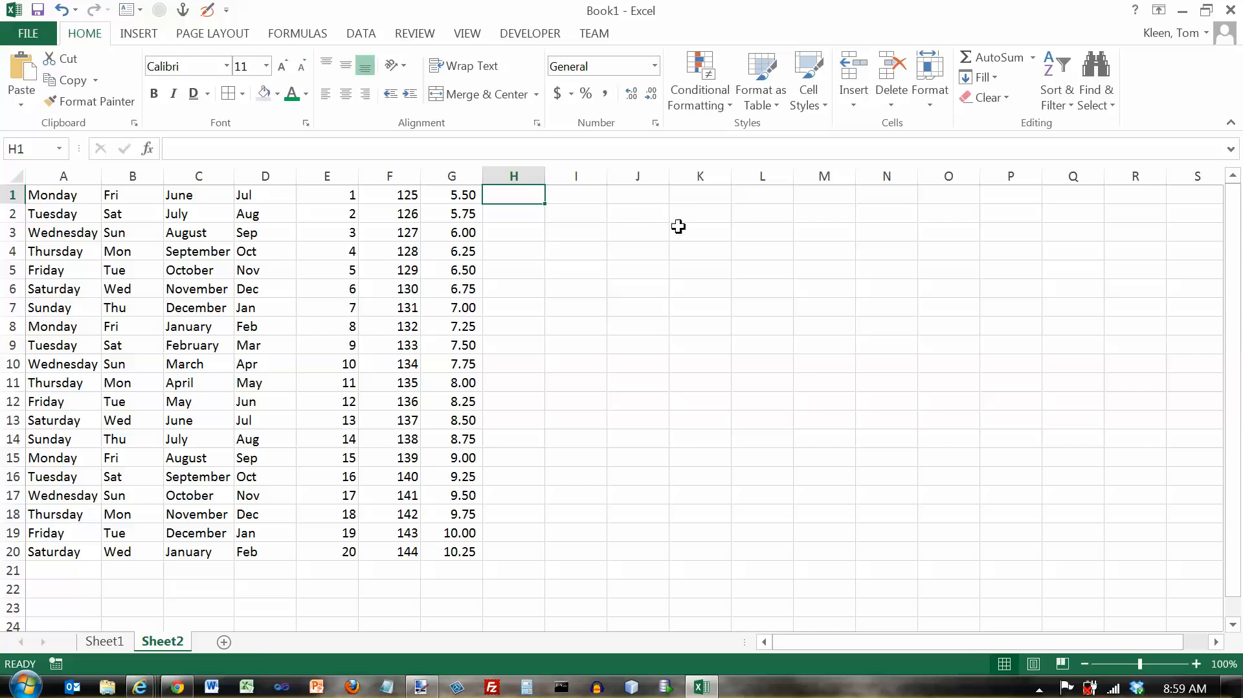
mouse_move(691, 207)
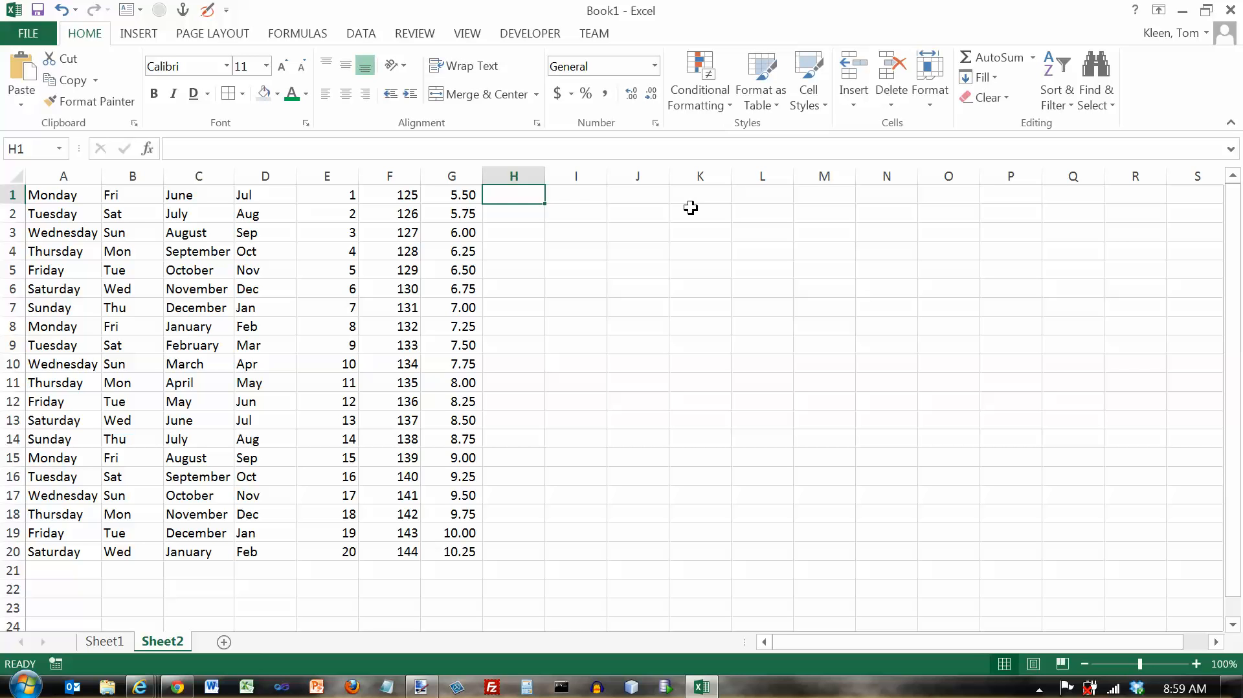
Step: Seed H1 with Test 1 and AutoFill Test 1 through Test 20 down to H20
text(Test 1)
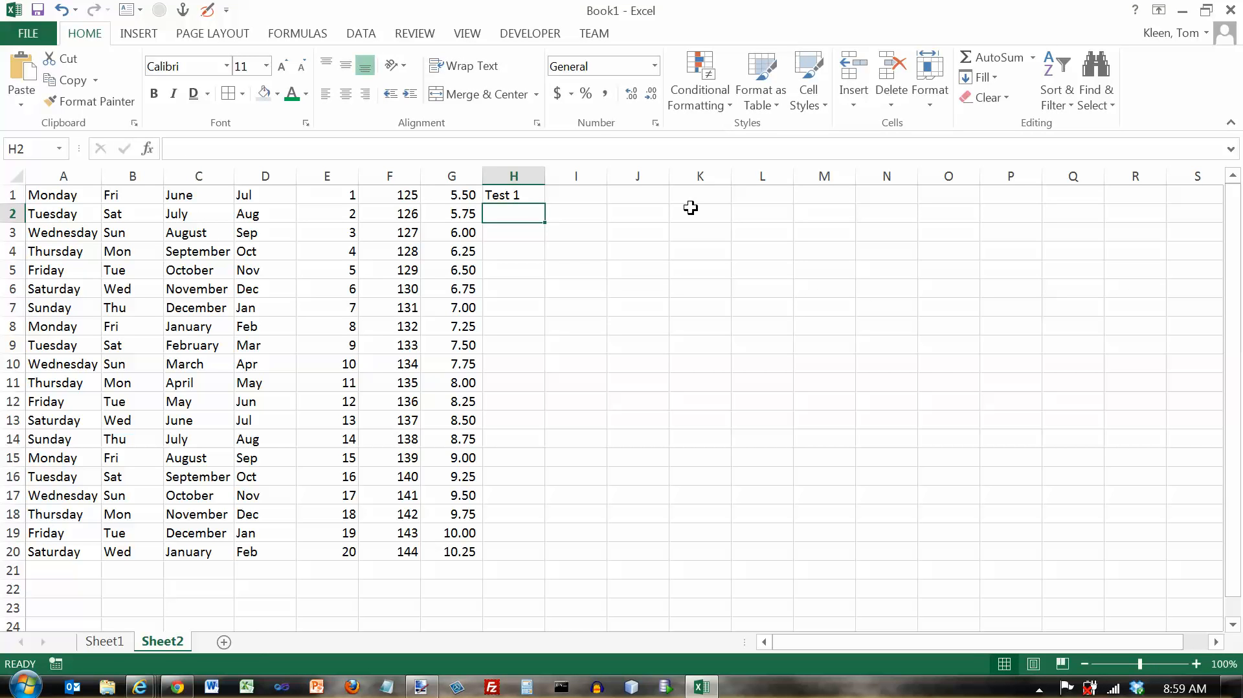
click(513, 195)
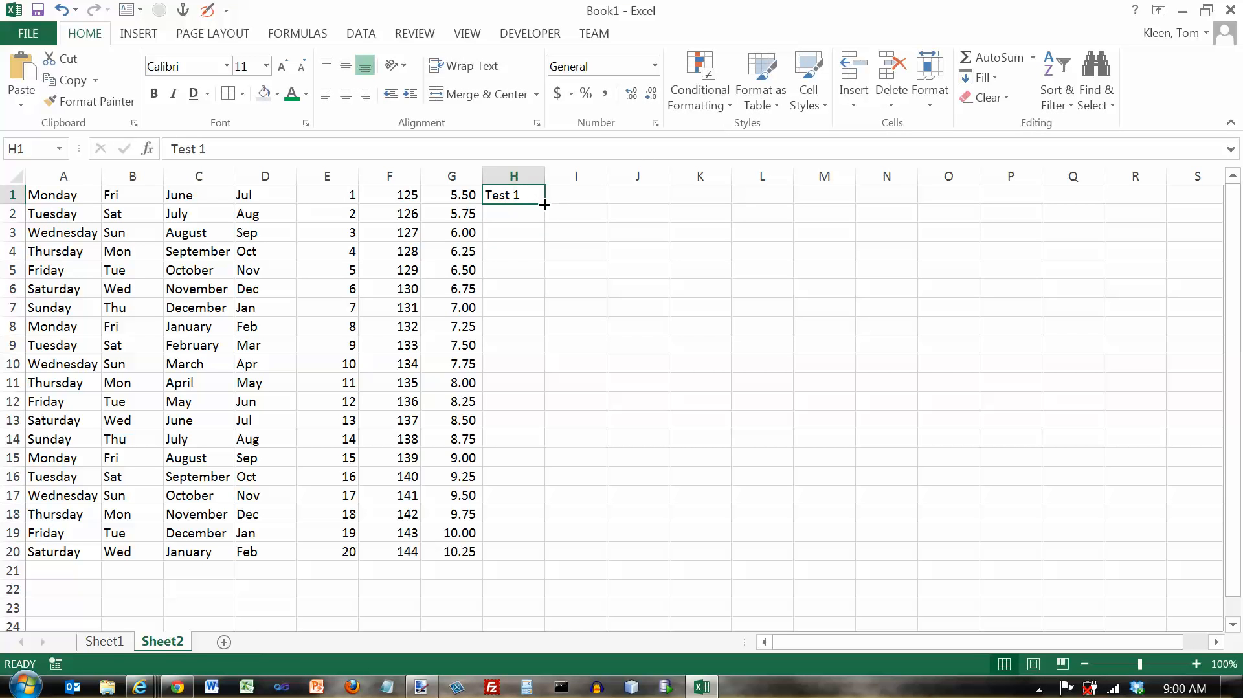
drag(544, 204, 527, 559)
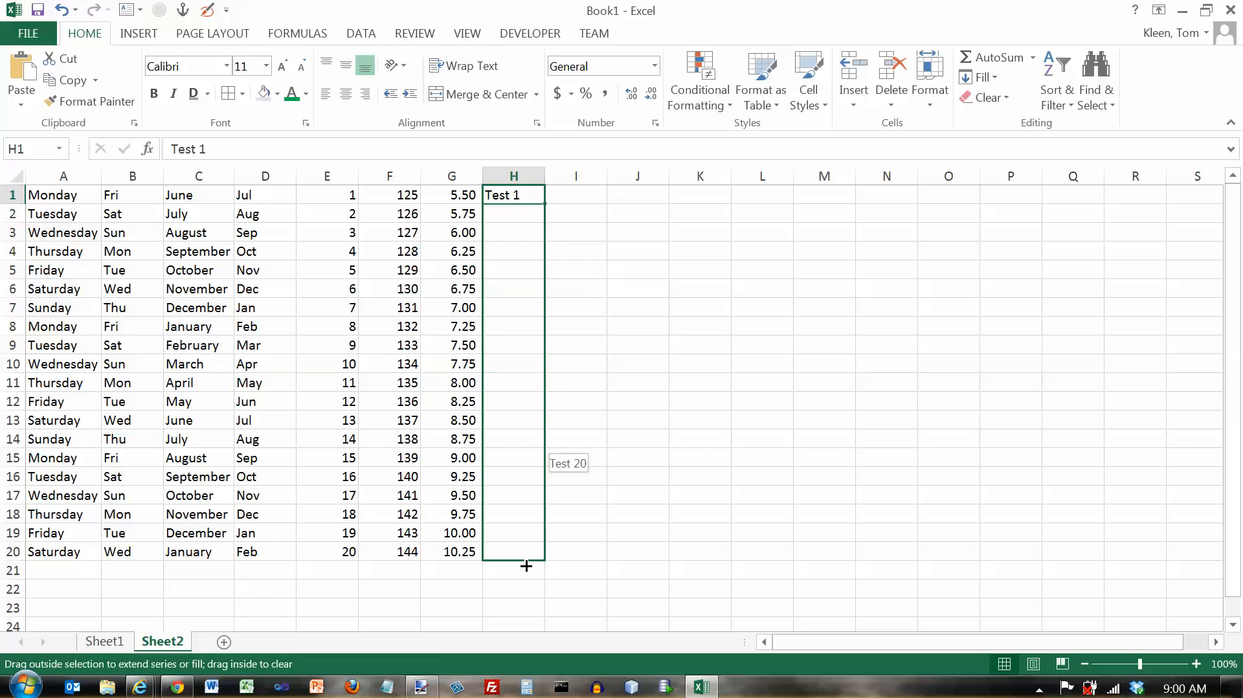
drag(526, 195, 526, 551)
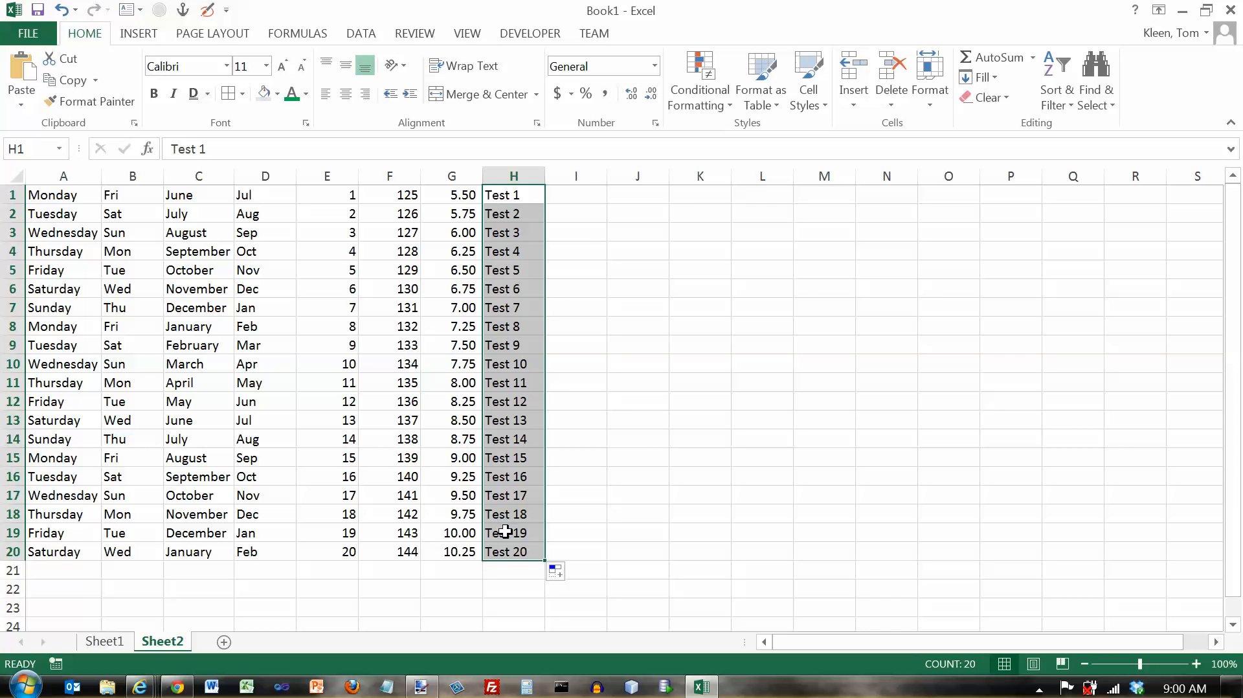
mouse_move(536, 198)
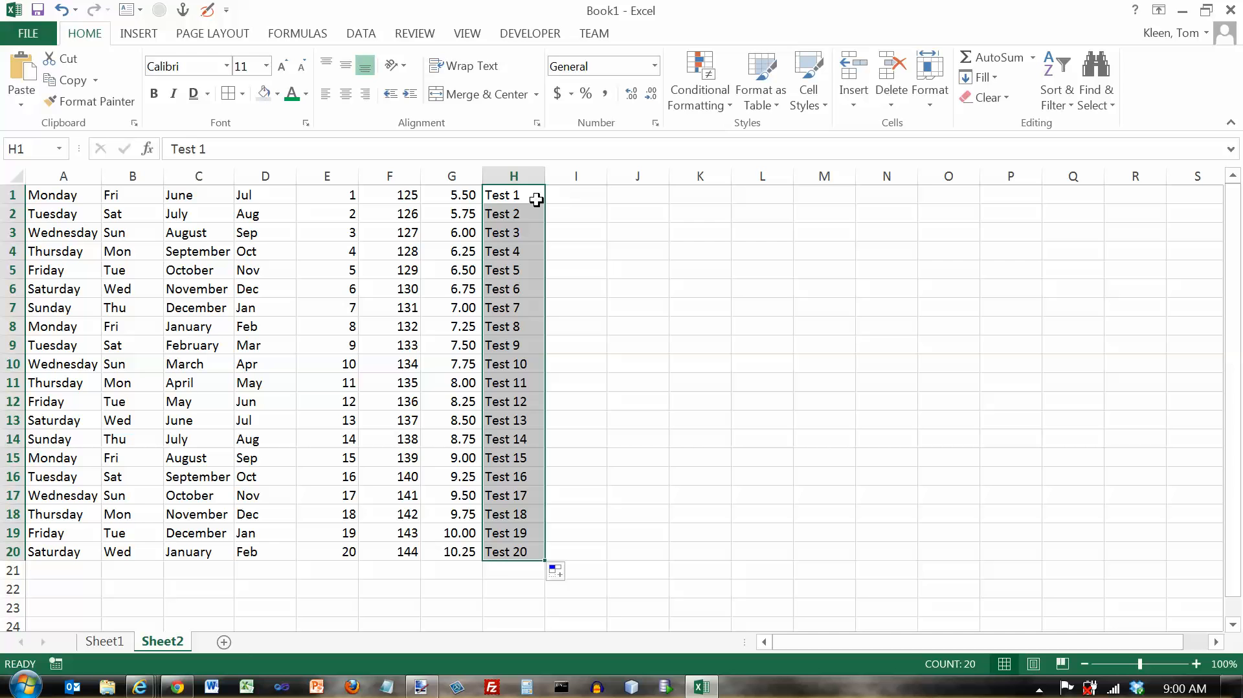
click(513, 214)
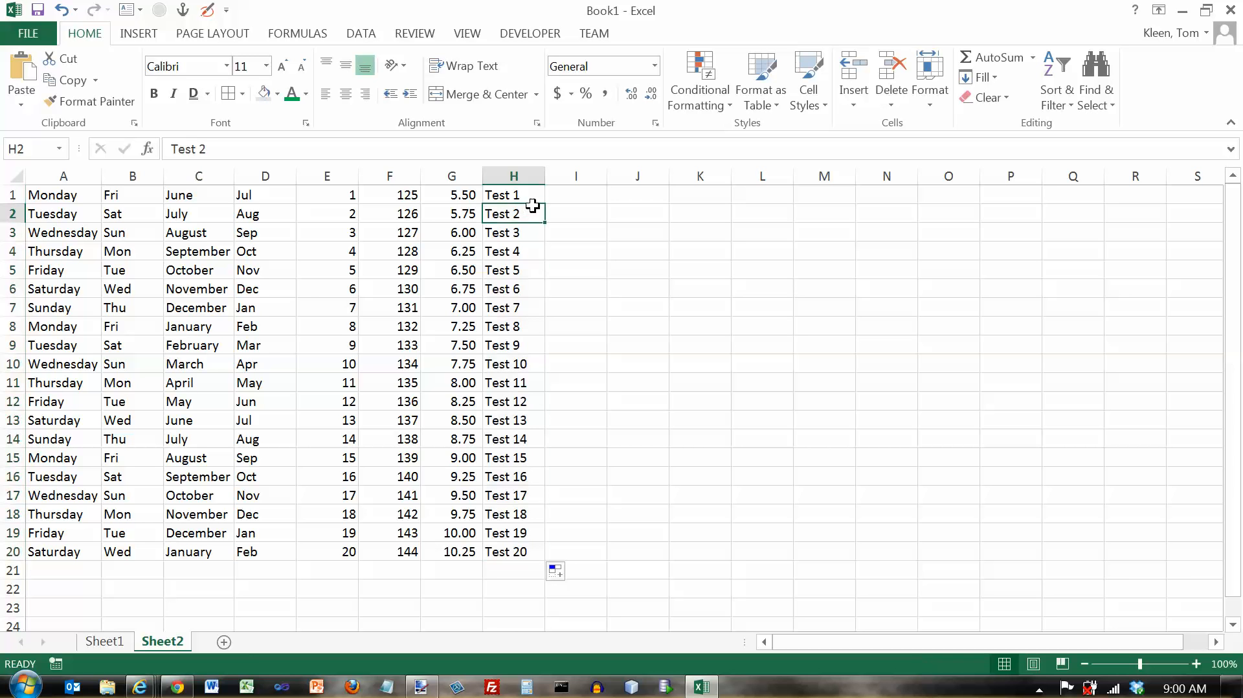
click(513, 269)
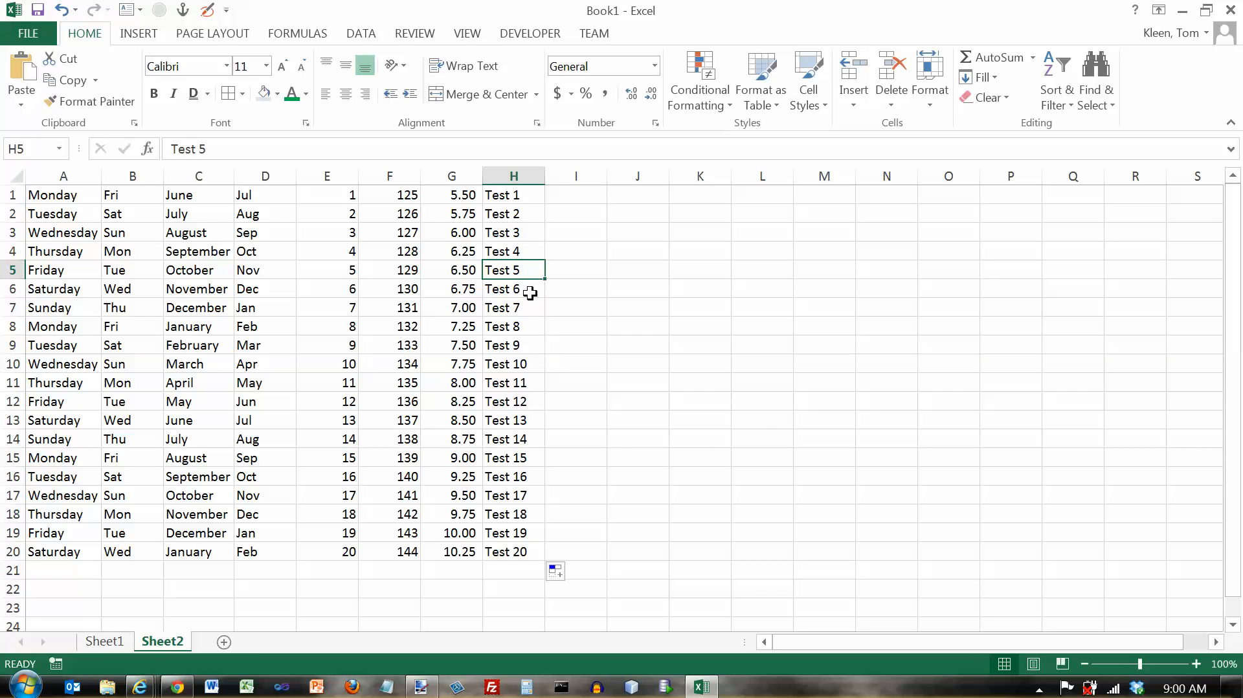
click(575, 194)
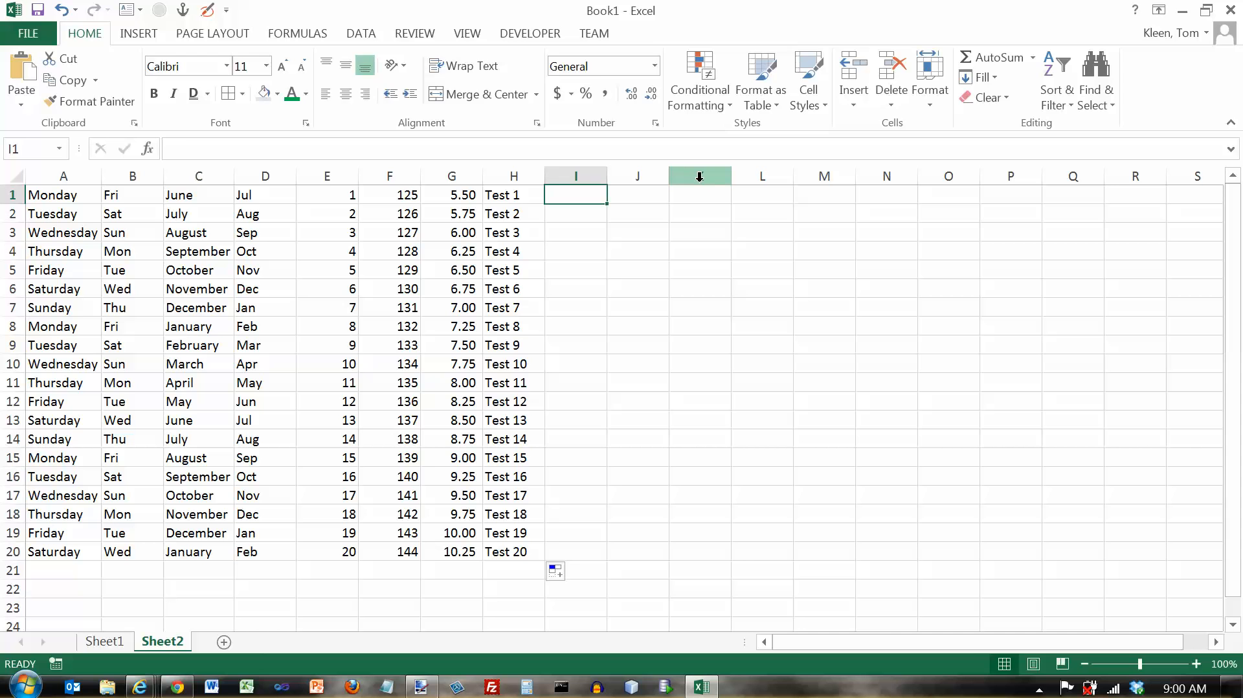
Step: Enter Year 2000 in I1 and AutoFill it down to I20, giving Year 2000–Year 2019
text(Year 2000)
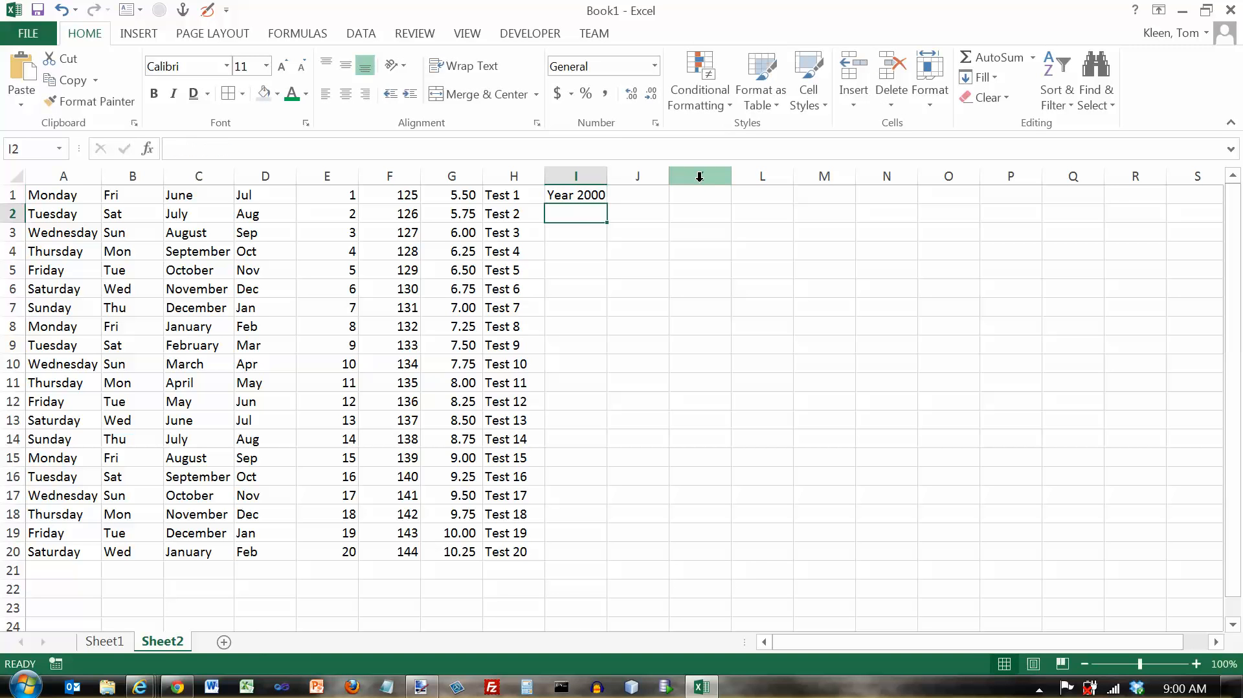
click(575, 194)
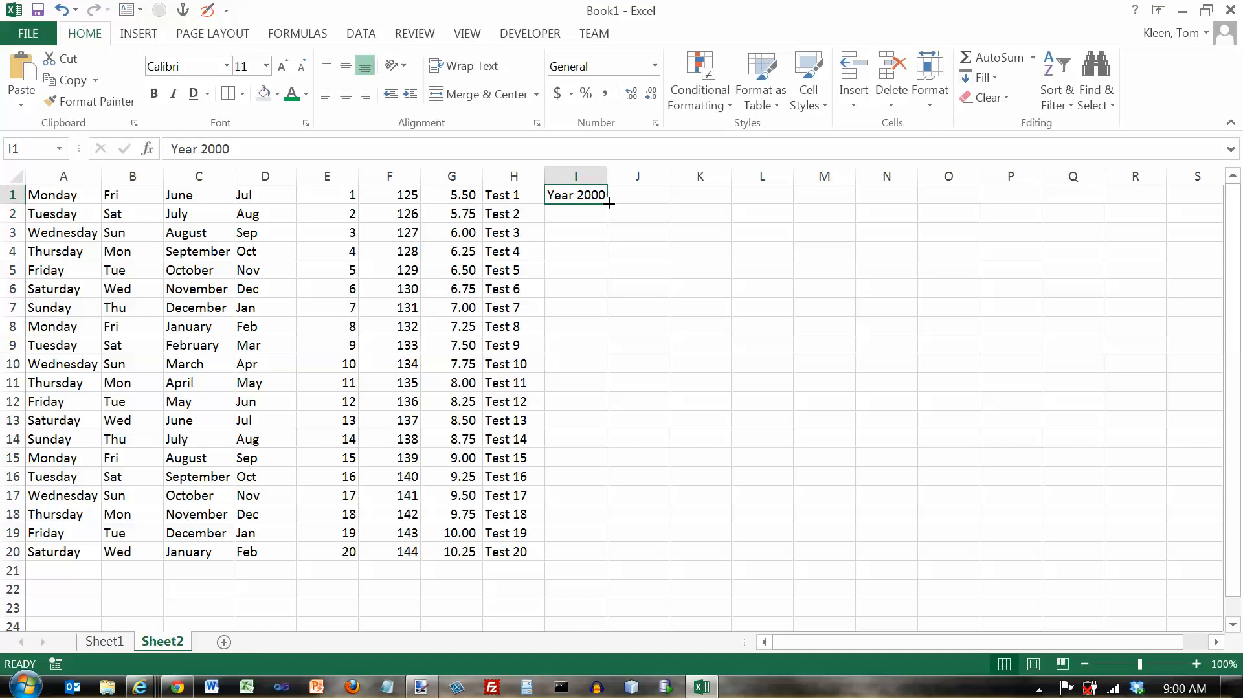
drag(610, 203, 576, 551)
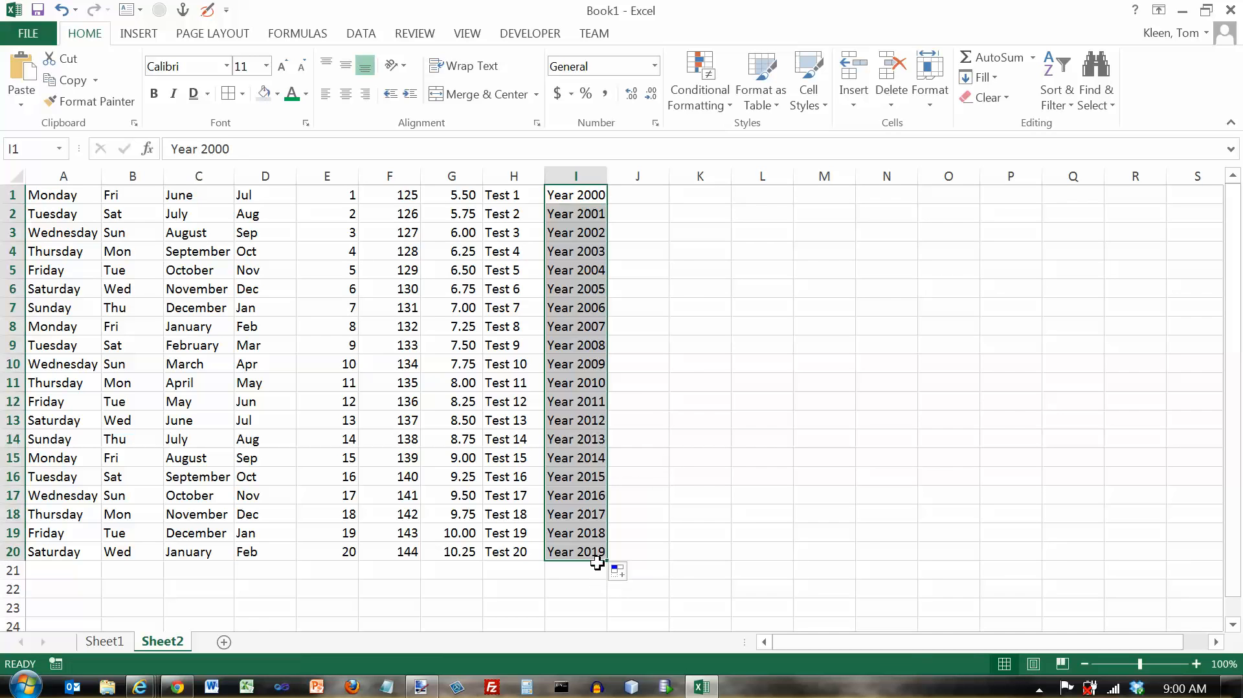
click(575, 194)
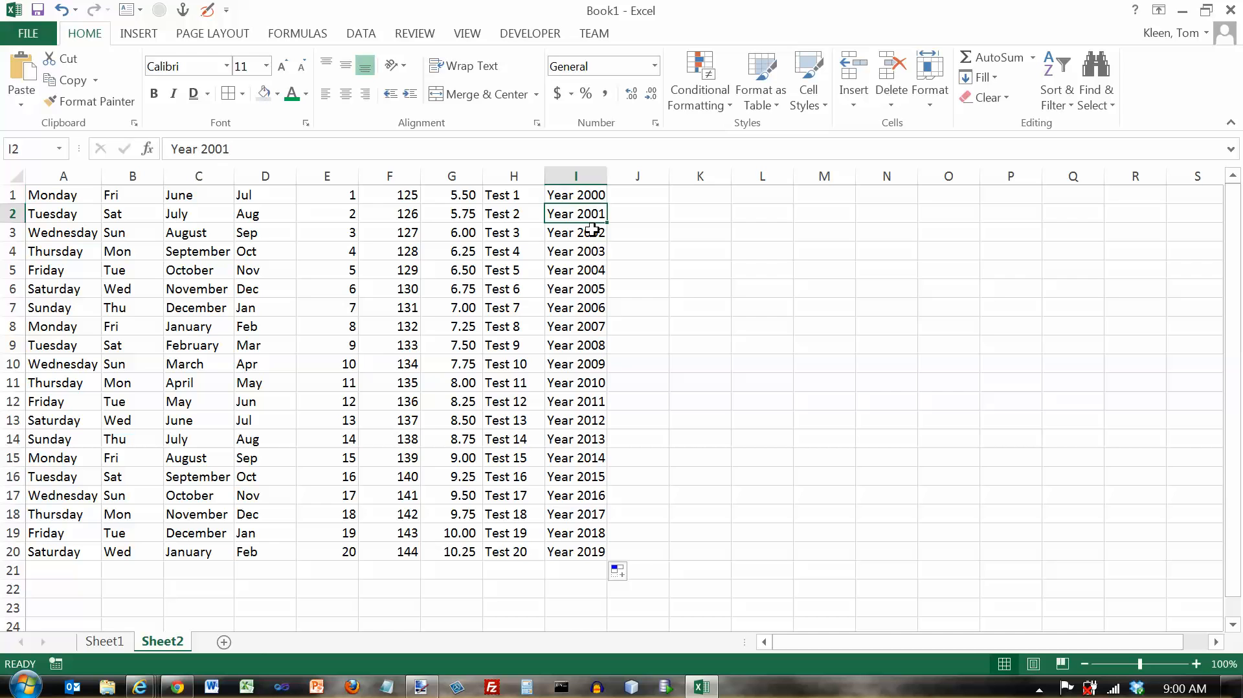
click(576, 287)
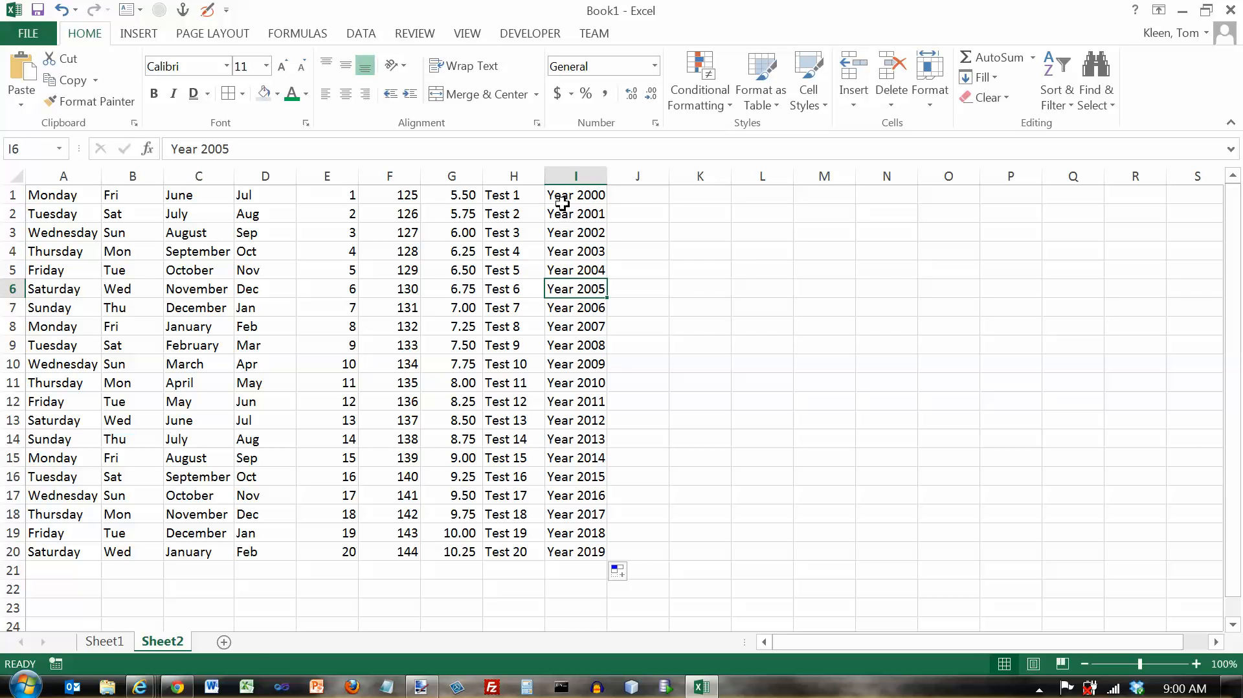
click(637, 195)
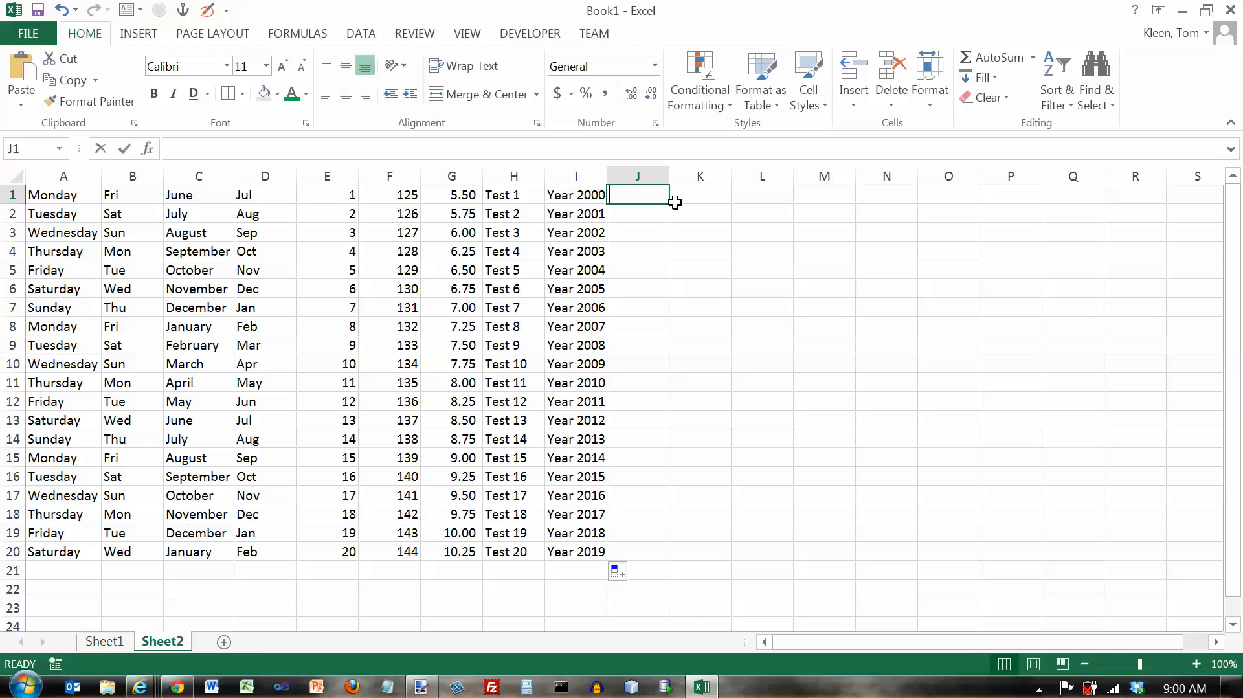
Step: Enter Q1 in J1 for the quarter series and start K1 with Qtr 3
text(Q1)
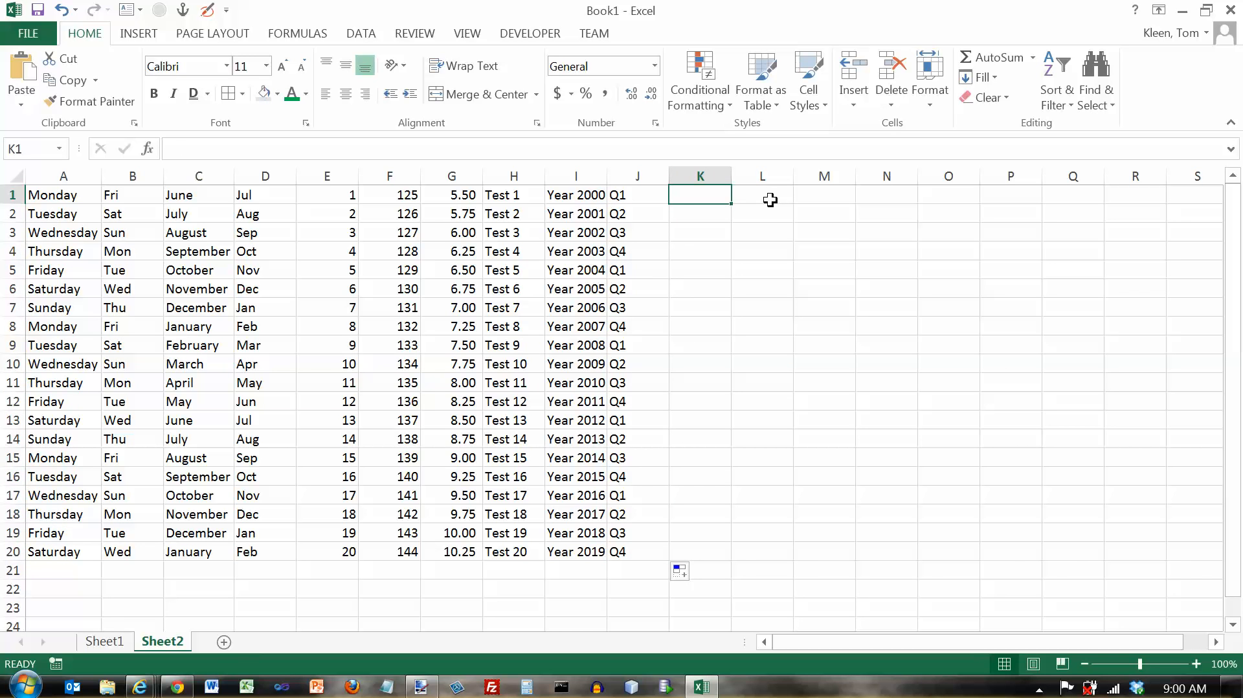
text(Qtr 3)
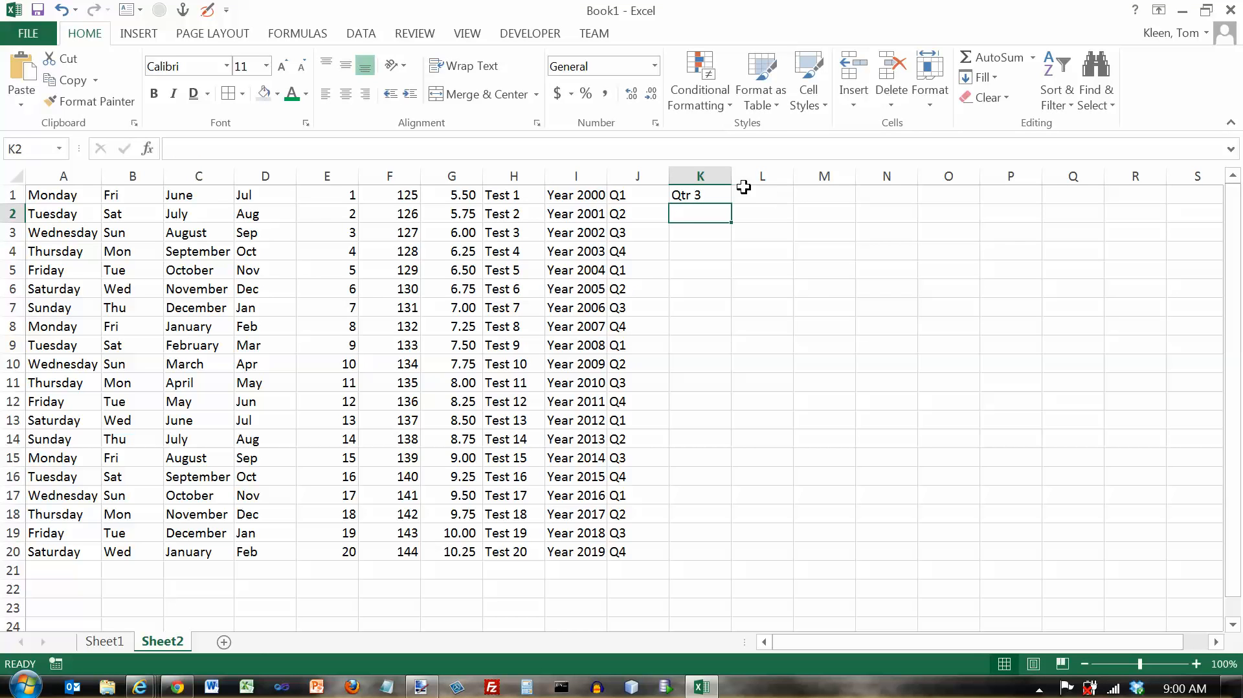
Step: AutoFill K1 down to K20 so the series cycles Qtr 3, Qtr 4, Qtr 1, Qtr 2
click(700, 194)
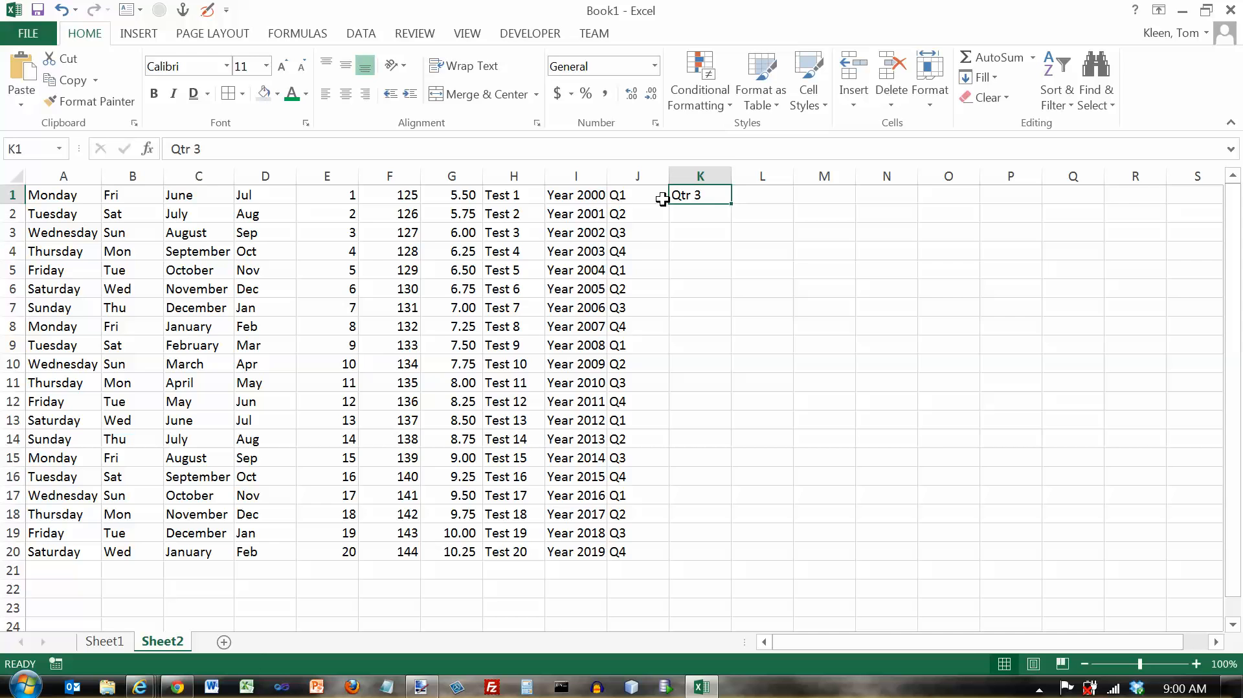
mouse_move(731, 229)
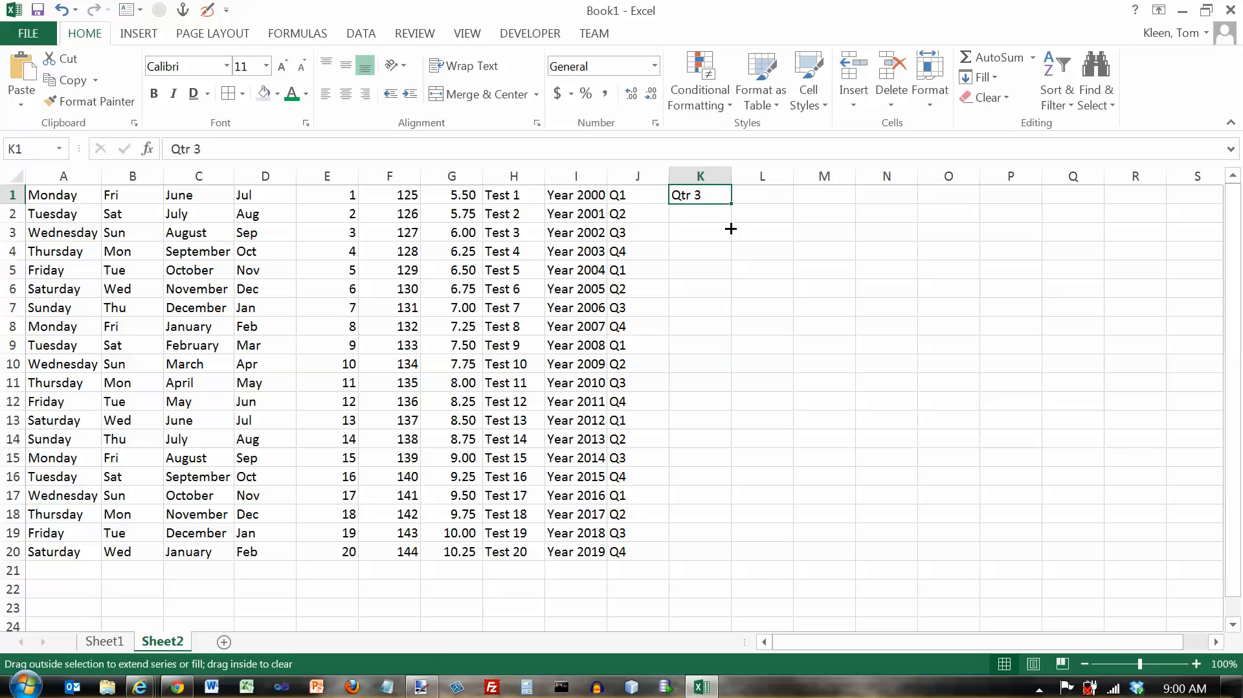
drag(730, 194, 701, 552)
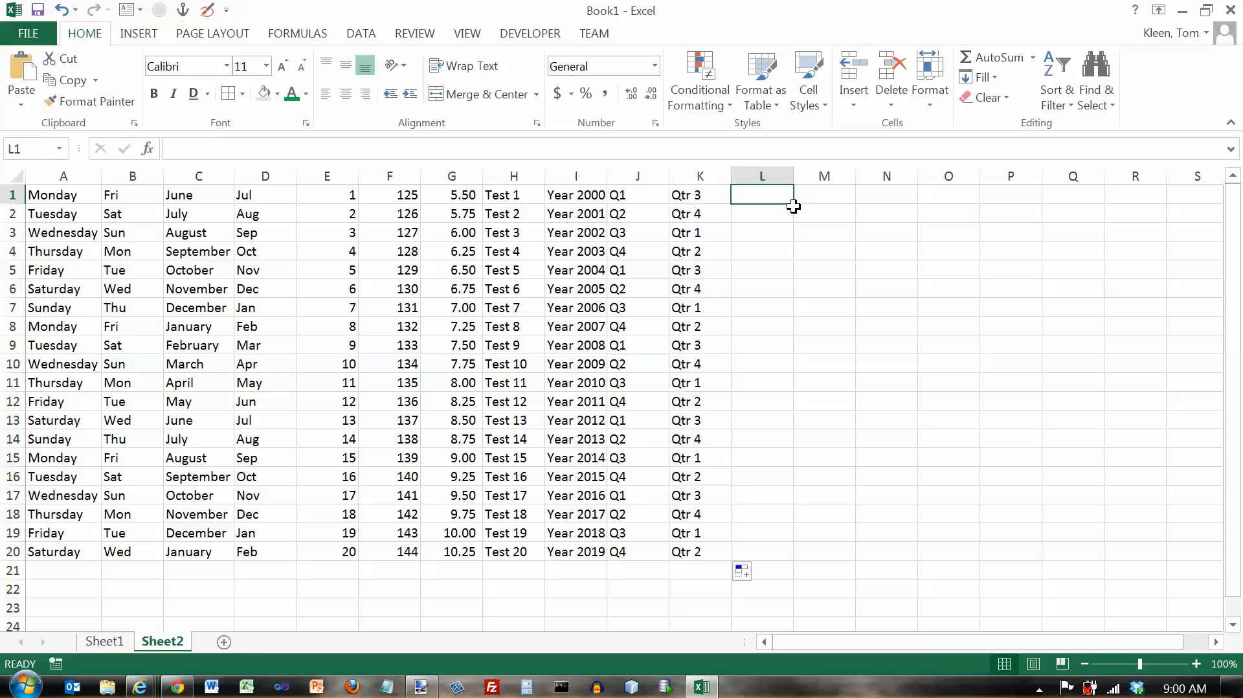
Step: Enter Quarter 4 in L1 and AutoFill to L20, cycling Quarter 4, 1, 2, 3
text(Q)
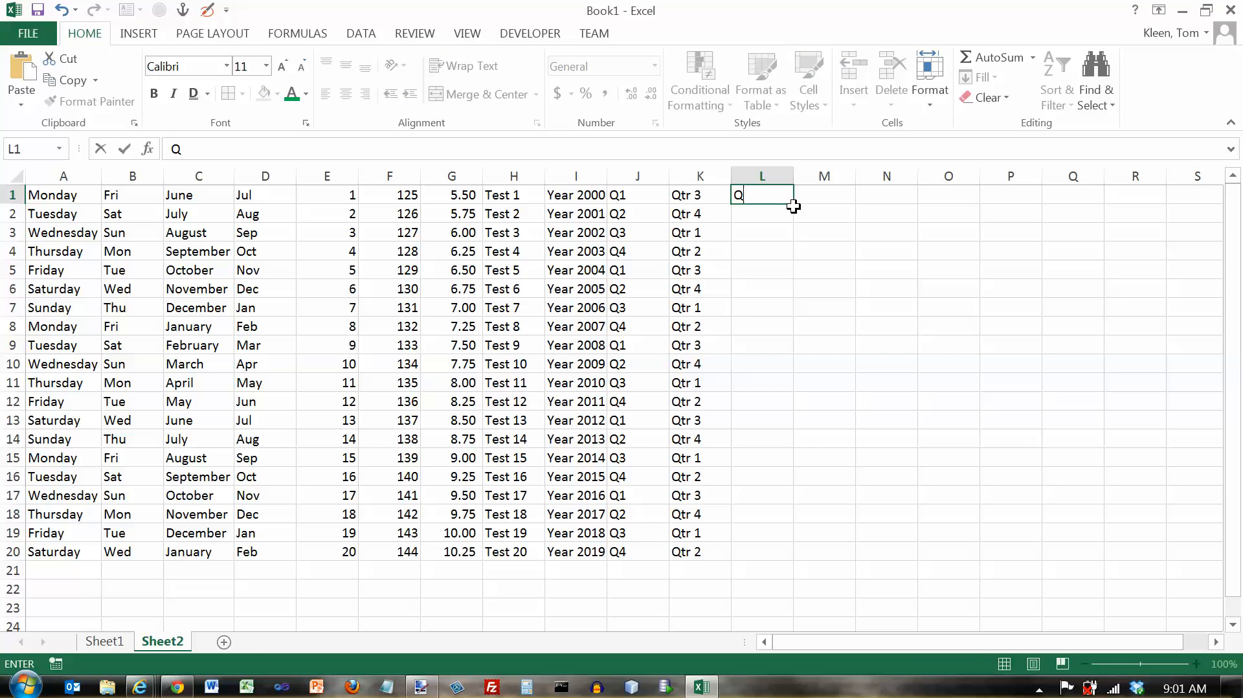
text(uarter 4)
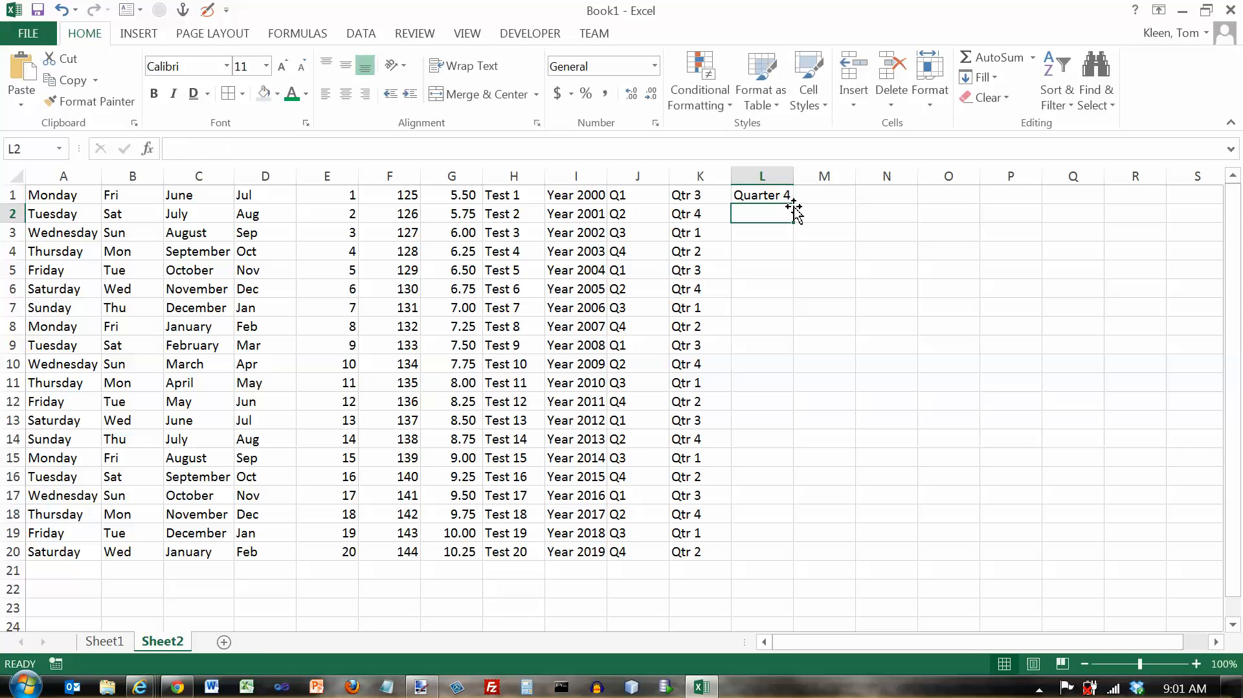
click(761, 194)
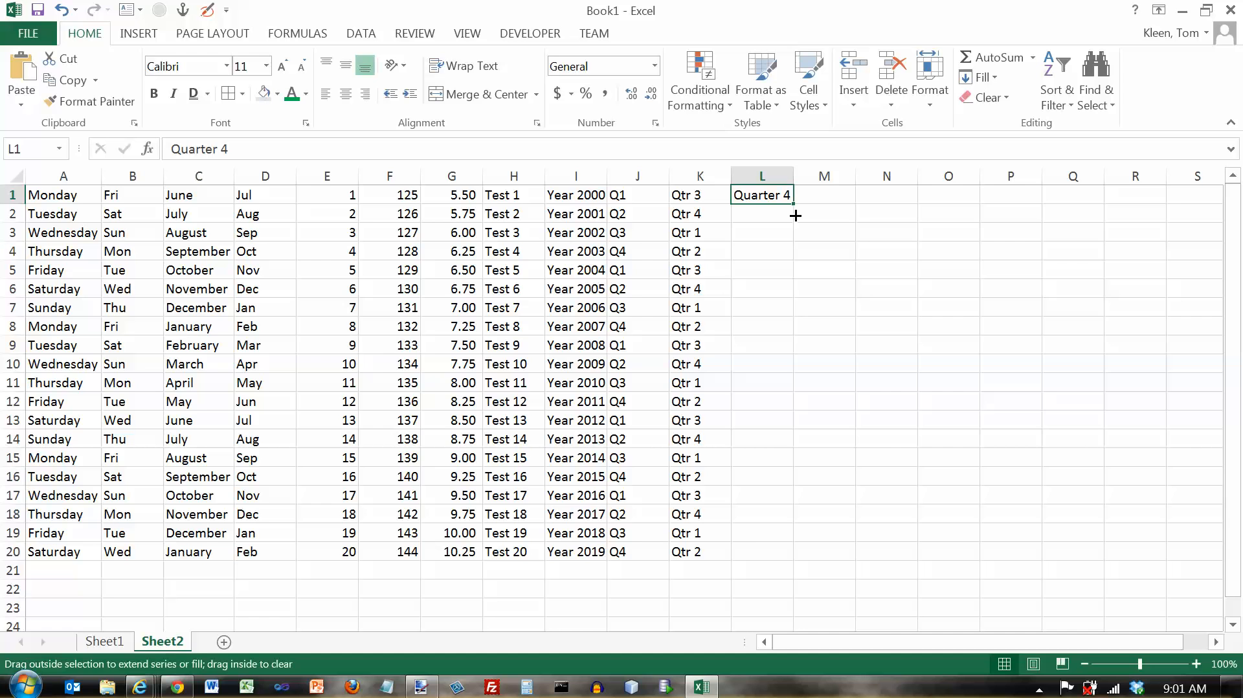
drag(794, 215, 762, 552)
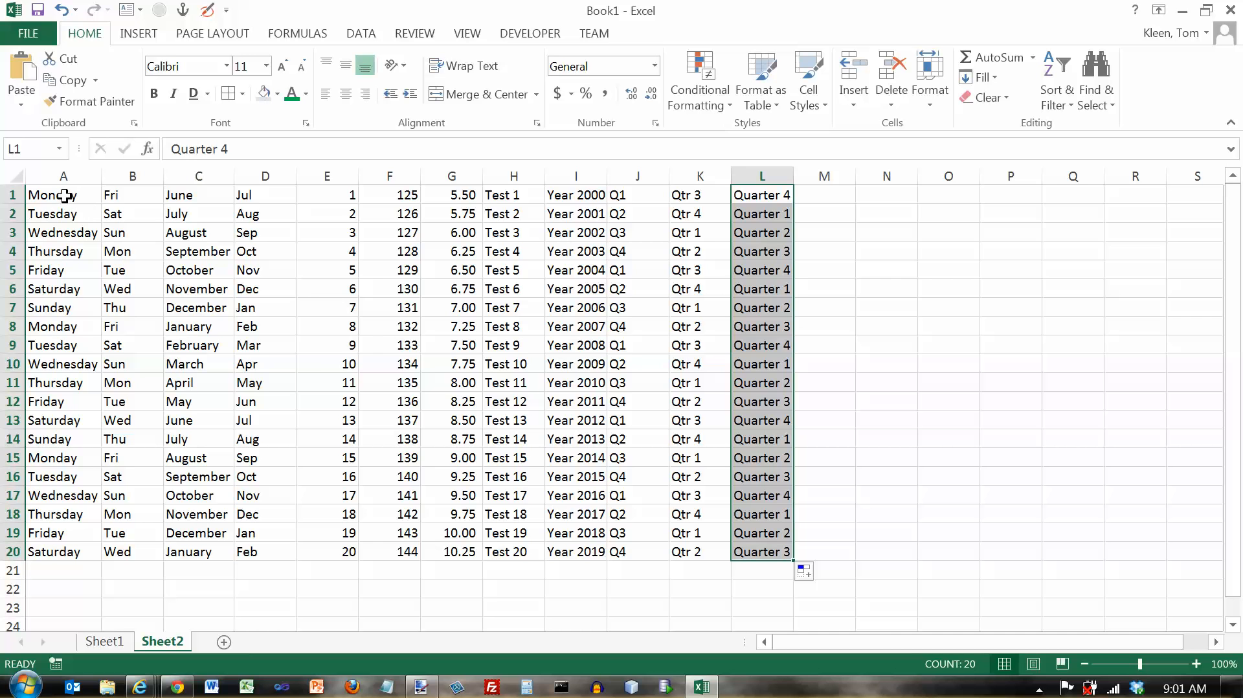
click(64, 195)
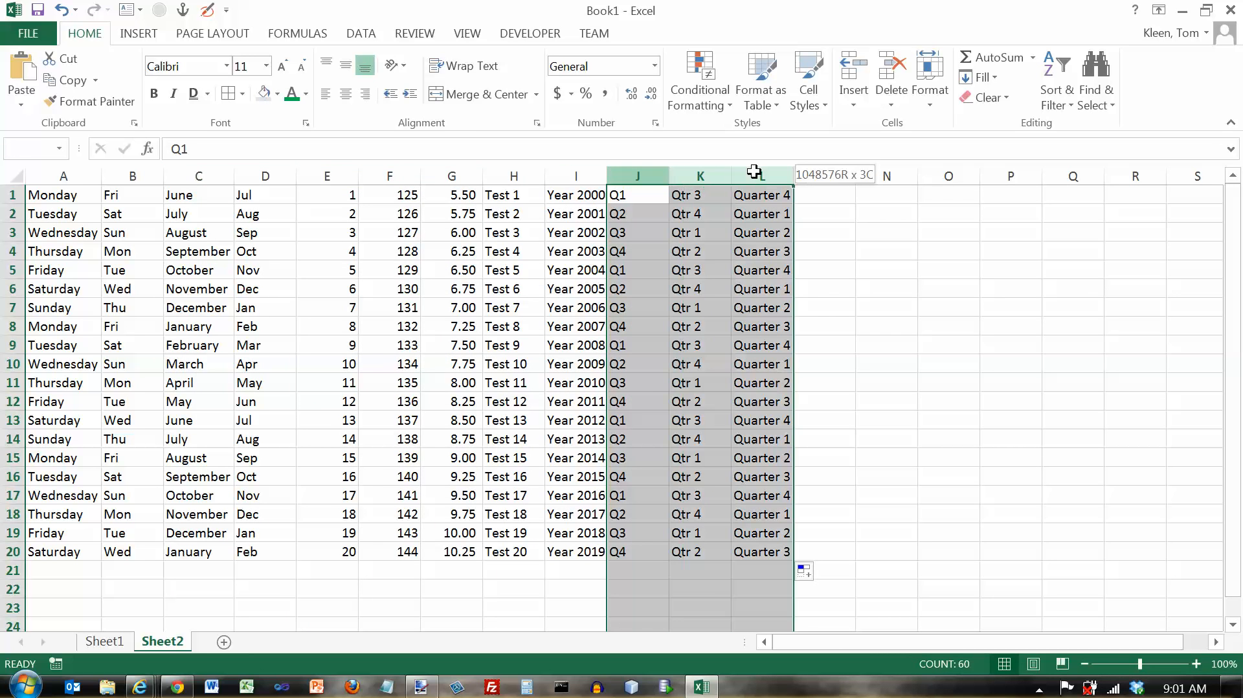
click(63, 194)
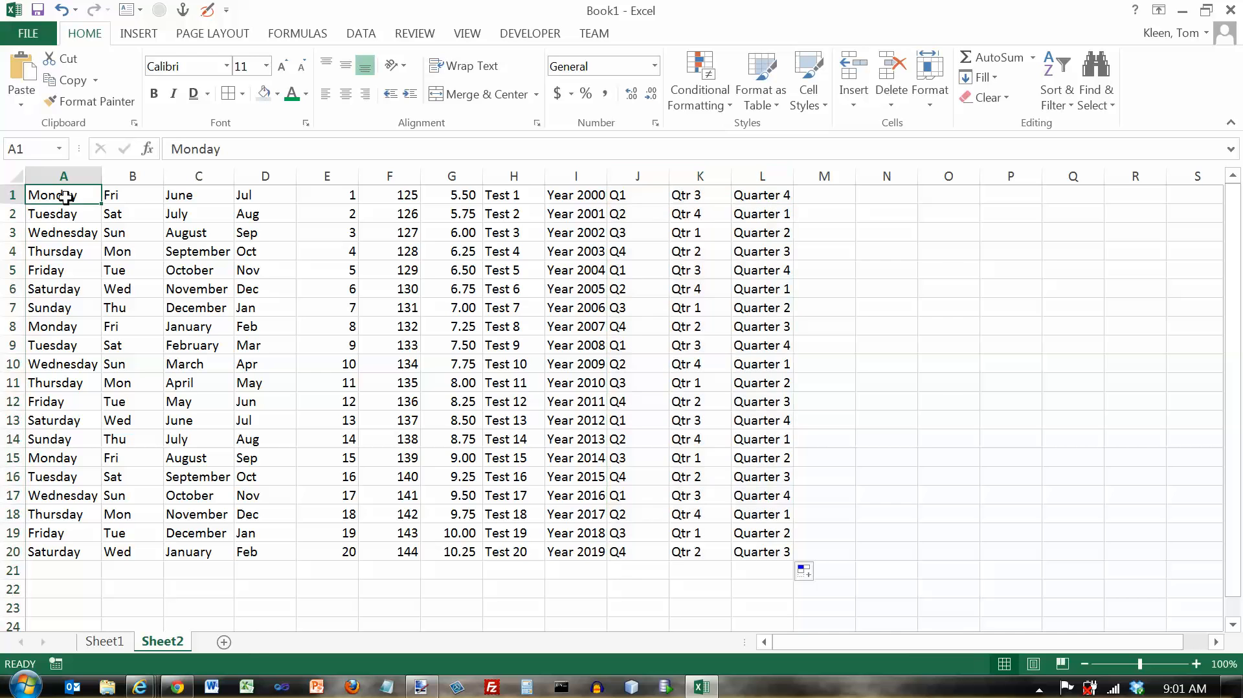